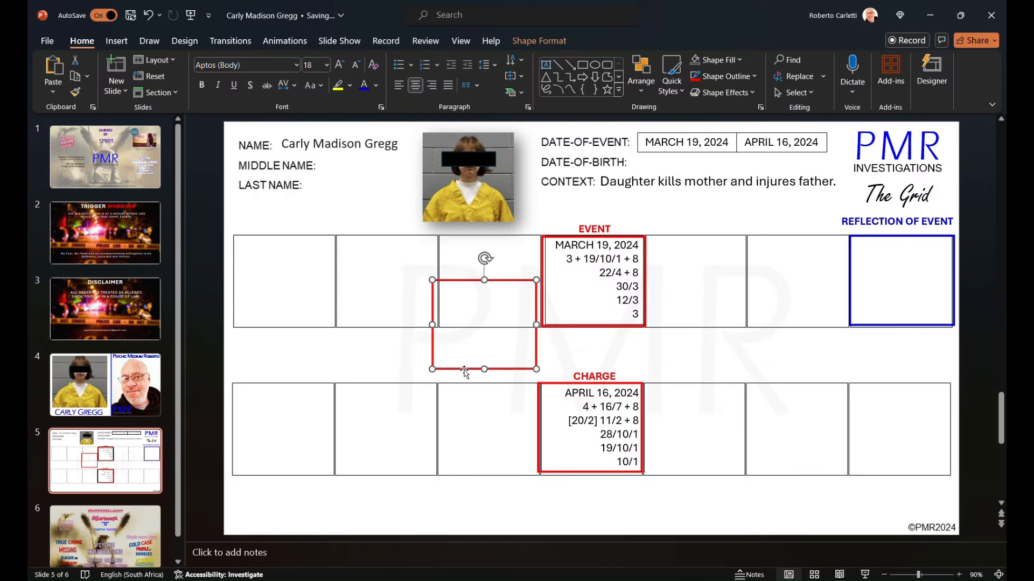
Delete the stray empty rectangle and select the MARCH 19, 2024 event box
click(464, 371)
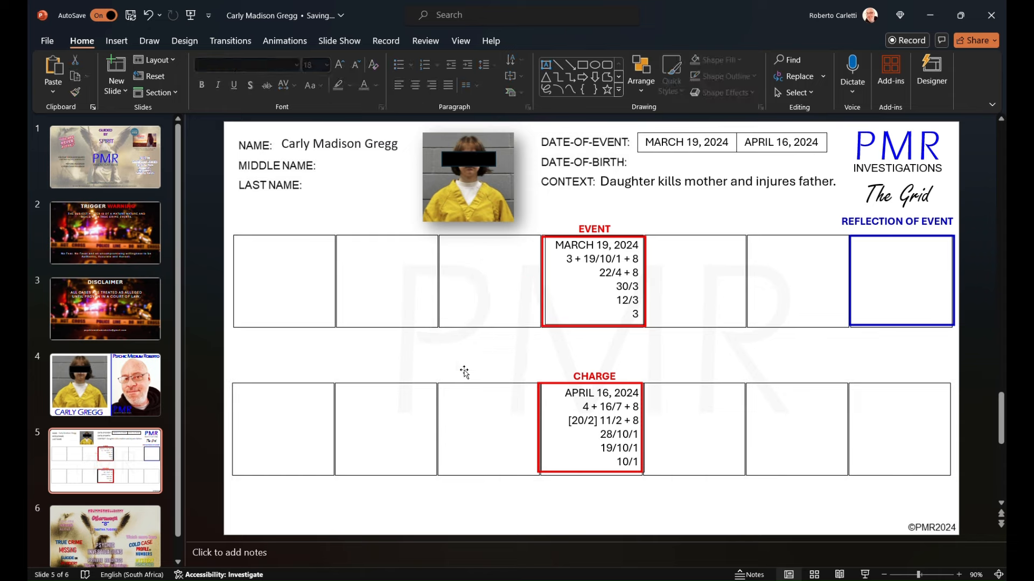
click(594, 281)
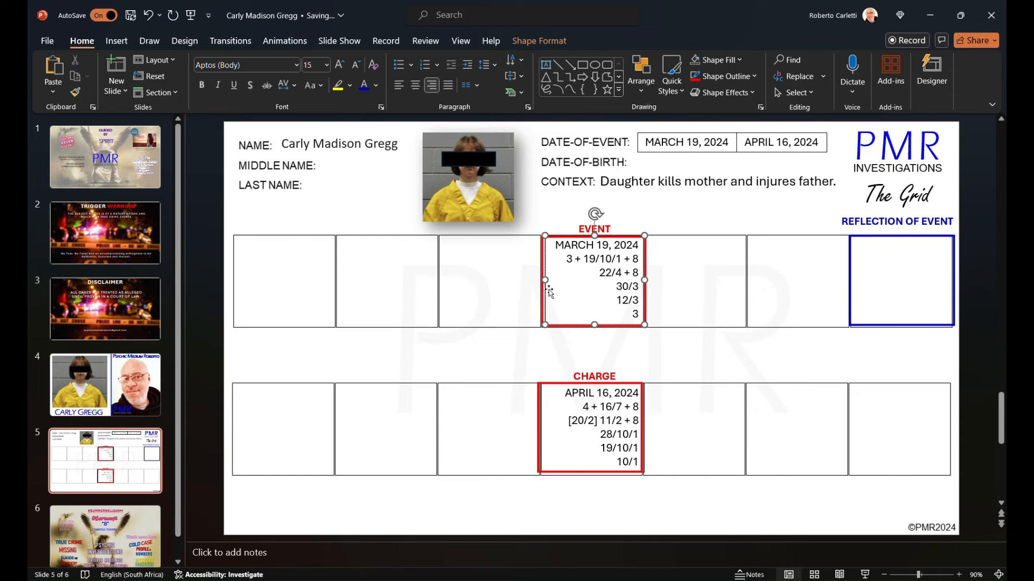
mouse_move(553, 301)
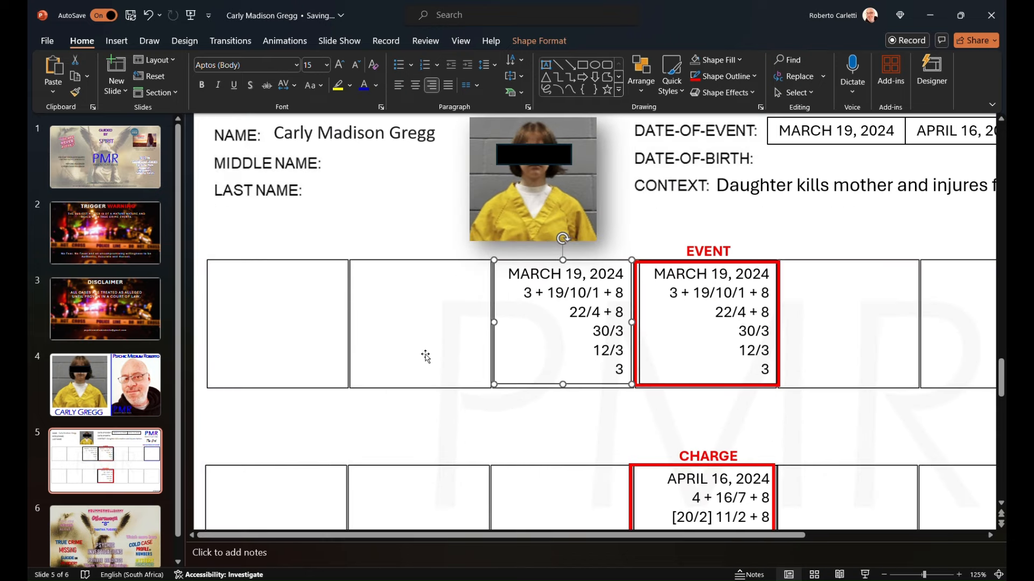
Retype the copied box's numbers for March 18, 2024, entering '1/'
click(571, 274)
text(29/)
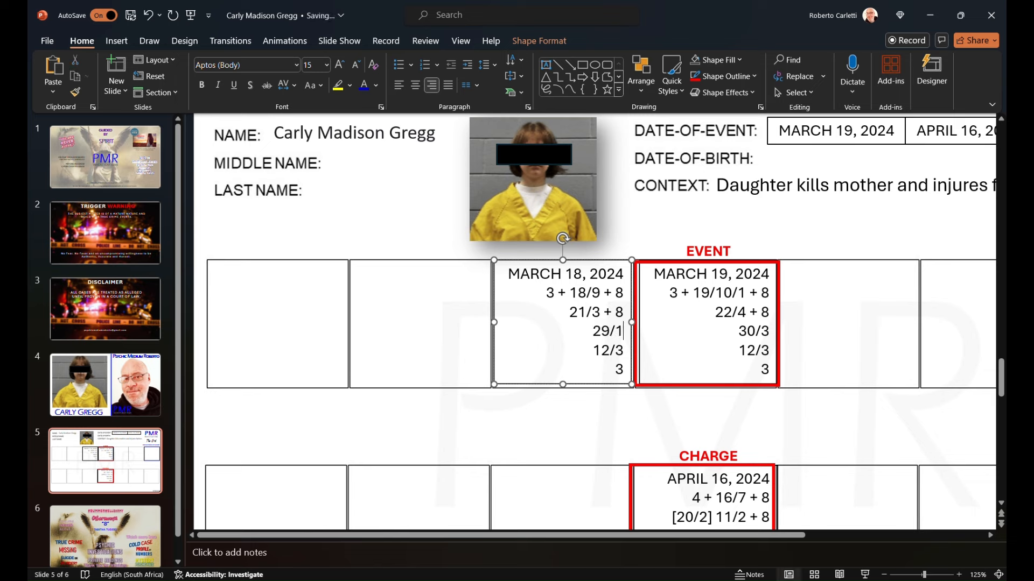
text(1/2)
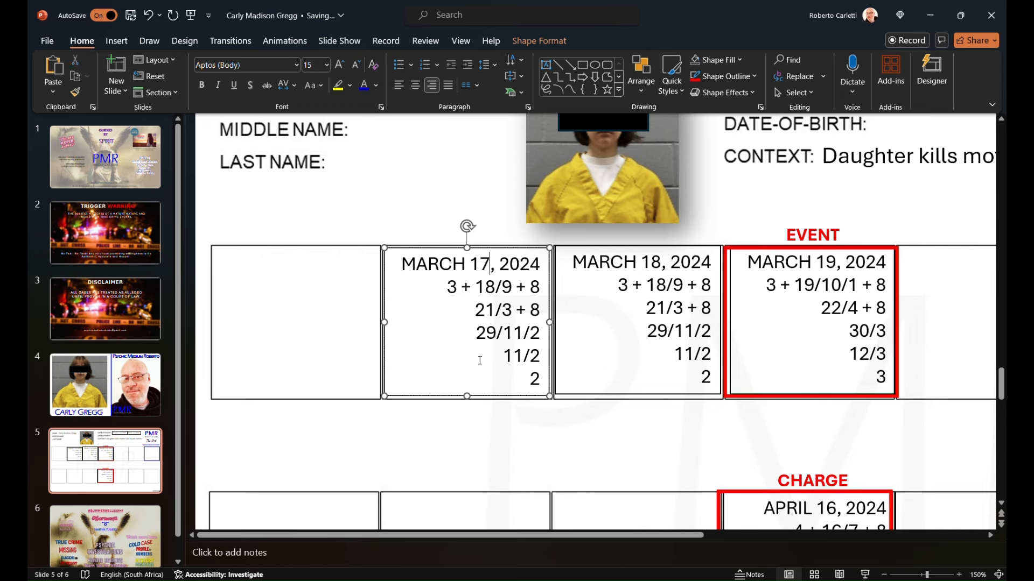
Change the March 17 box lines to 17/8 and 20/2, then select 20/2
text(17)
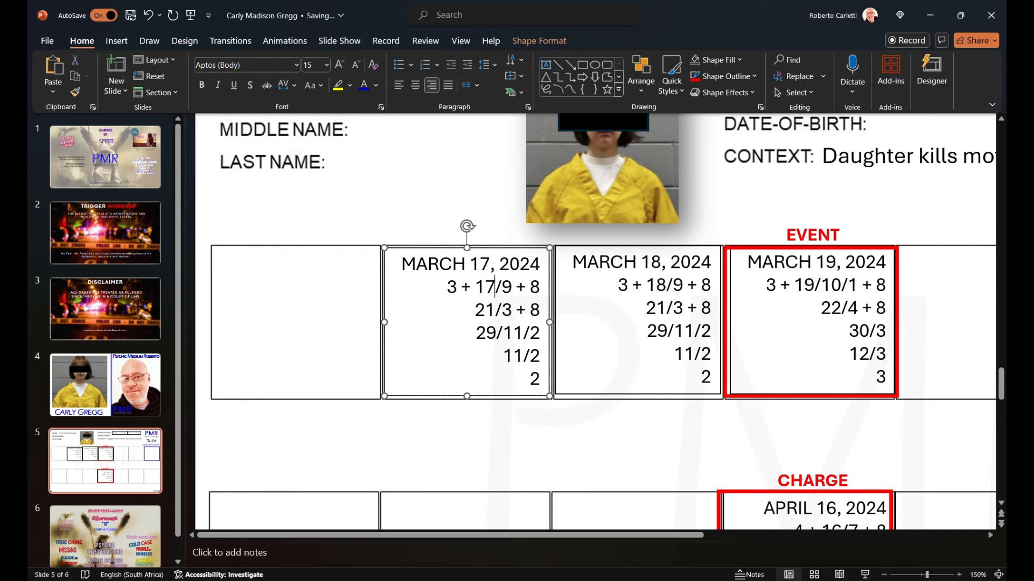
text(8)
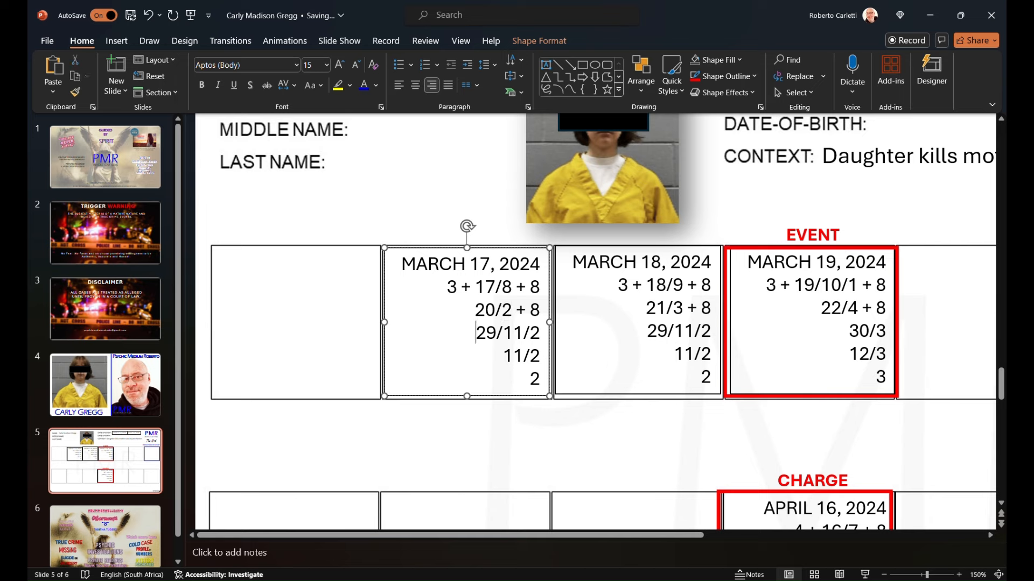
double_click(494, 309)
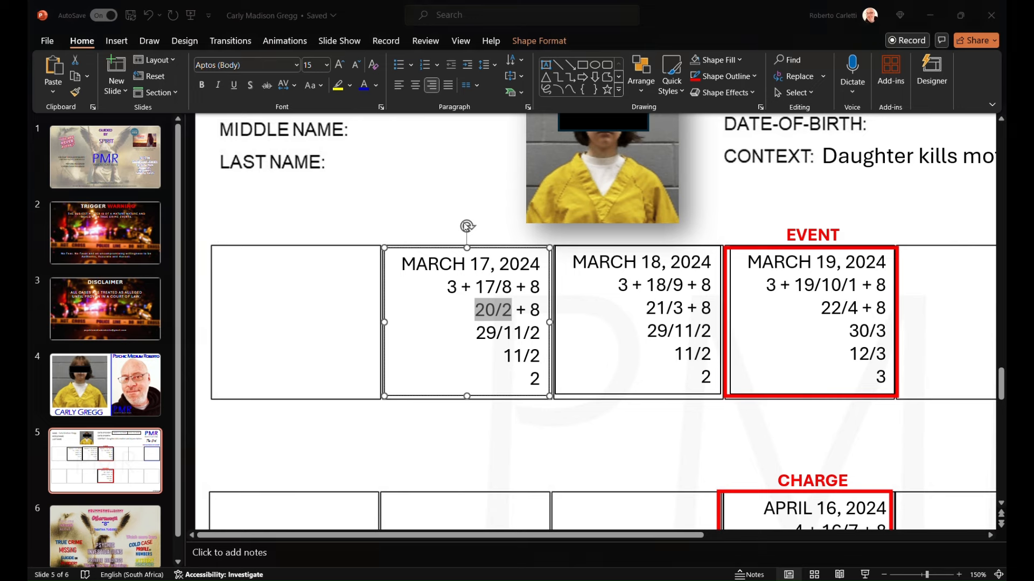
mouse_move(490, 302)
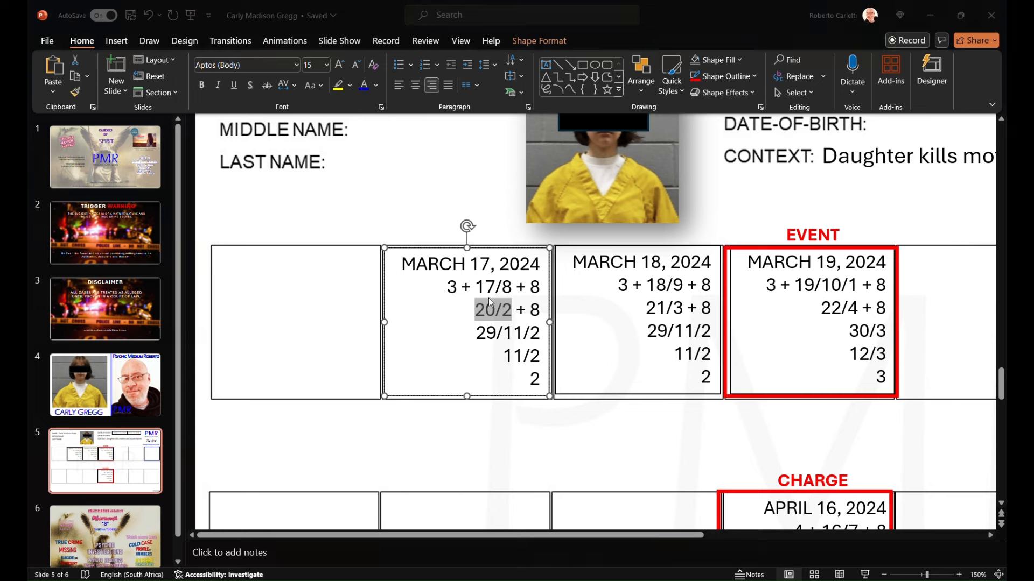
mouse_move(579, 211)
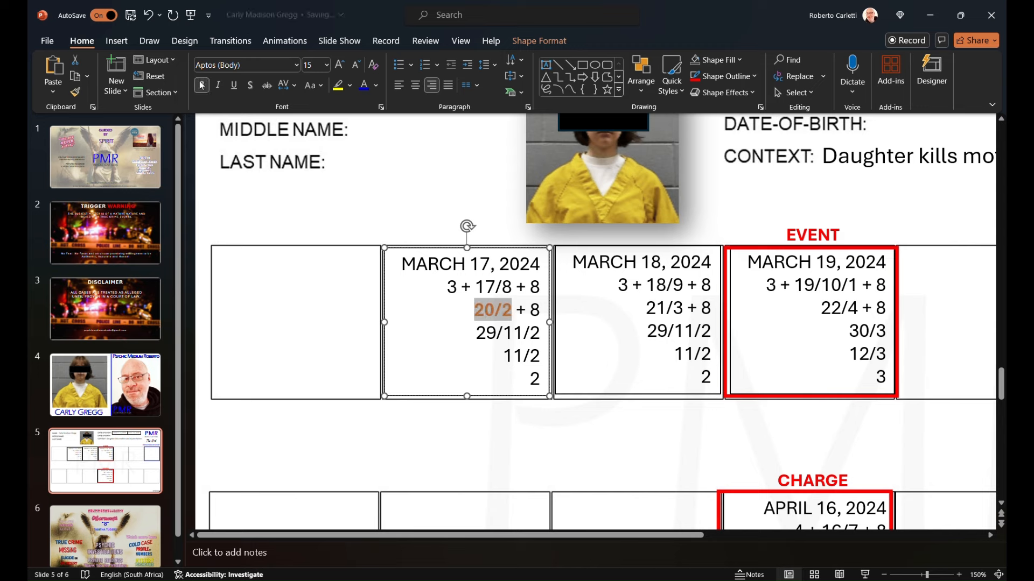
Make the March 17 box's 20/2 bold and underlined
click(201, 86)
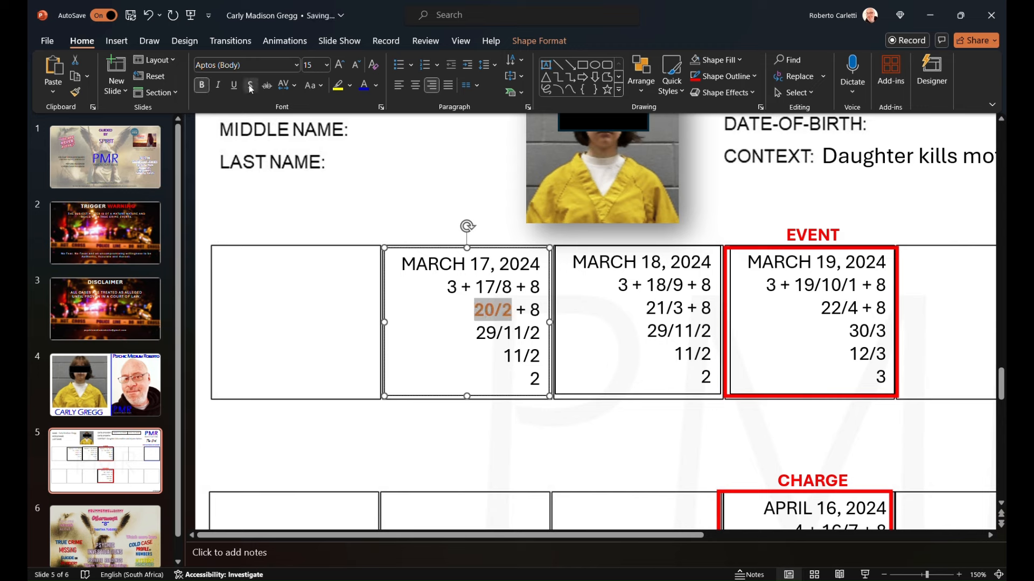
click(234, 85)
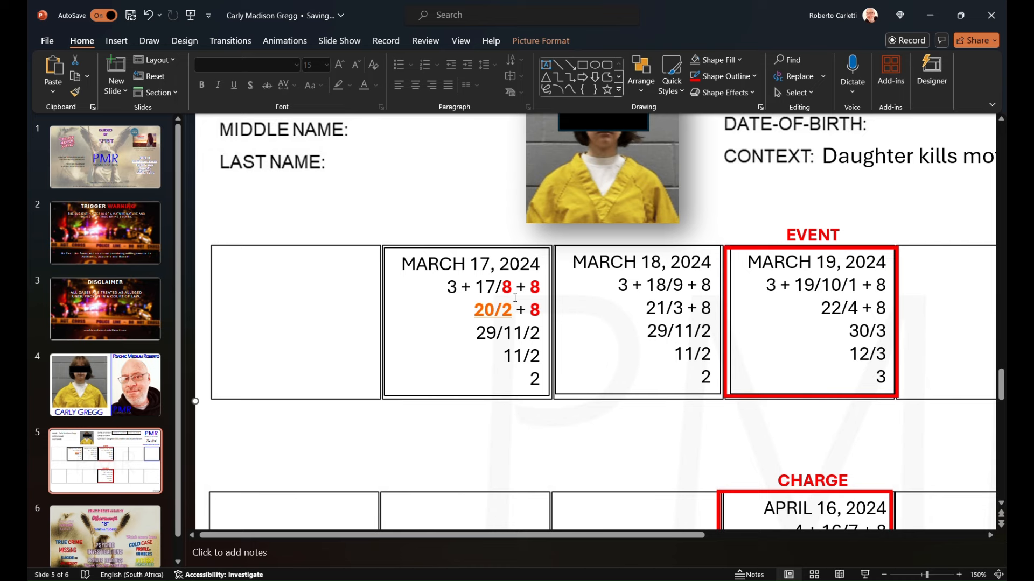
mouse_move(550, 323)
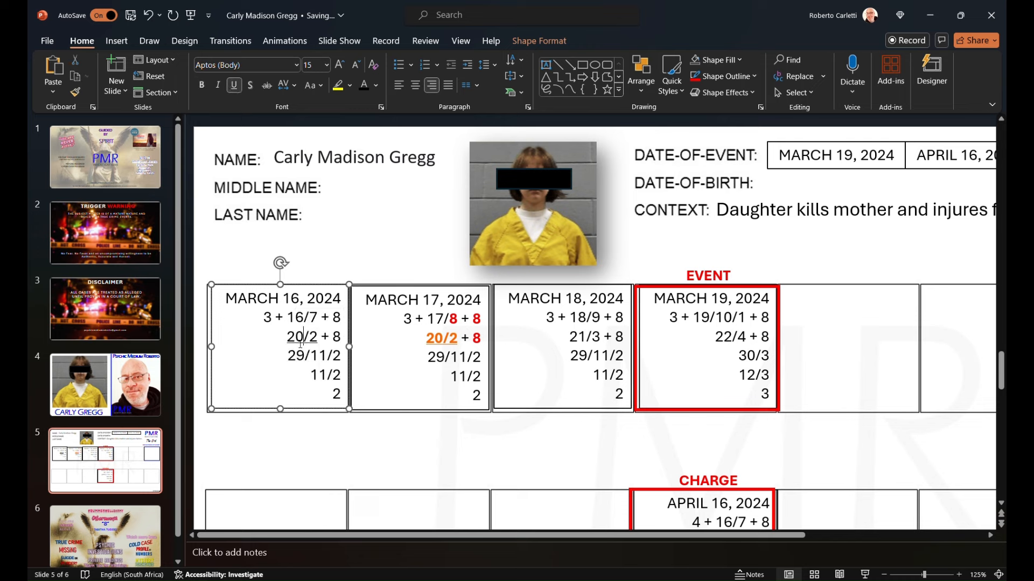
Replace the March 16 box's numbers, entering 10/1 on its third line
double_click(301, 337)
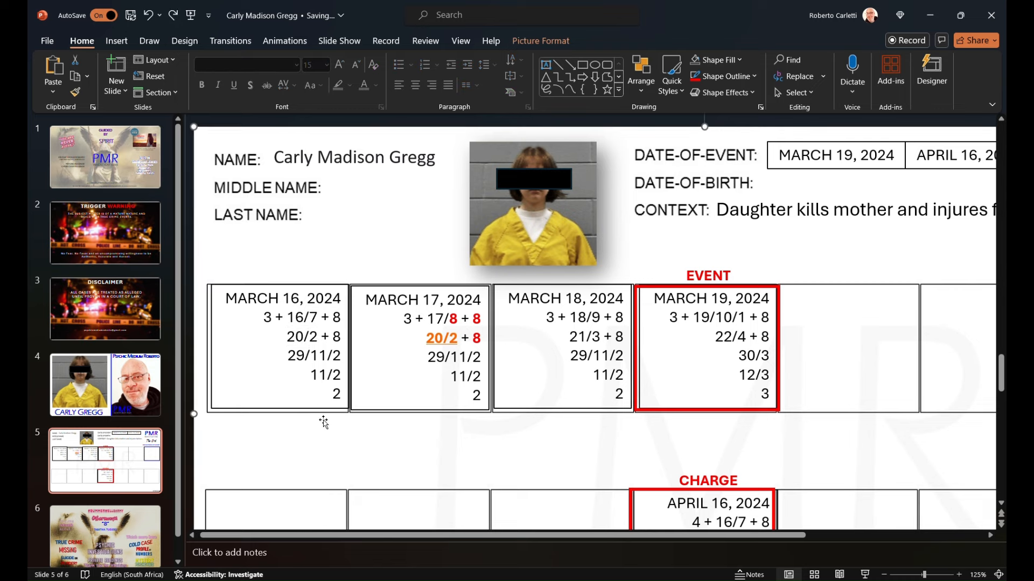
click(293, 337)
text(19/)
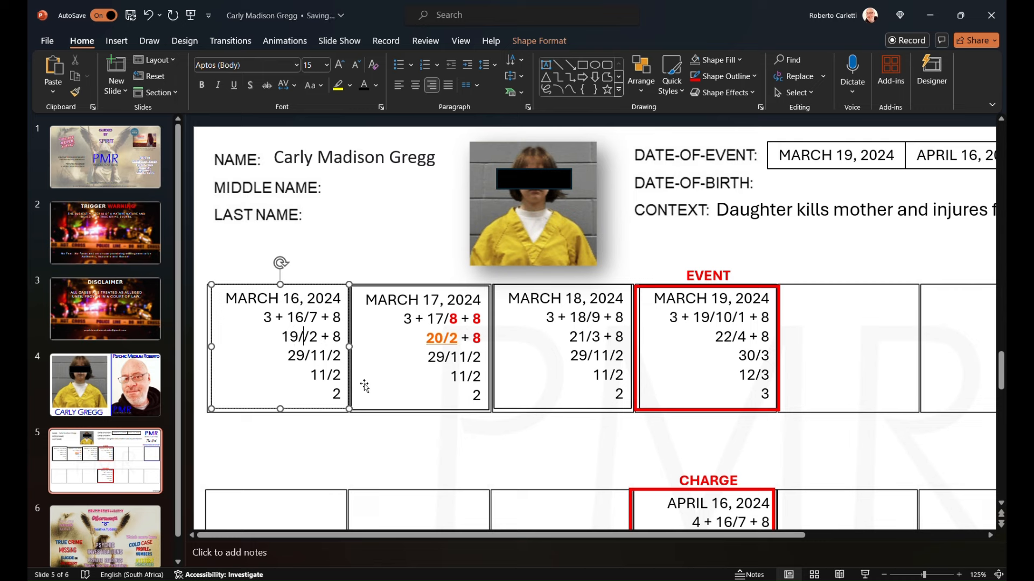
text(10/1/)
text(27/9)
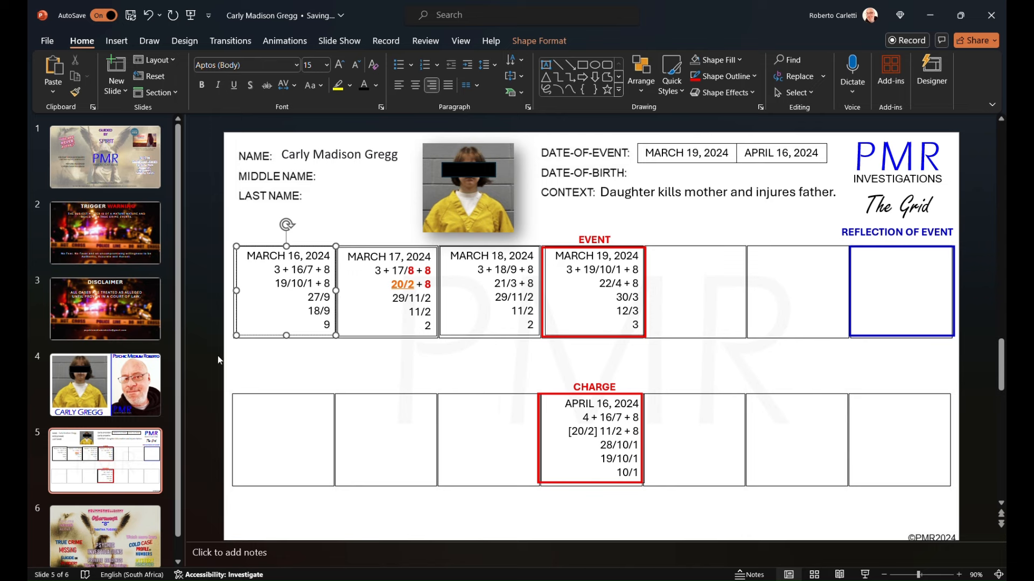
Select 16/7 in the March 16 box and make it bold orange
click(362, 361)
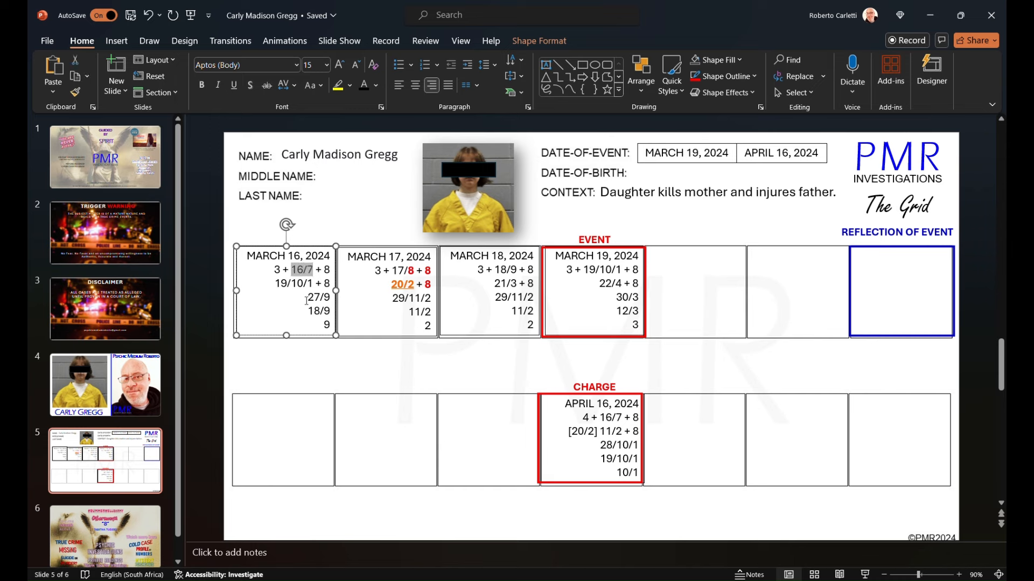
mouse_move(296, 367)
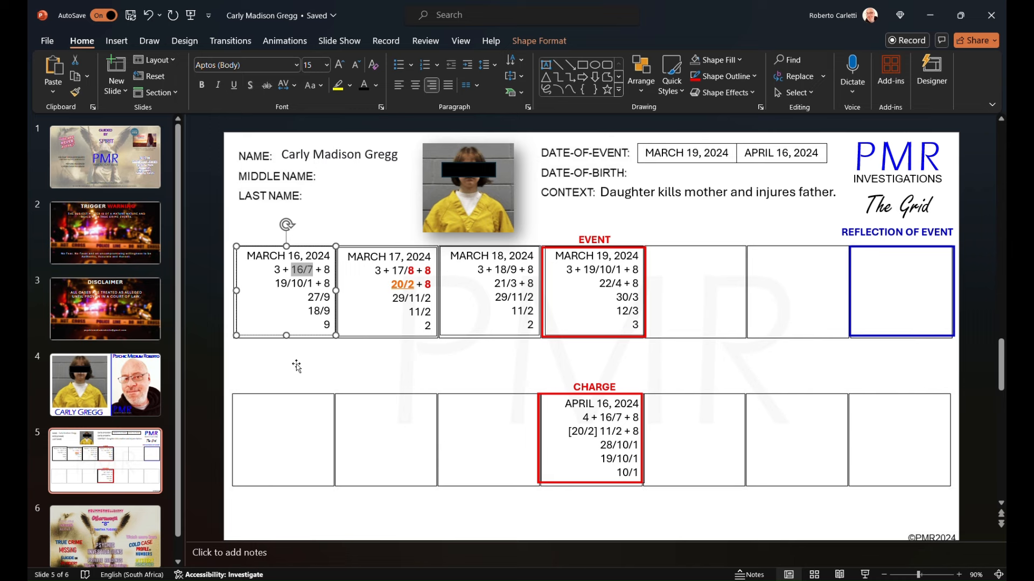
mouse_move(296, 364)
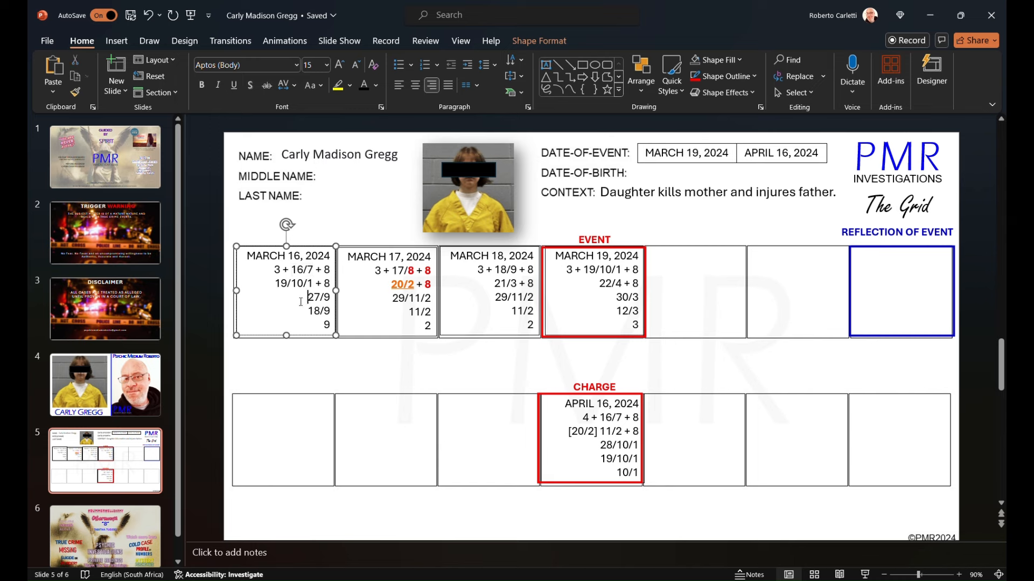
double_click(302, 270)
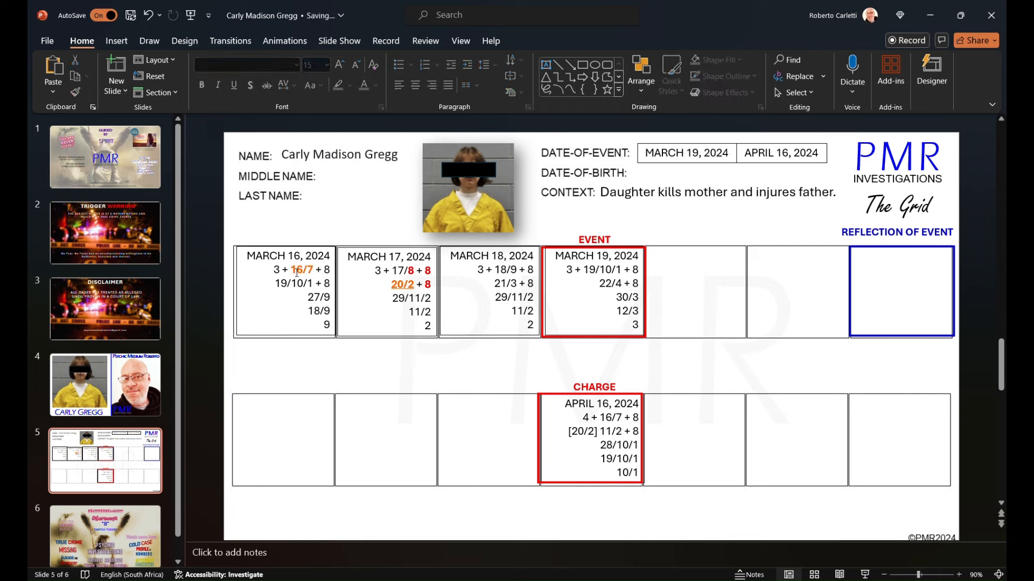
double_click(302, 270)
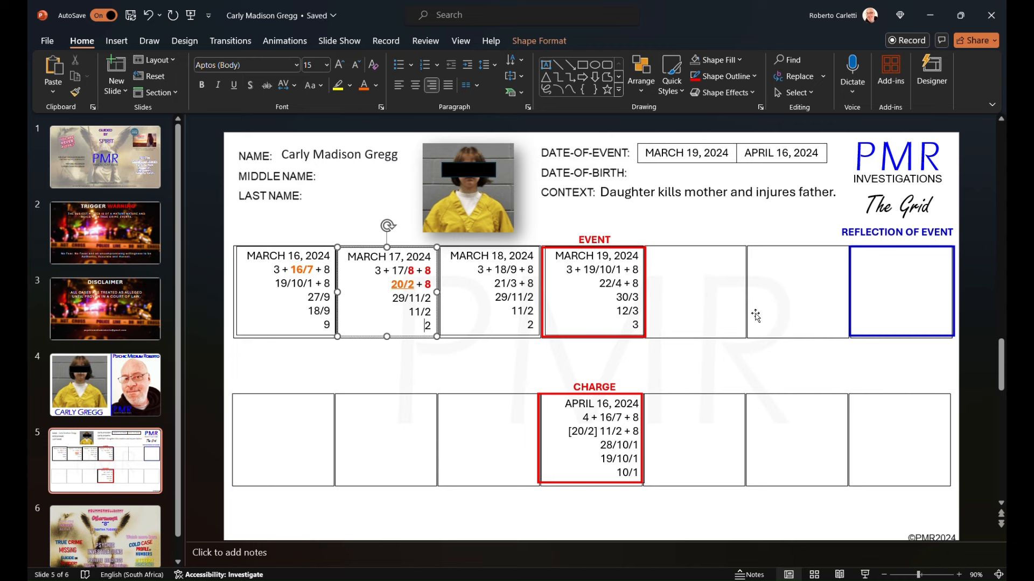
mouse_move(777, 273)
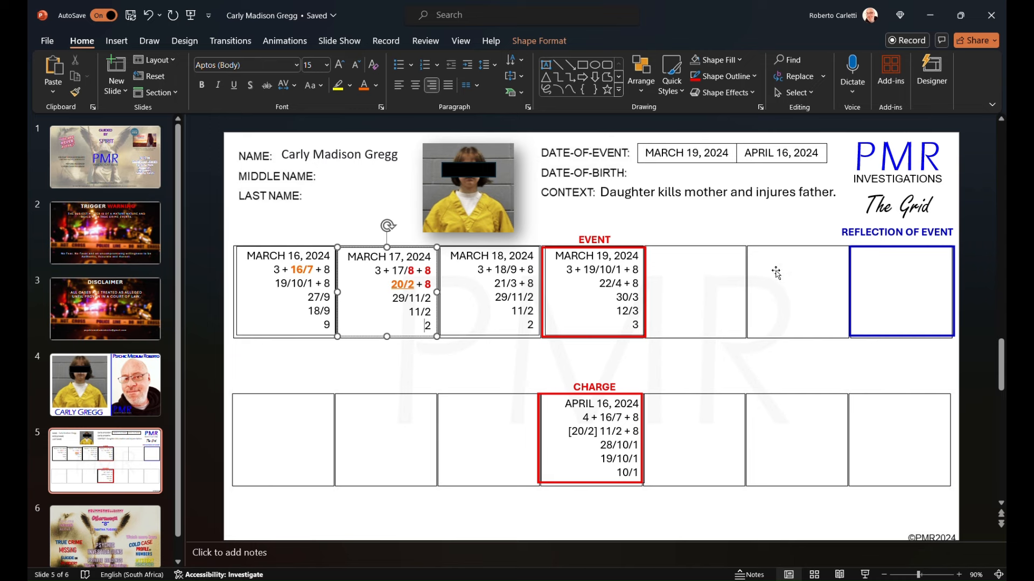
mouse_move(579, 285)
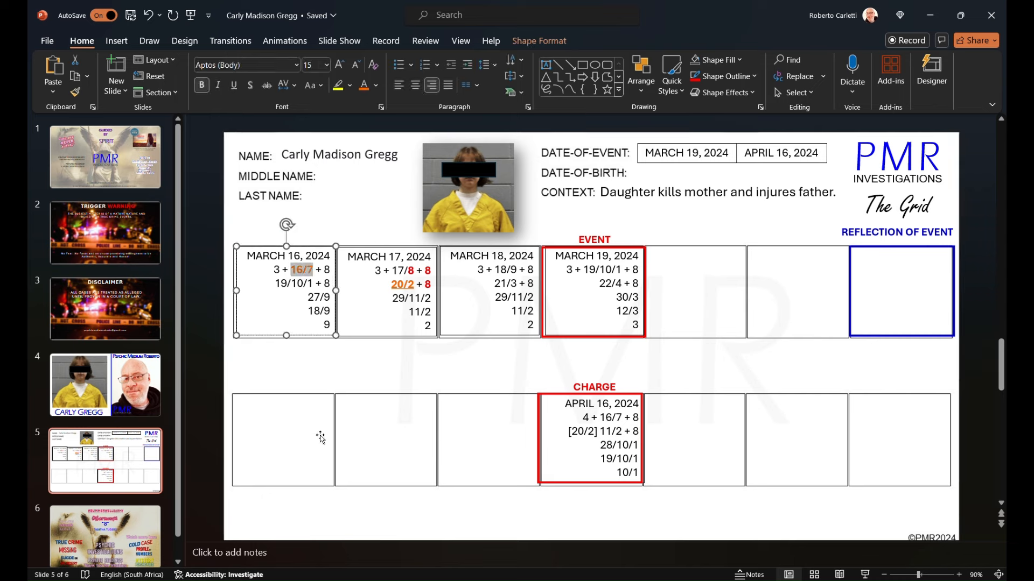
mouse_move(318, 434)
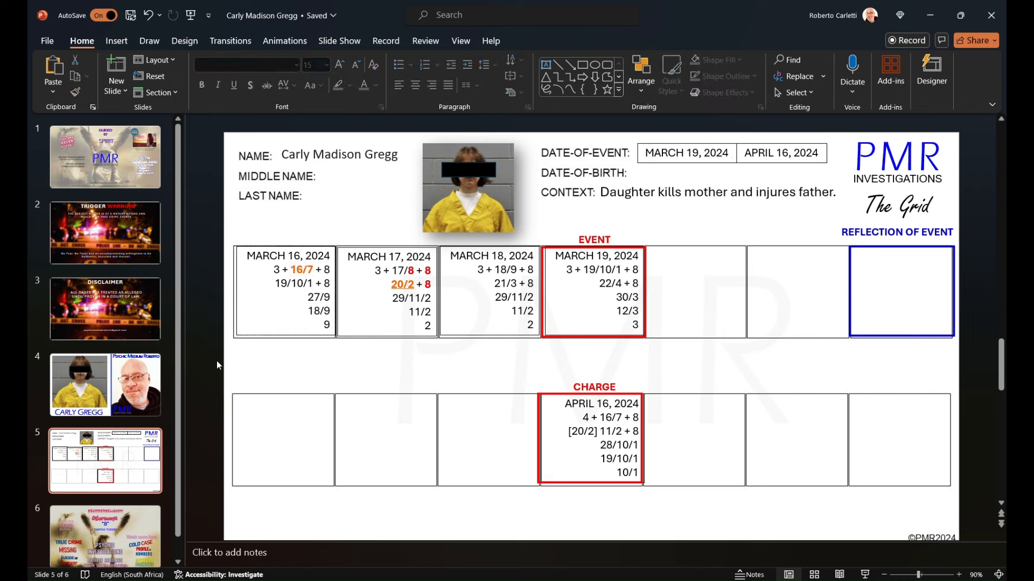
mouse_move(257, 362)
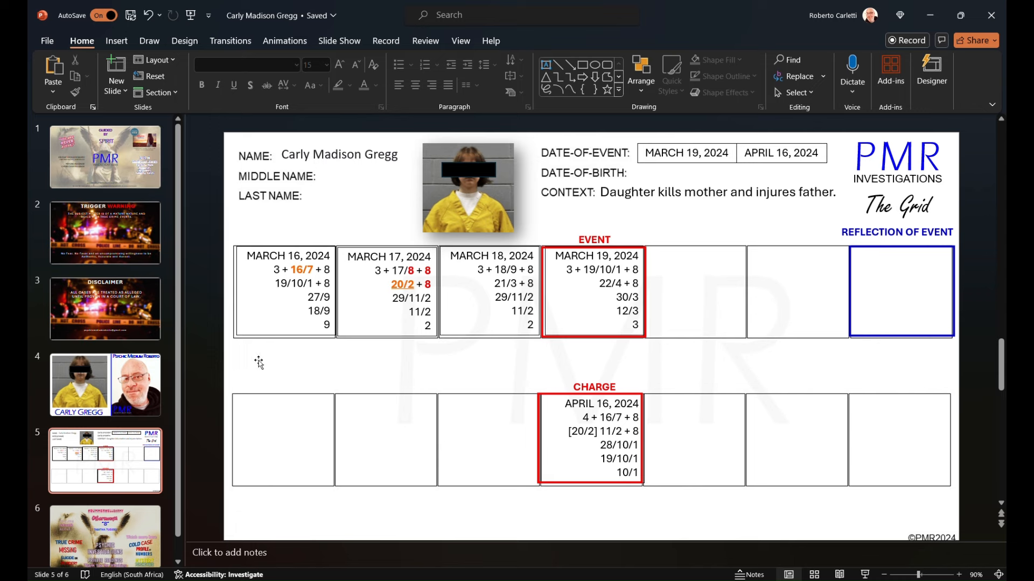
mouse_move(341, 278)
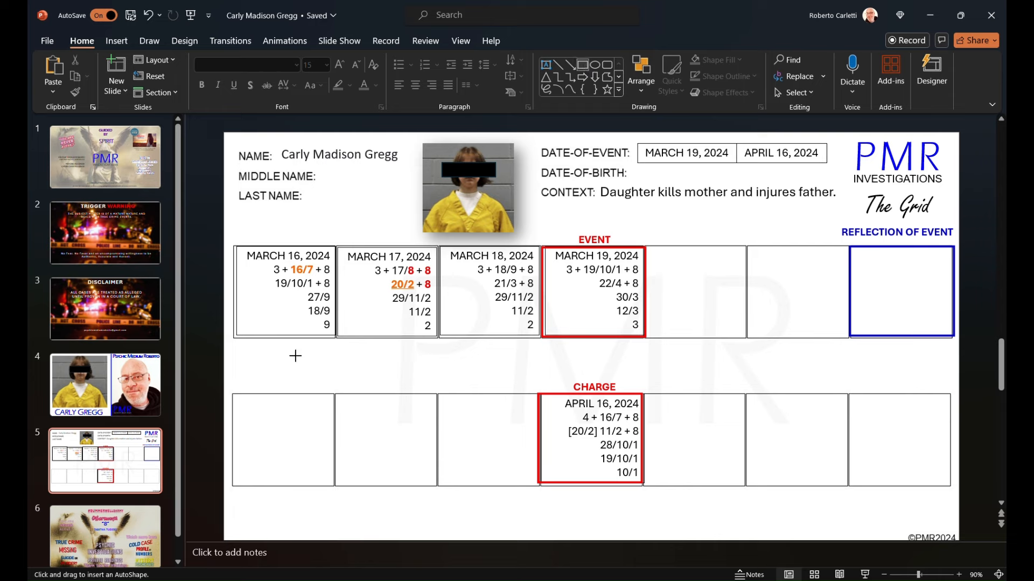
Surround 27/9, 18/9 and 9 with a red-outlined rectangle, then select 19/10/1
drag(285, 352, 320, 389)
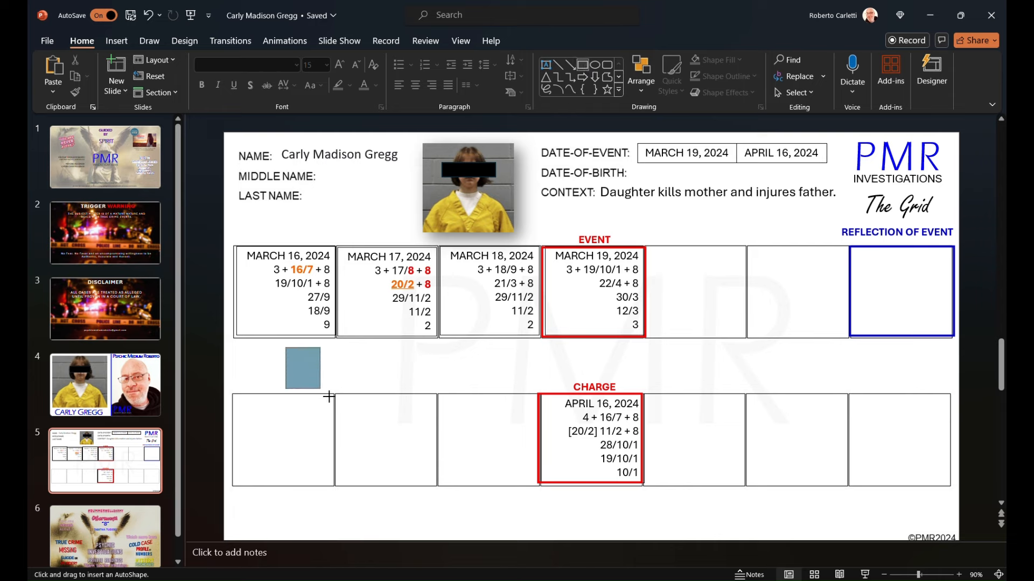
click(302, 367)
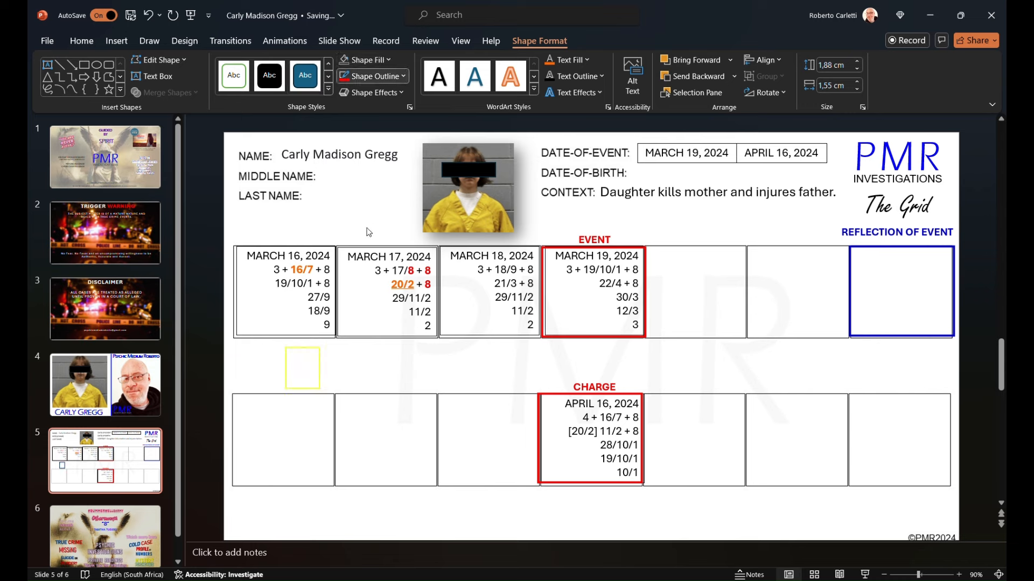
click(303, 367)
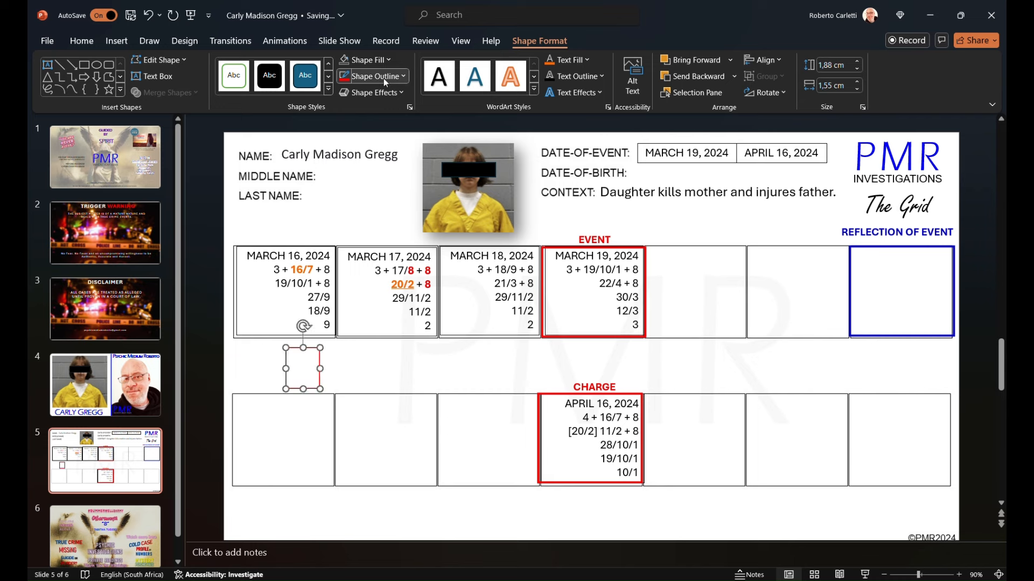
mouse_move(486, 348)
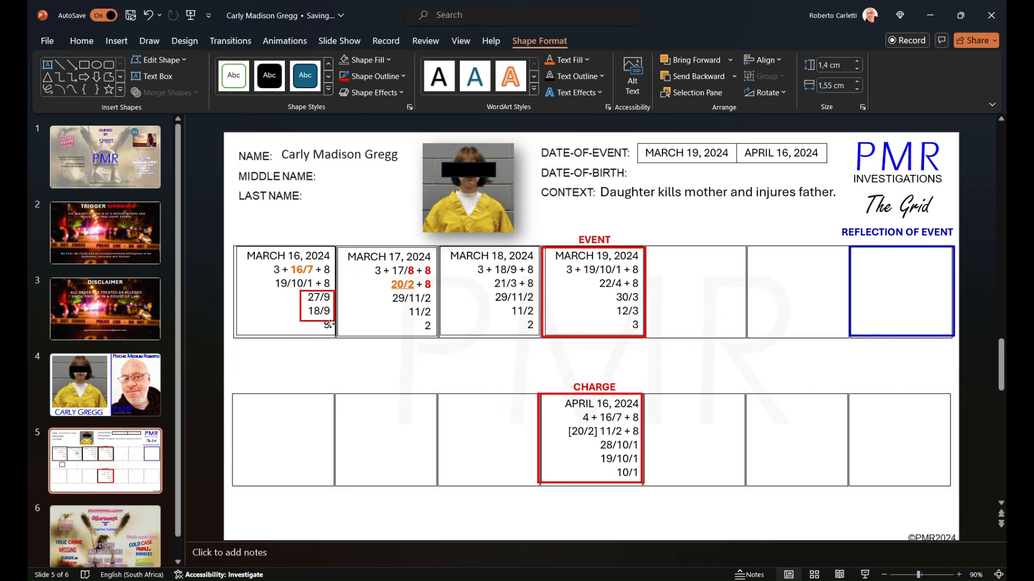
click(313, 309)
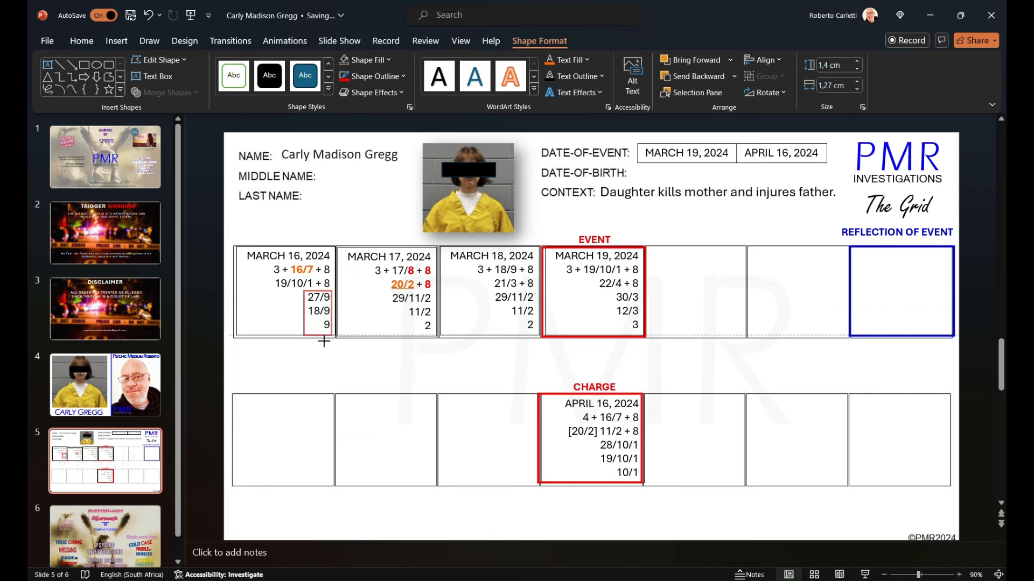
click(82, 41)
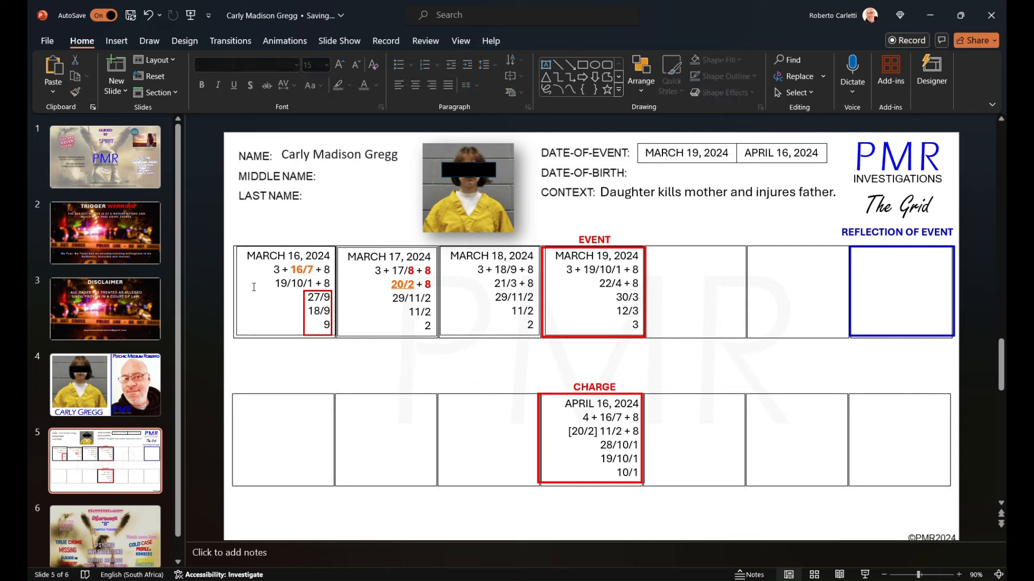
click(279, 283)
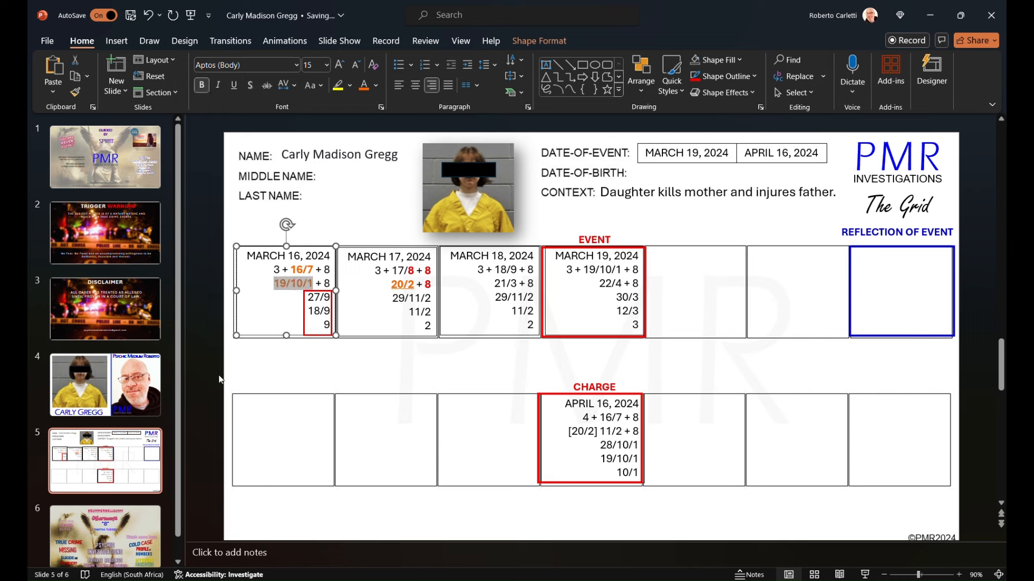
click(261, 355)
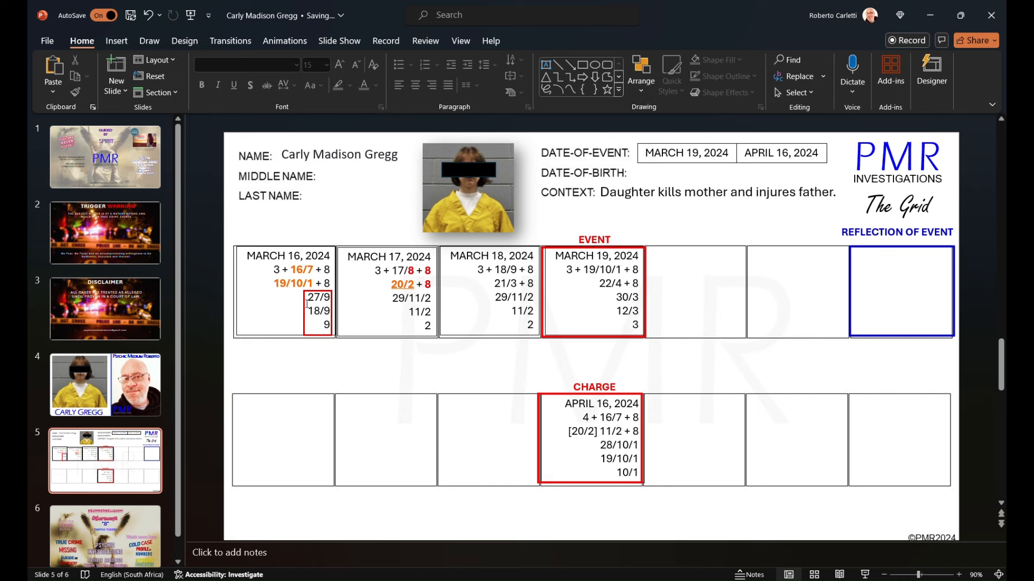
Finish the March 16 edit, then underline and colour the March 19 box's 22/4 orange
click(285, 292)
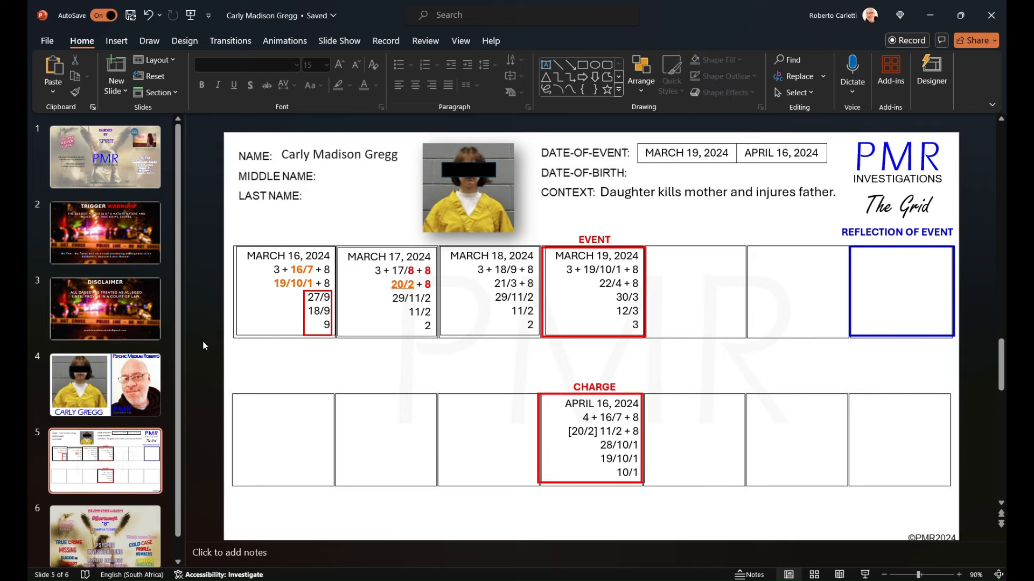
mouse_move(516, 354)
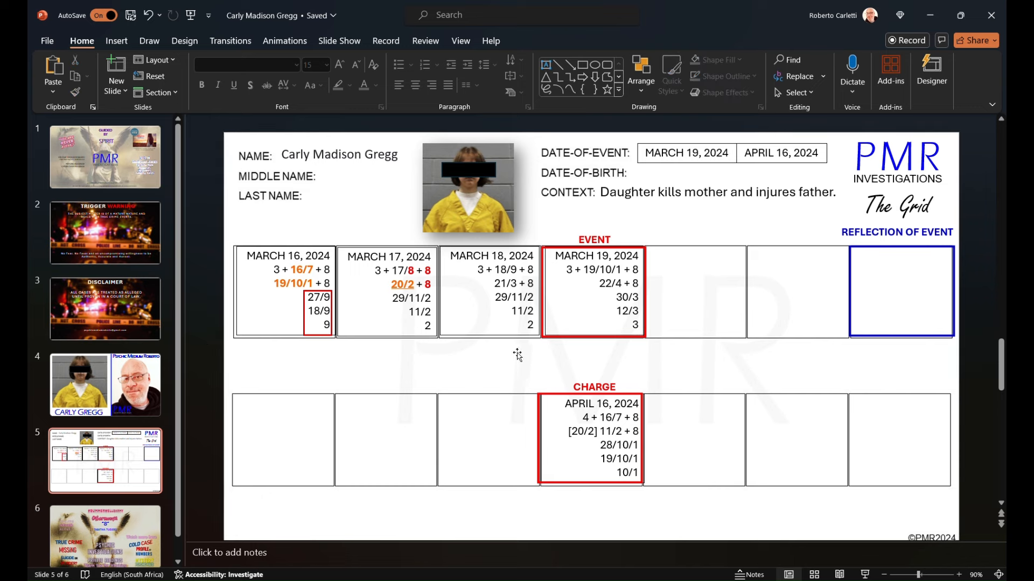
click(602, 284)
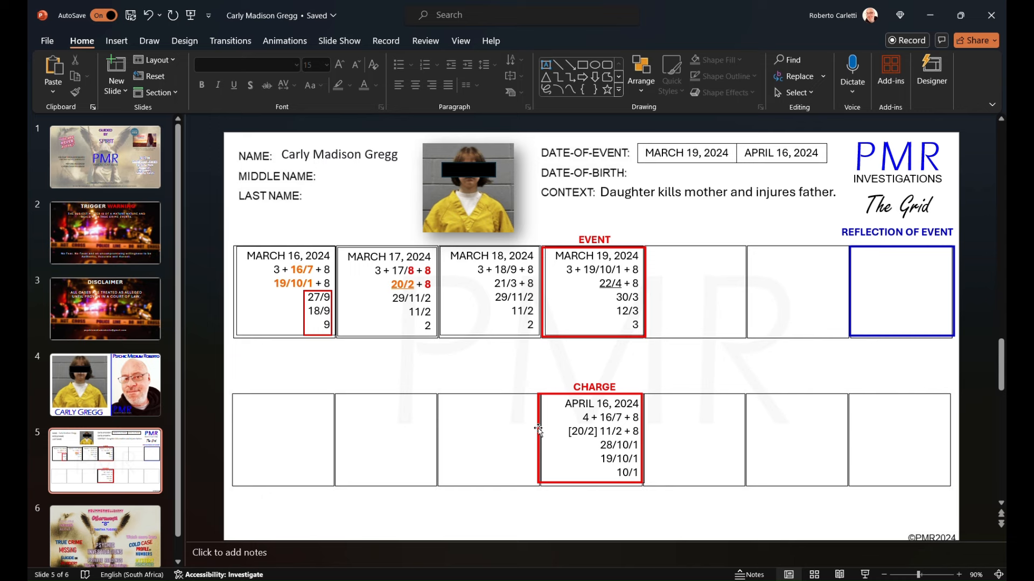
mouse_move(528, 446)
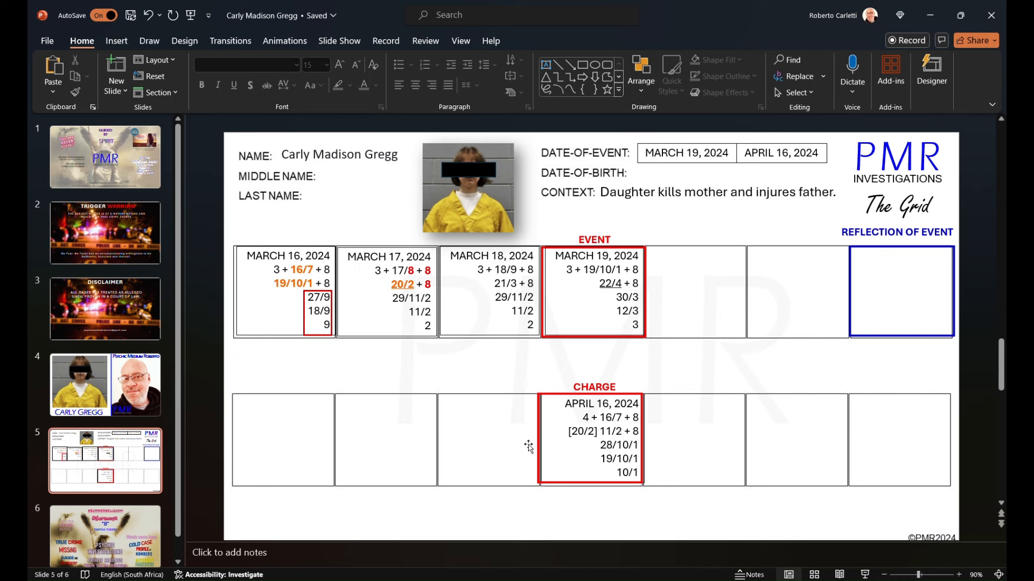
mouse_move(532, 438)
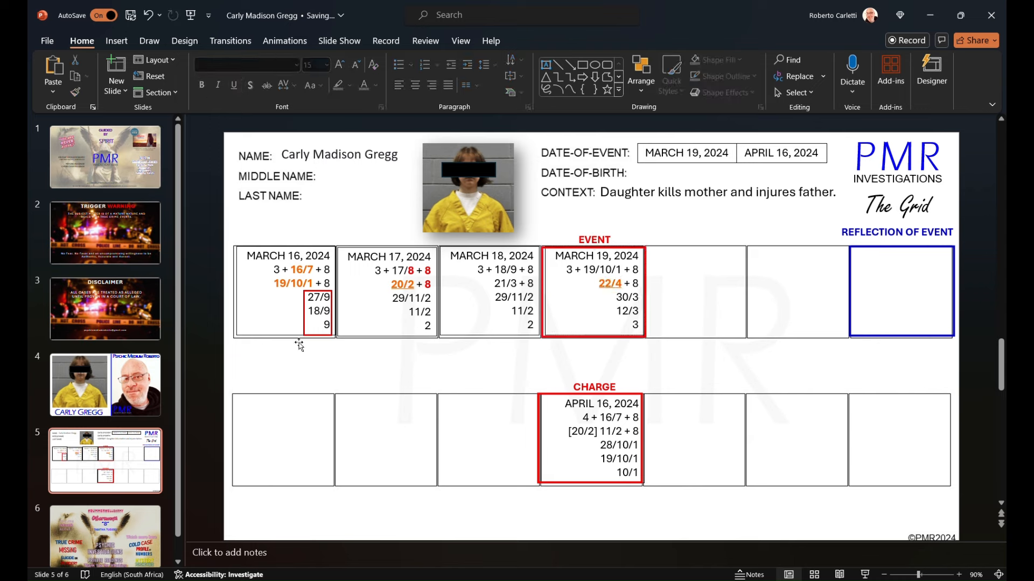
click(620, 297)
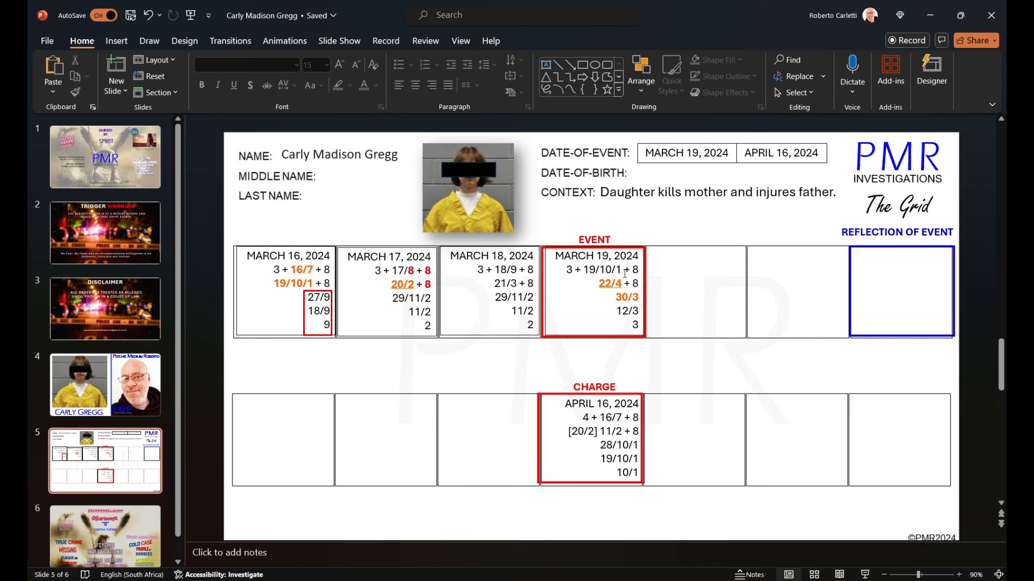
Select the 19/10/1 figure in the March 19 box for underlining
click(600, 270)
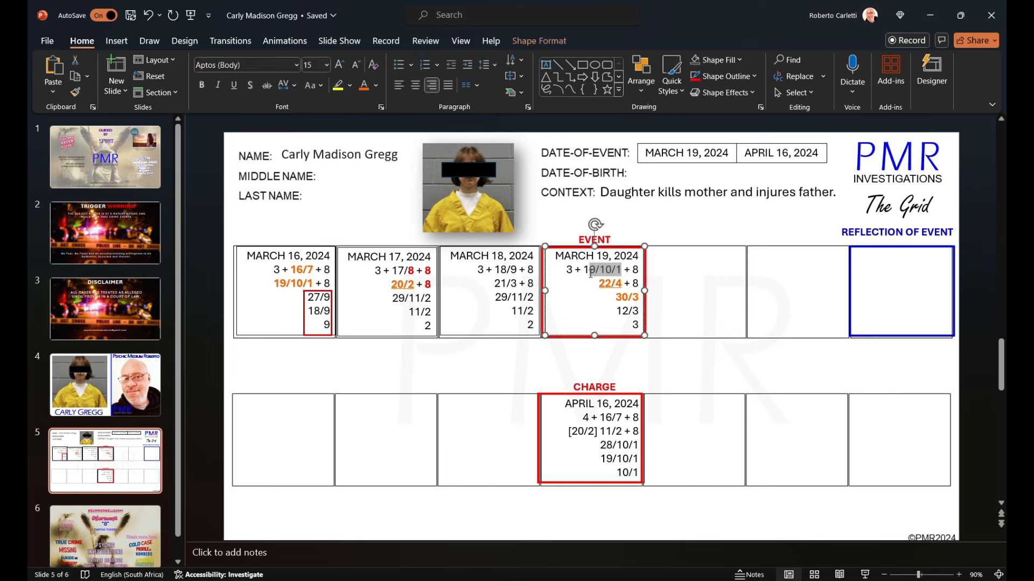
double_click(601, 270)
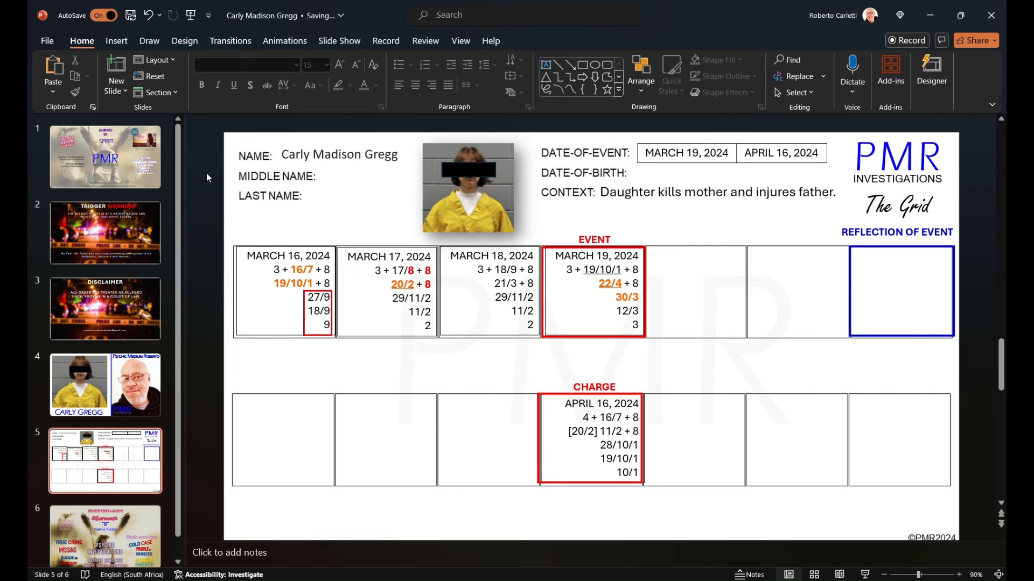
mouse_move(652, 317)
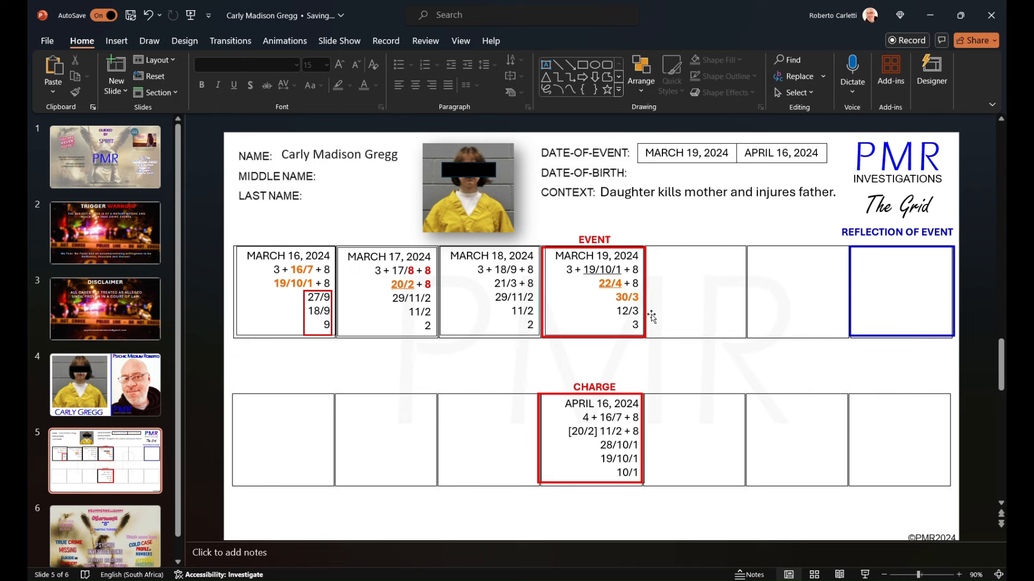
mouse_move(628, 297)
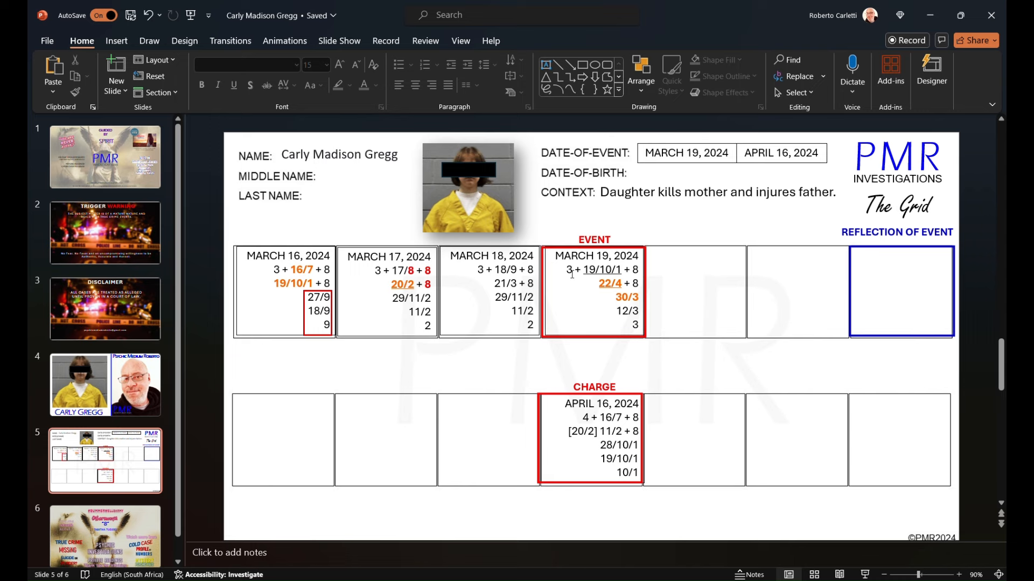
mouse_move(497, 180)
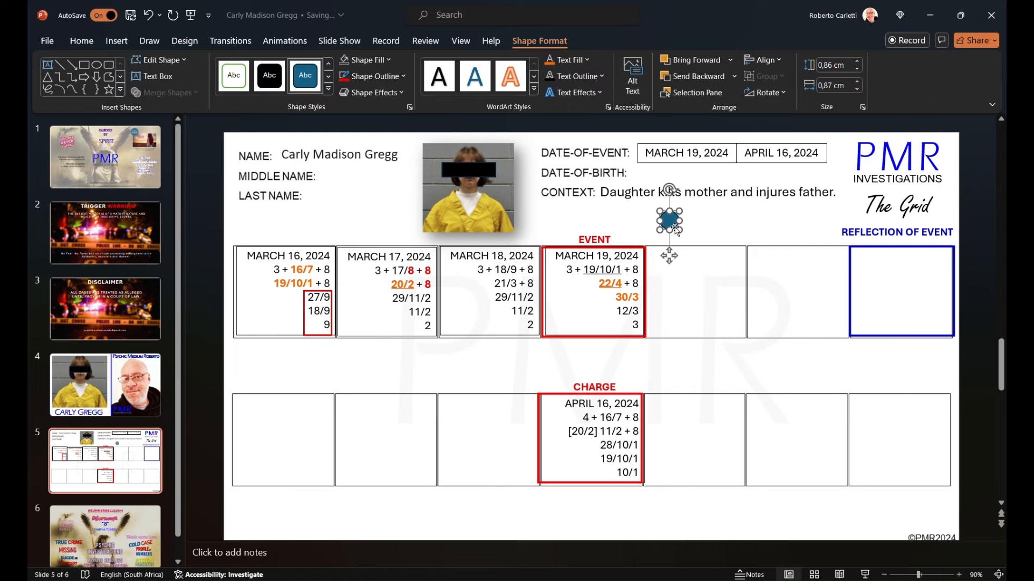
Move the oval onto the leading 3, remove its fill, outline it red and resize it
drag(669, 221, 564, 289)
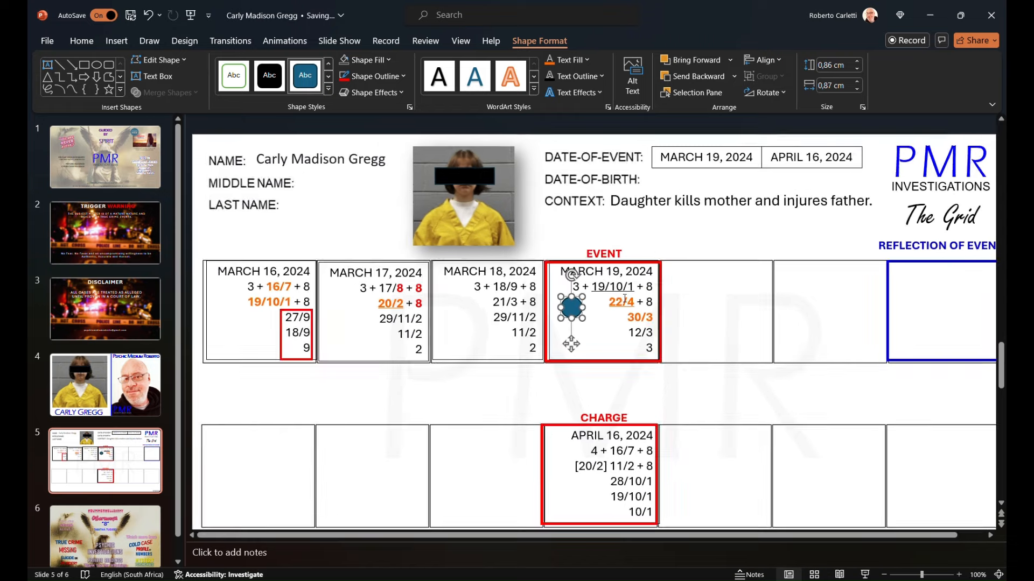
click(958, 574)
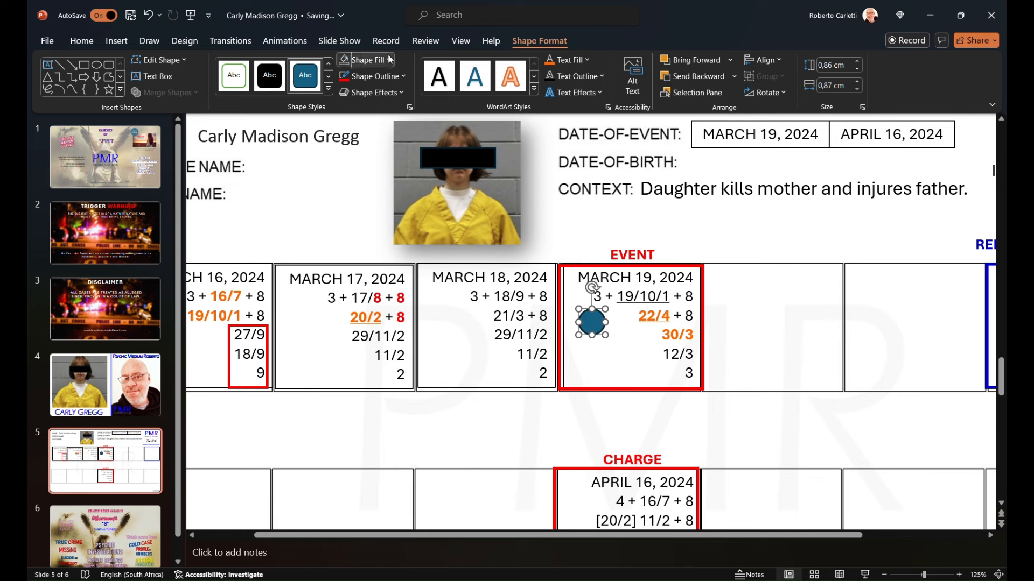
click(367, 60)
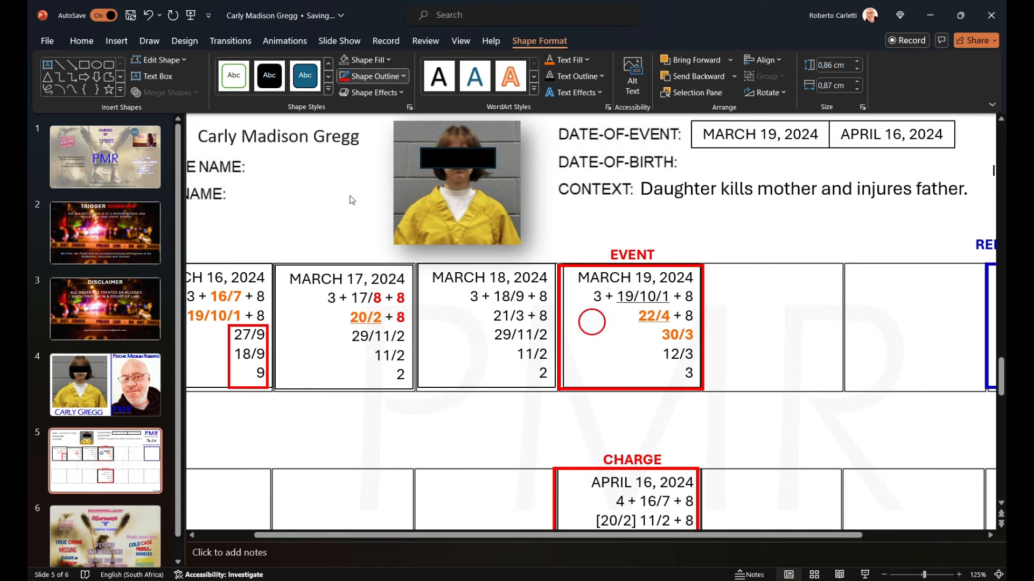
click(591, 321)
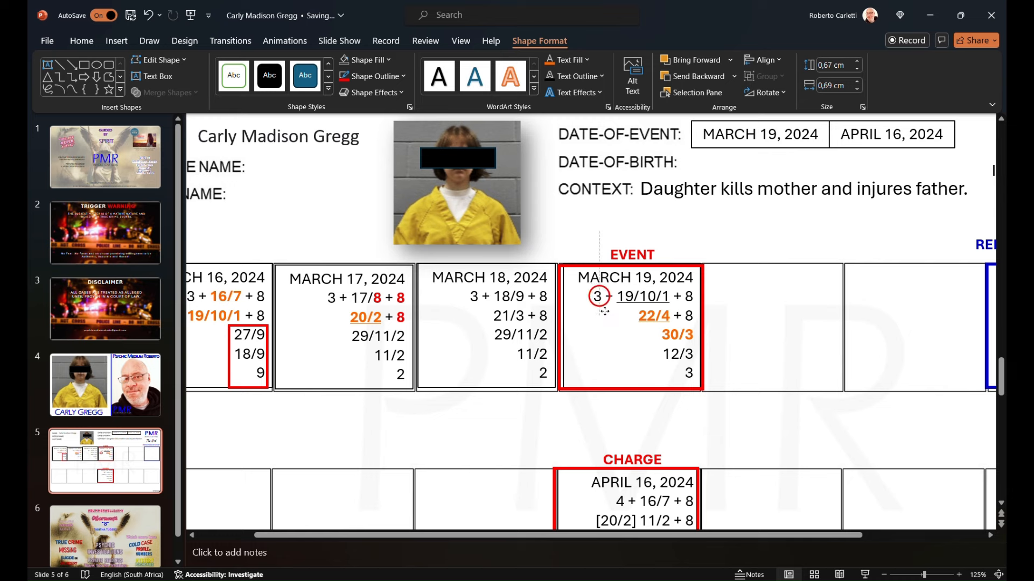
click(594, 297)
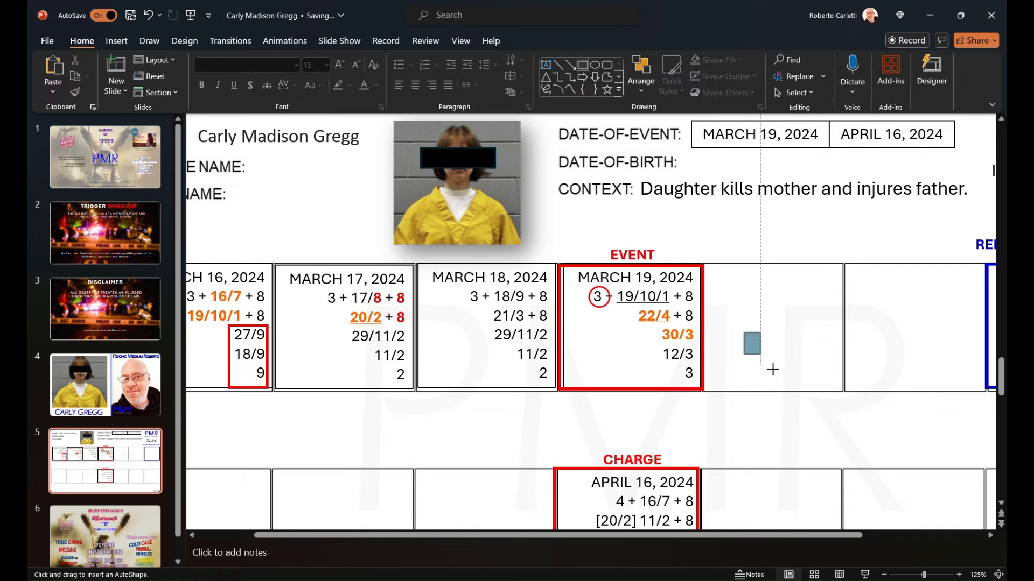
Draw a red box around 30/3, 12/3 and 3 below the ringed 3 in March 19
drag(751, 344, 682, 356)
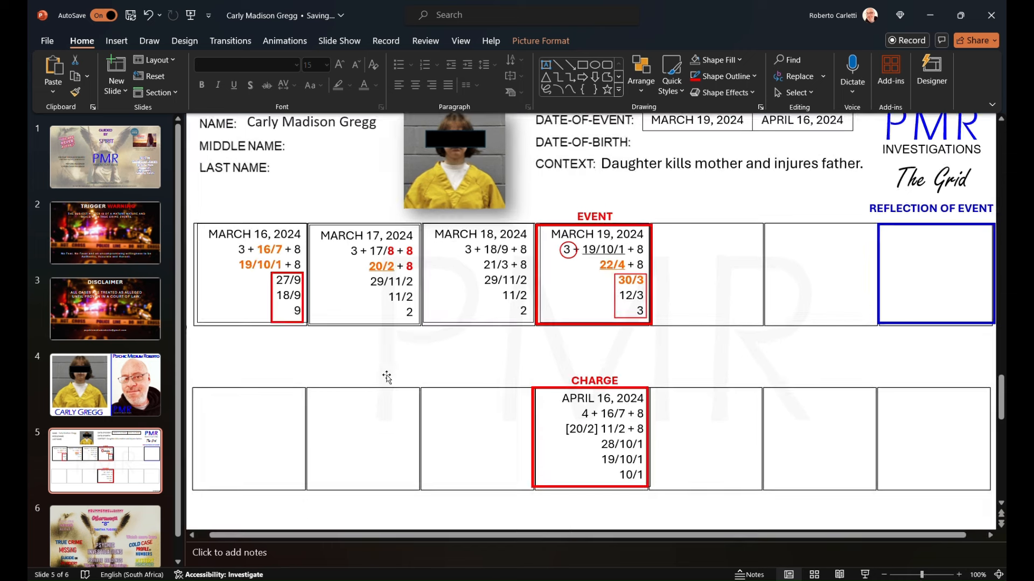
mouse_move(442, 454)
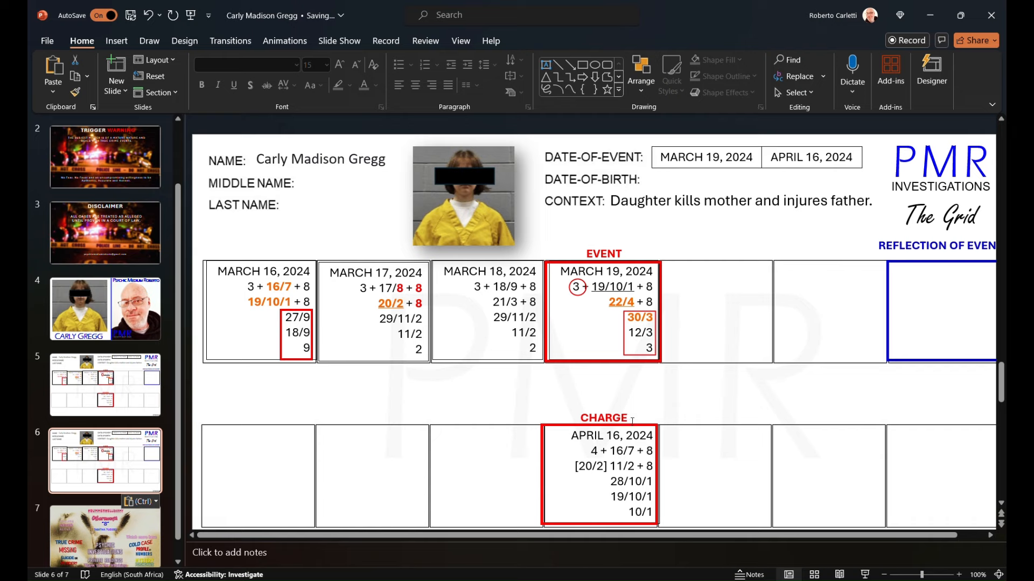
Return to slide 5 to rework the grid with a new top row
click(105, 384)
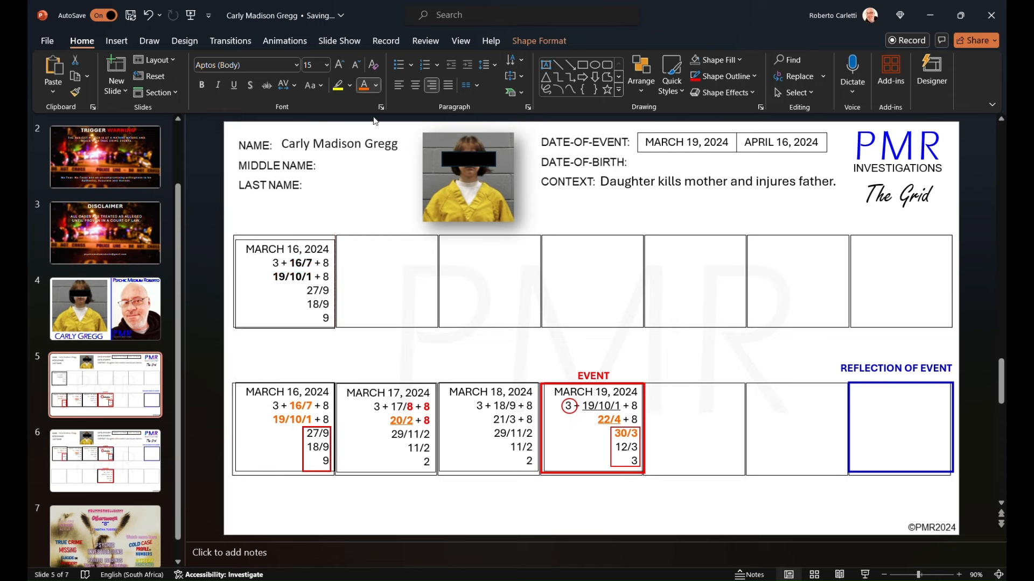
Retitle the copied box March 15, 2024, highlight 15/6 and add the final 8
click(286, 276)
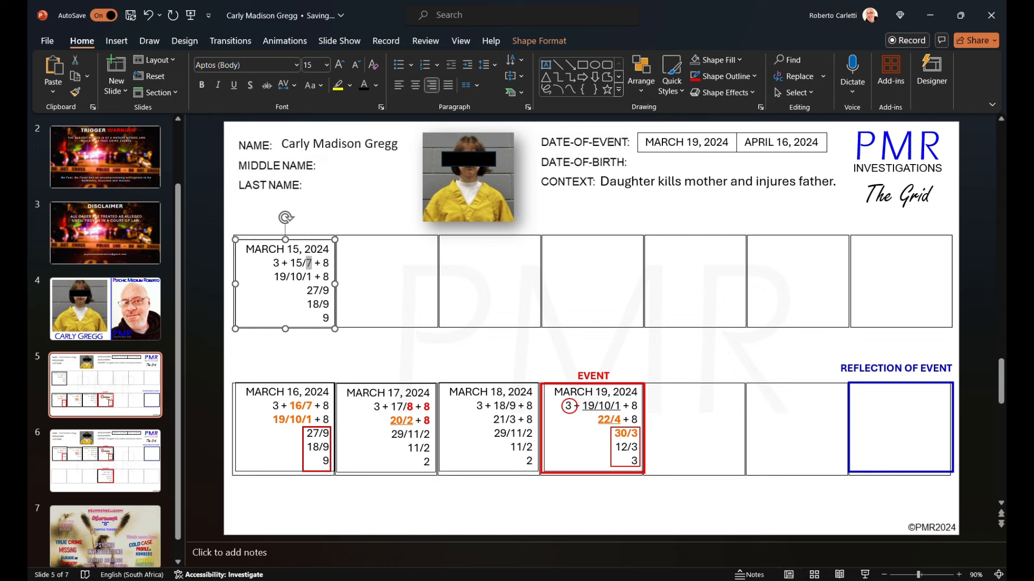
text(5)
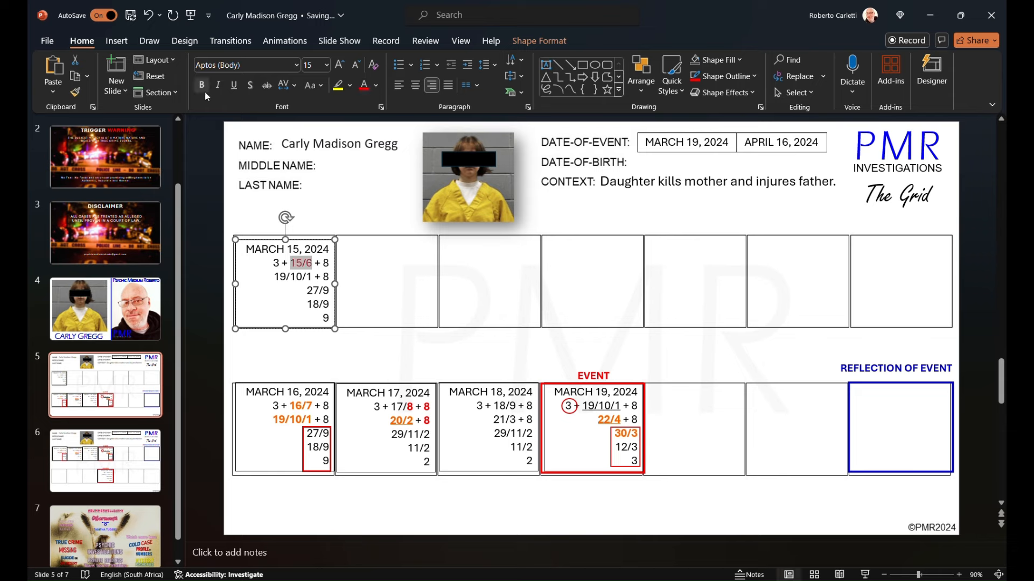
click(203, 237)
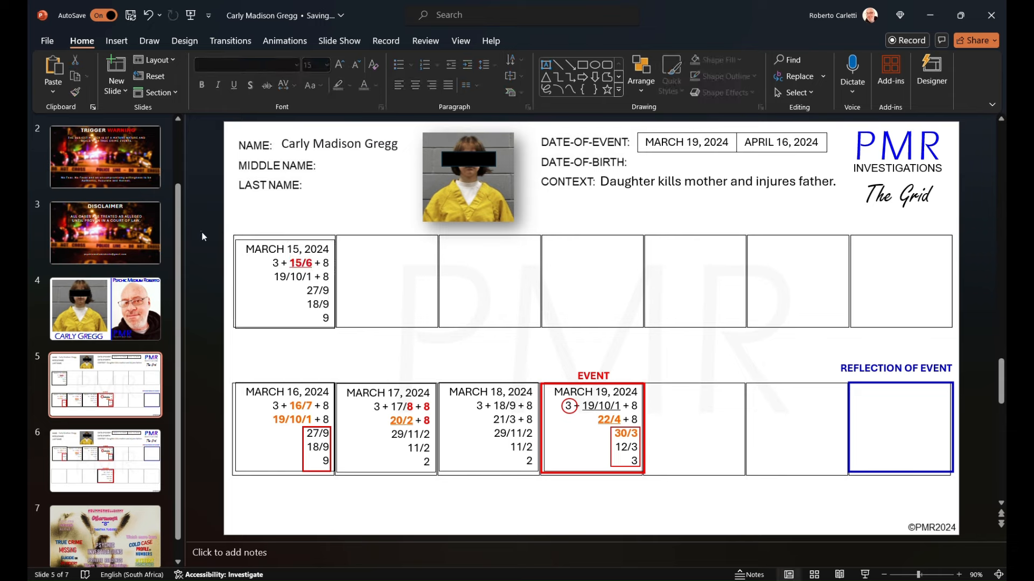
click(283, 292)
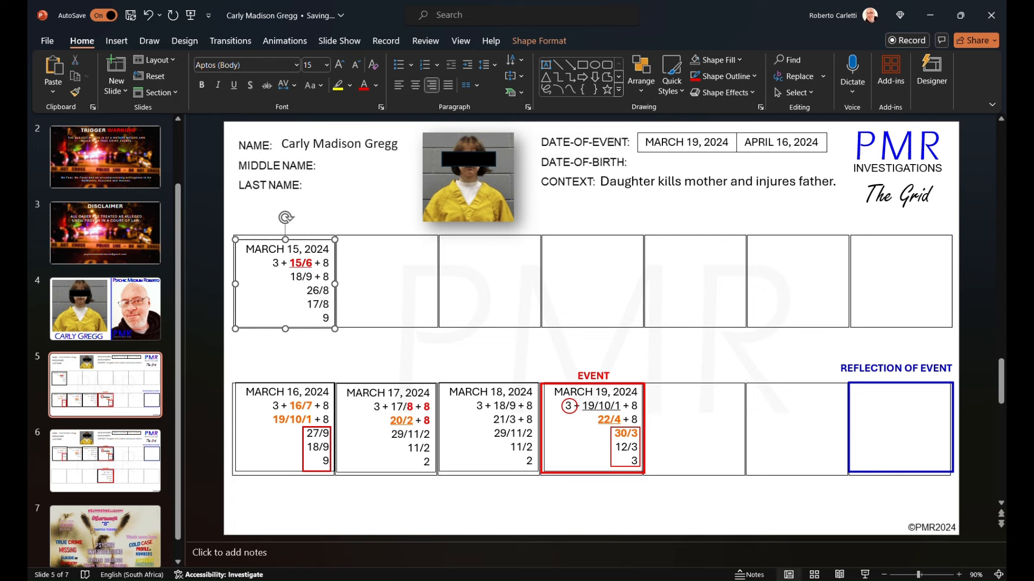
text(8)
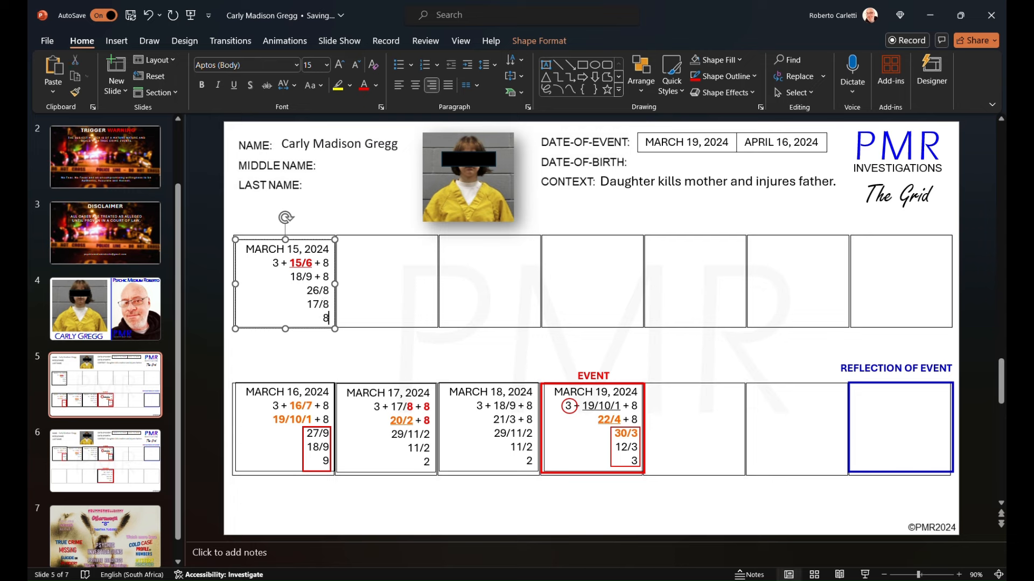
Outline the March 15 box's column of 8s in red, then deselect
click(194, 305)
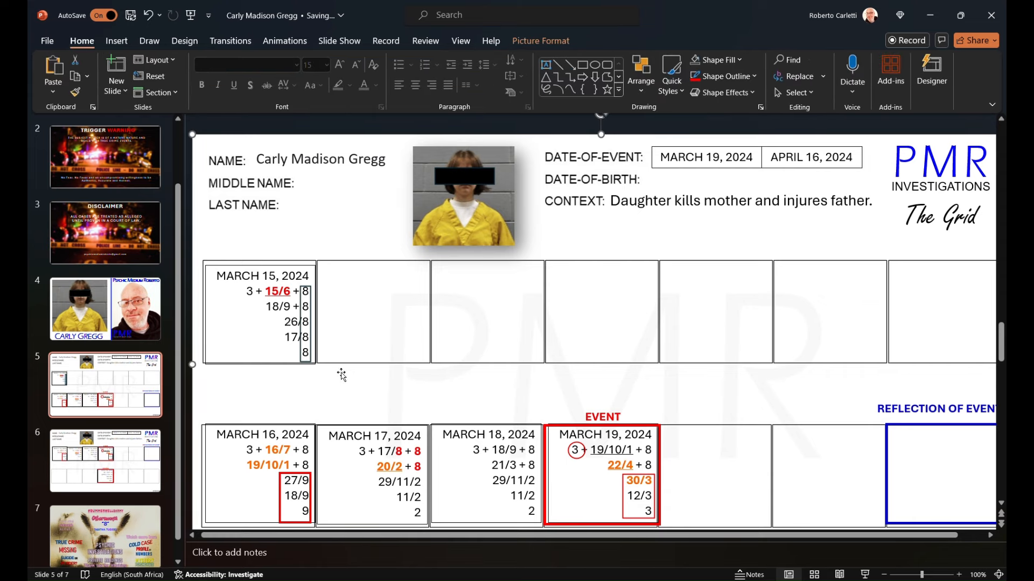
mouse_move(305, 352)
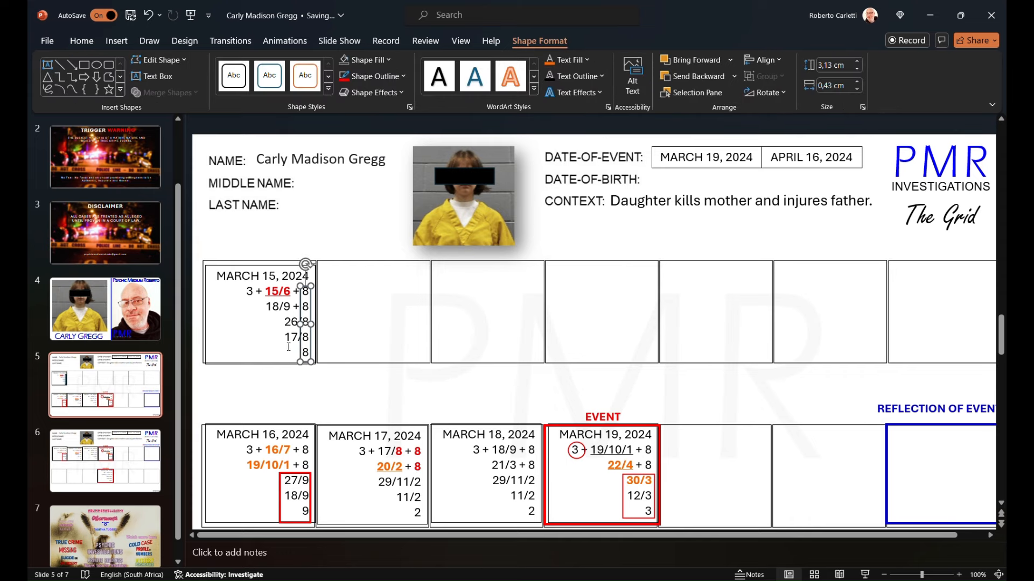
mouse_move(379, 196)
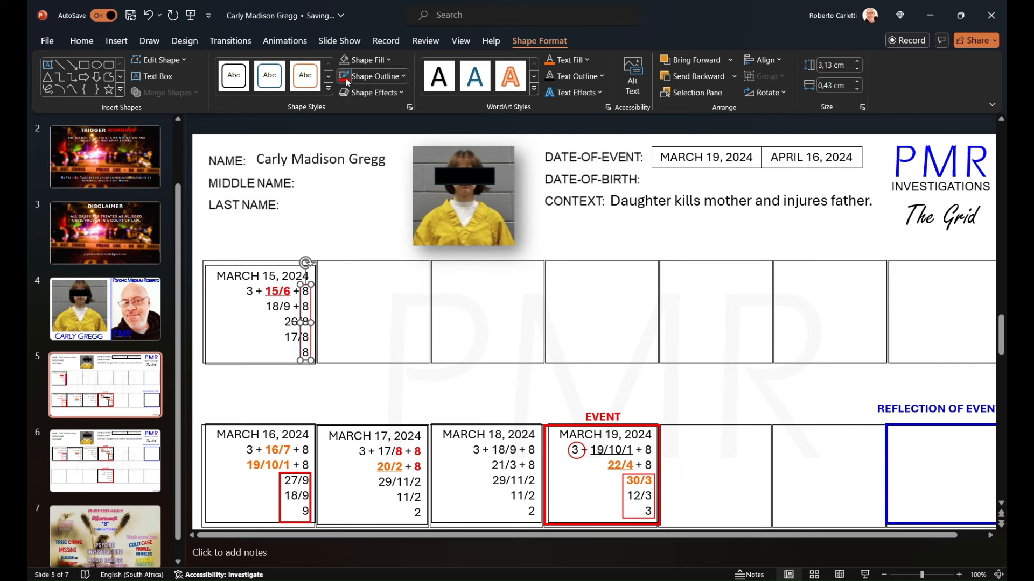
mouse_move(360, 87)
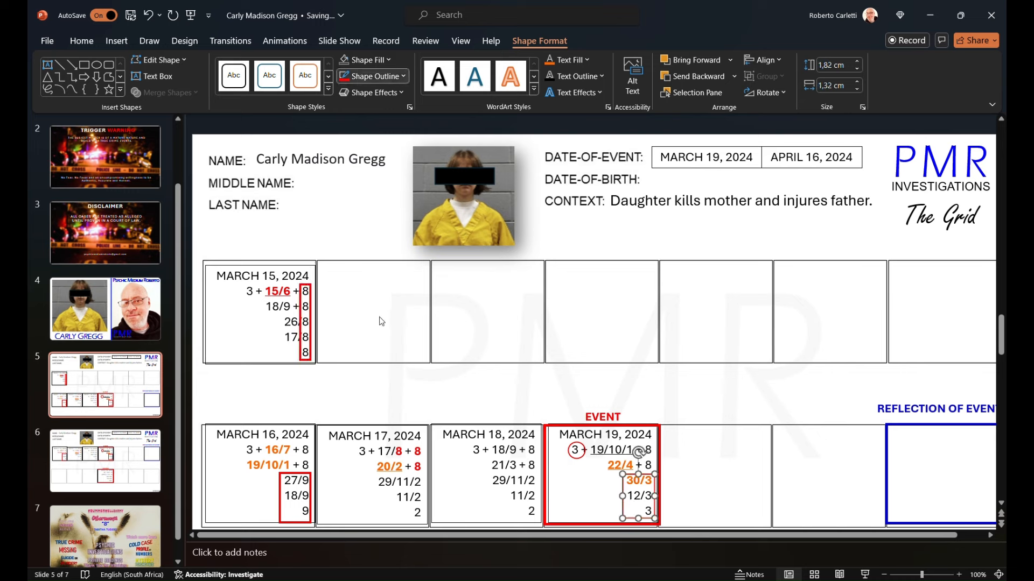
click(497, 391)
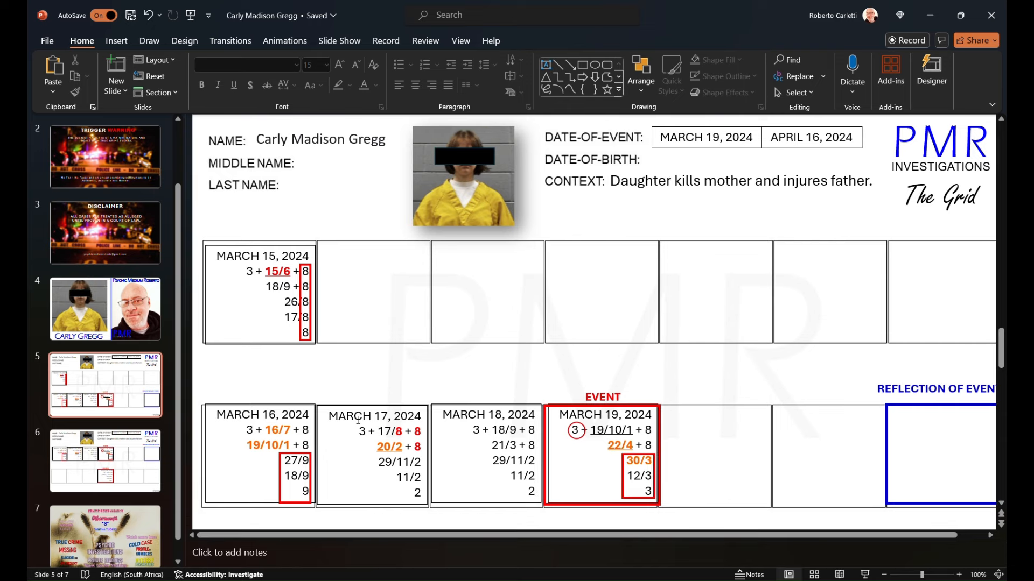
mouse_move(342, 377)
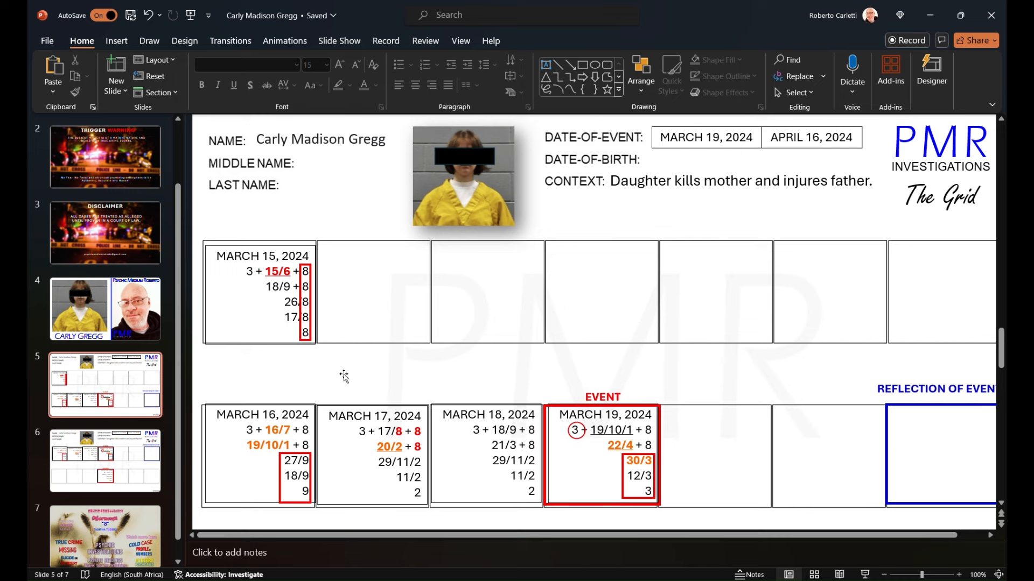
mouse_move(370, 474)
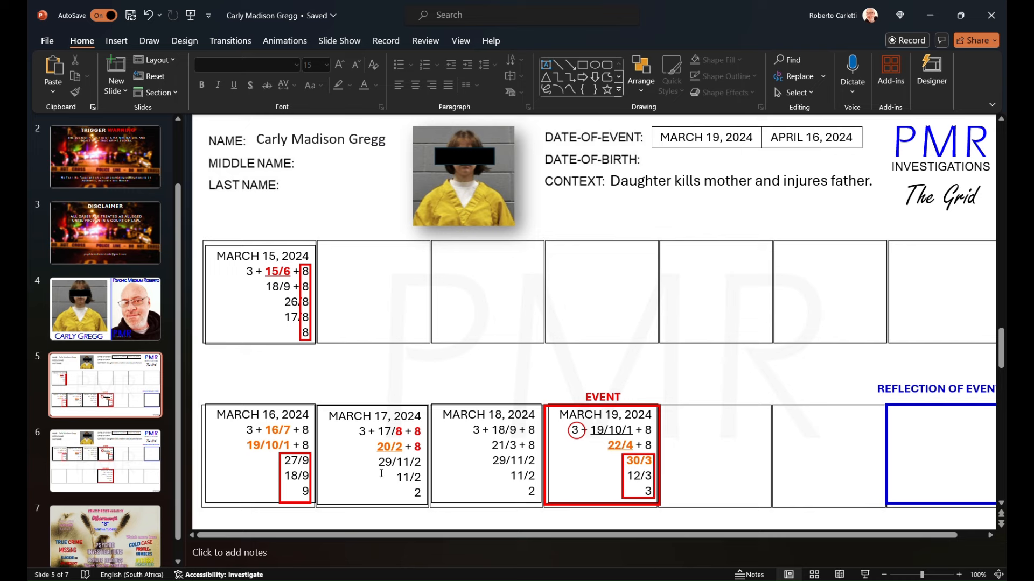
mouse_move(378, 474)
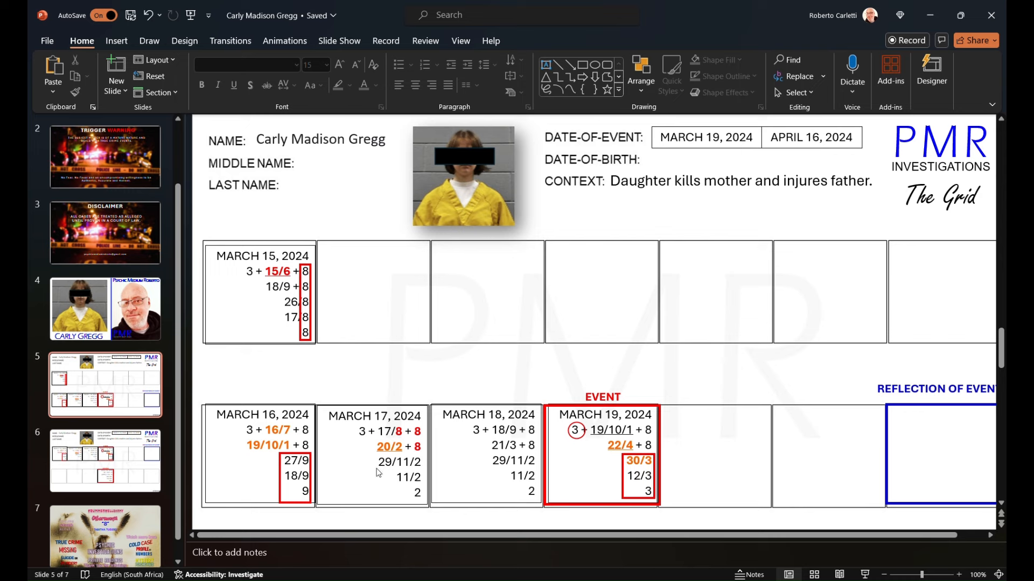
mouse_move(455, 428)
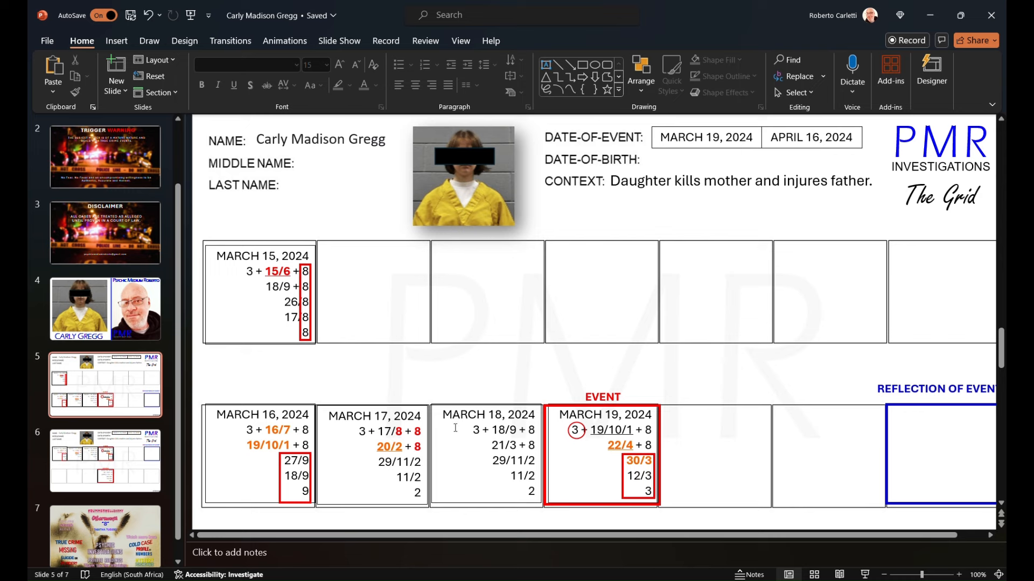
mouse_move(457, 442)
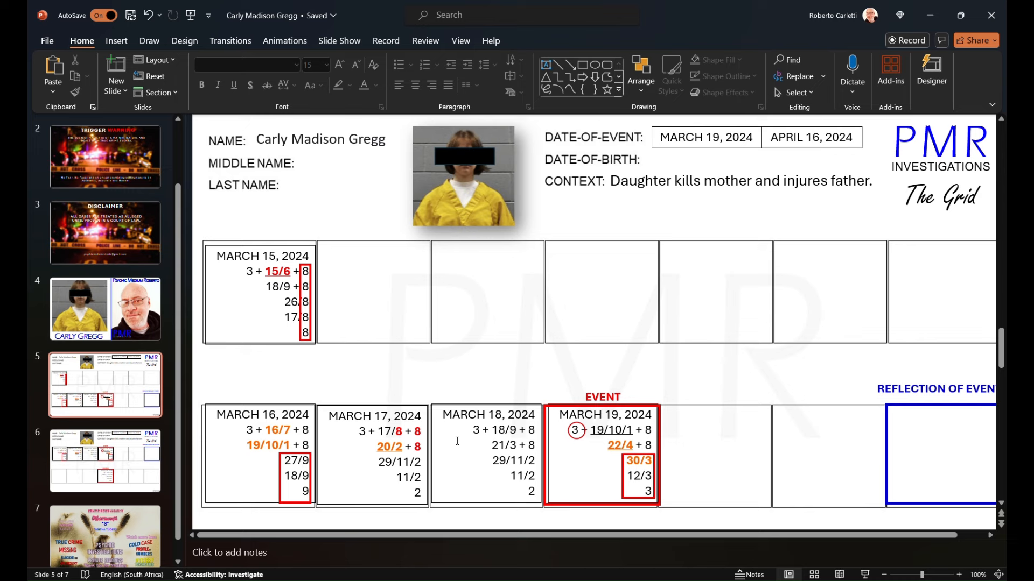
mouse_move(463, 529)
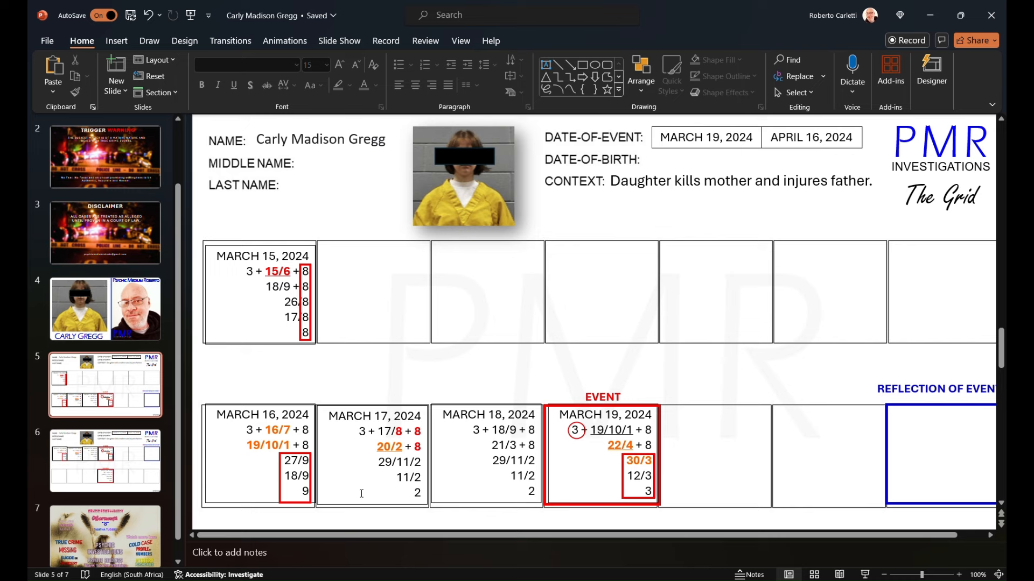
mouse_move(372, 433)
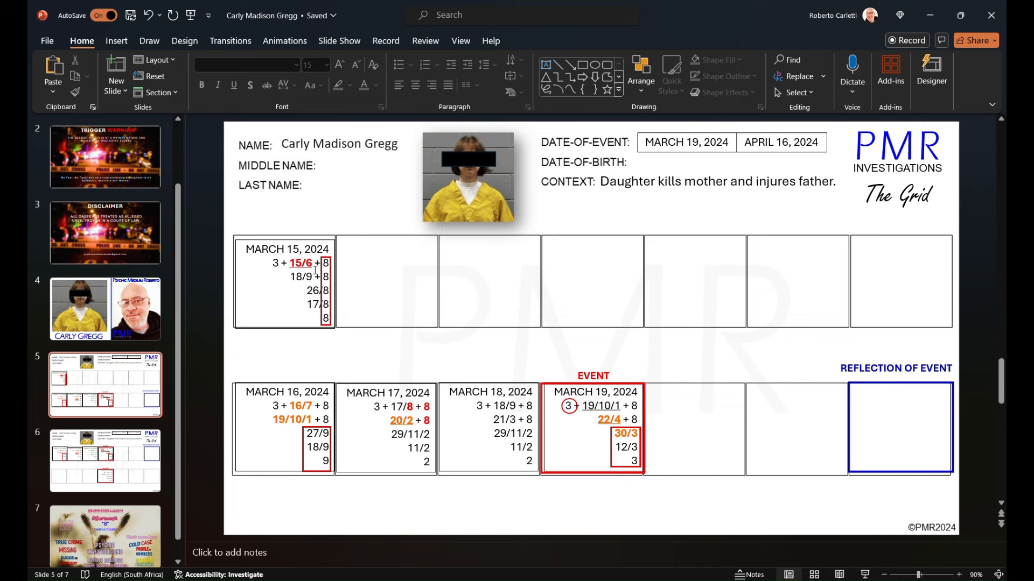
Select the March 15, 2024 box to copy it into the neighbouring cell
double_click(301, 263)
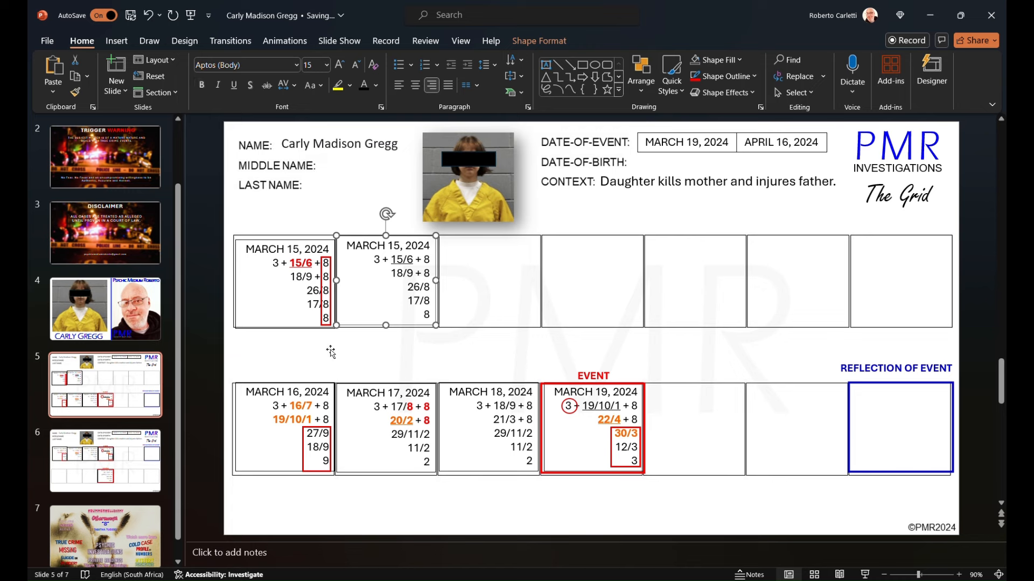
mouse_move(277, 303)
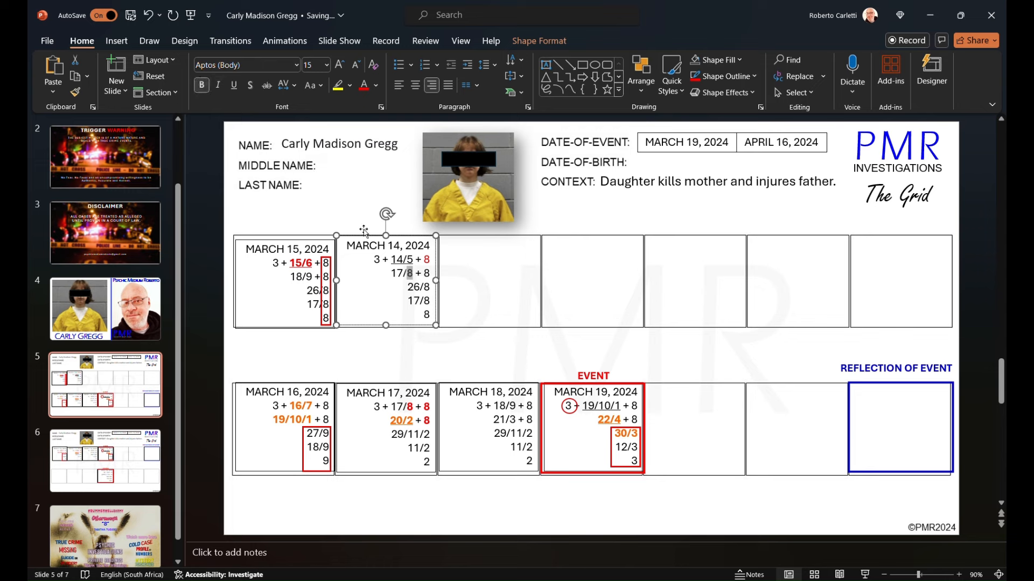
mouse_move(400, 206)
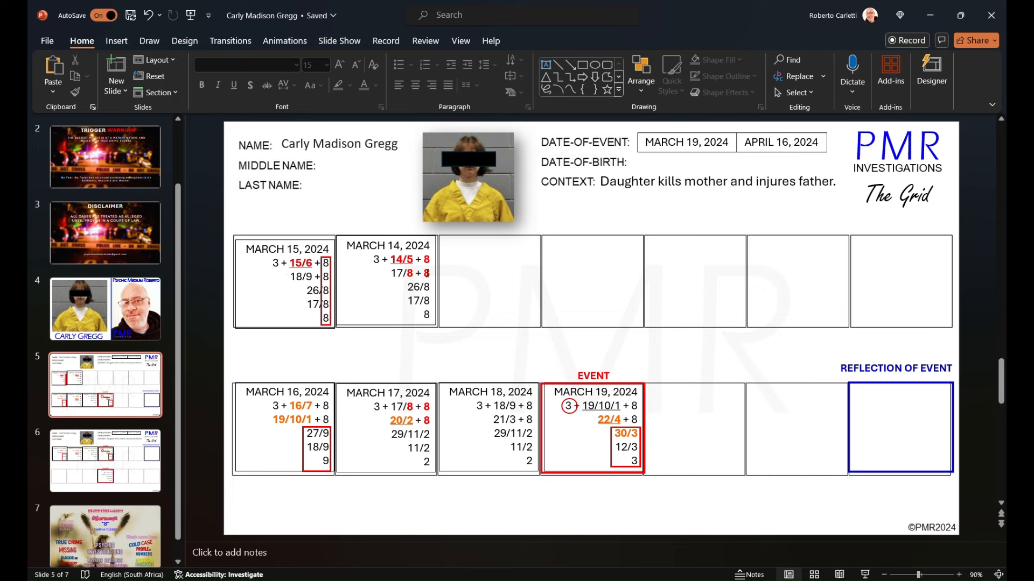
Change the March 14 box's closing lines to 25/7, orange 16/7 and 7
click(387, 286)
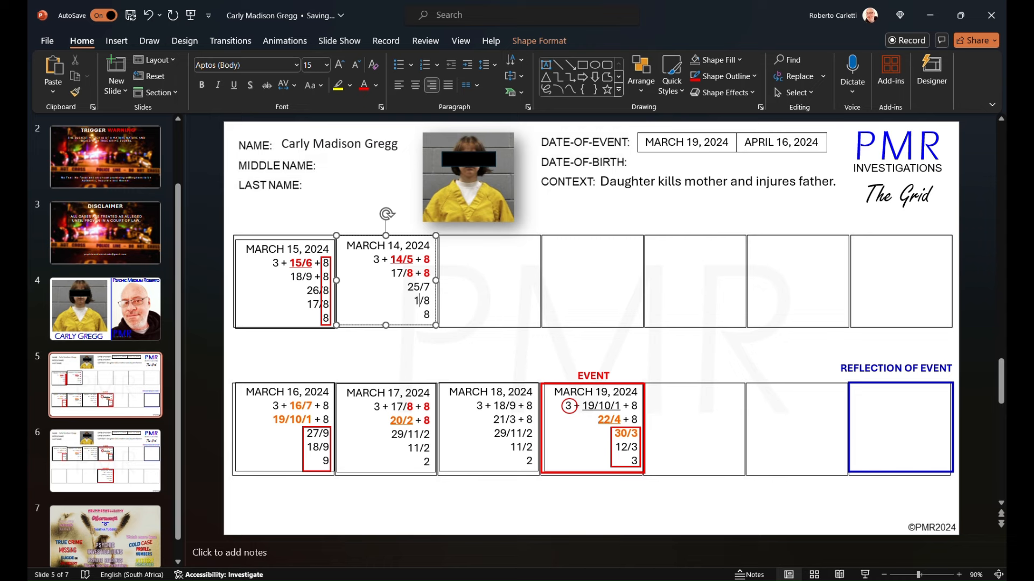
text(16/8)
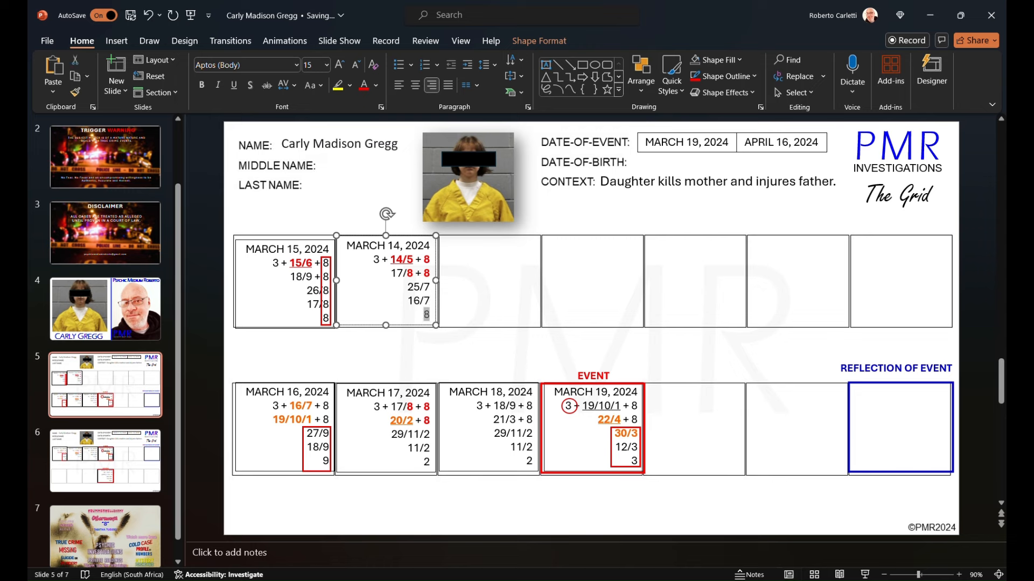
text(7)
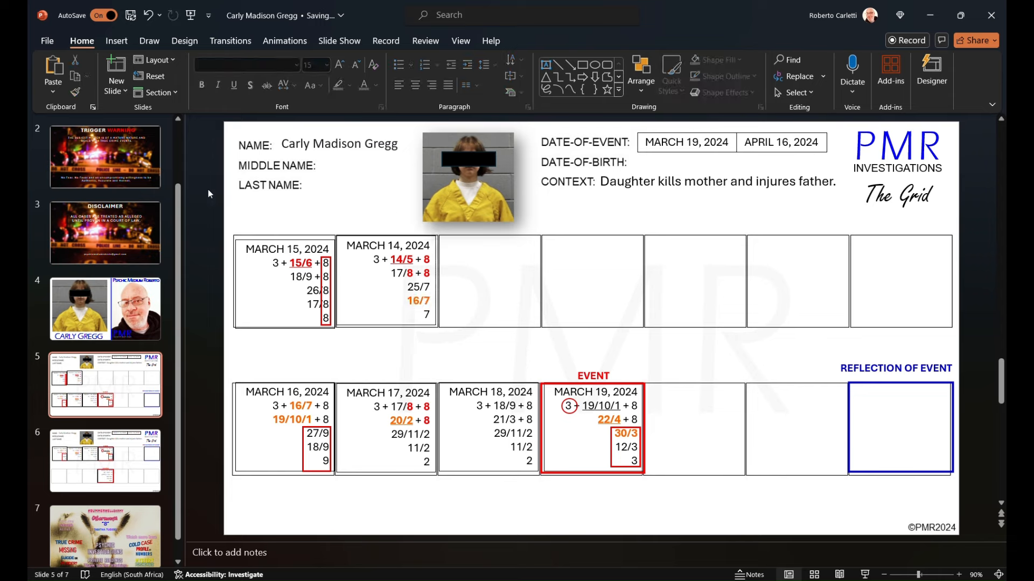
click(419, 300)
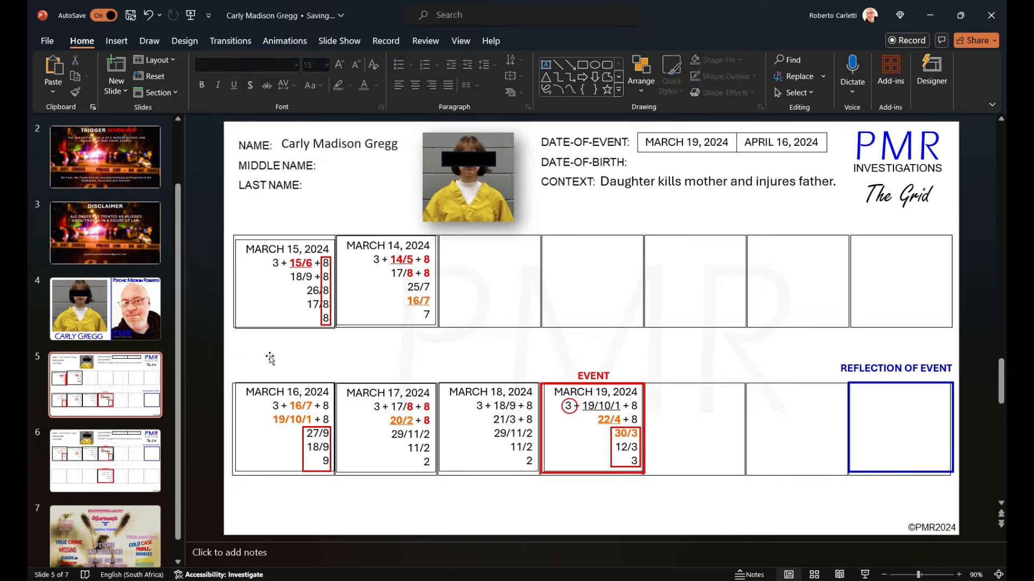
mouse_move(372, 441)
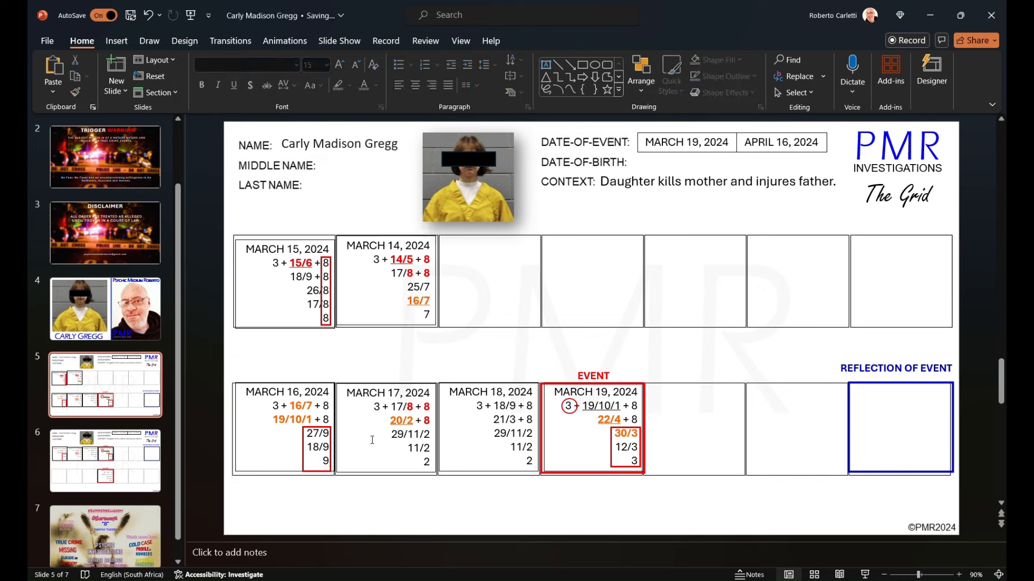
Underline the orange 16/7, then select the March 14 box for duplicating
click(296, 406)
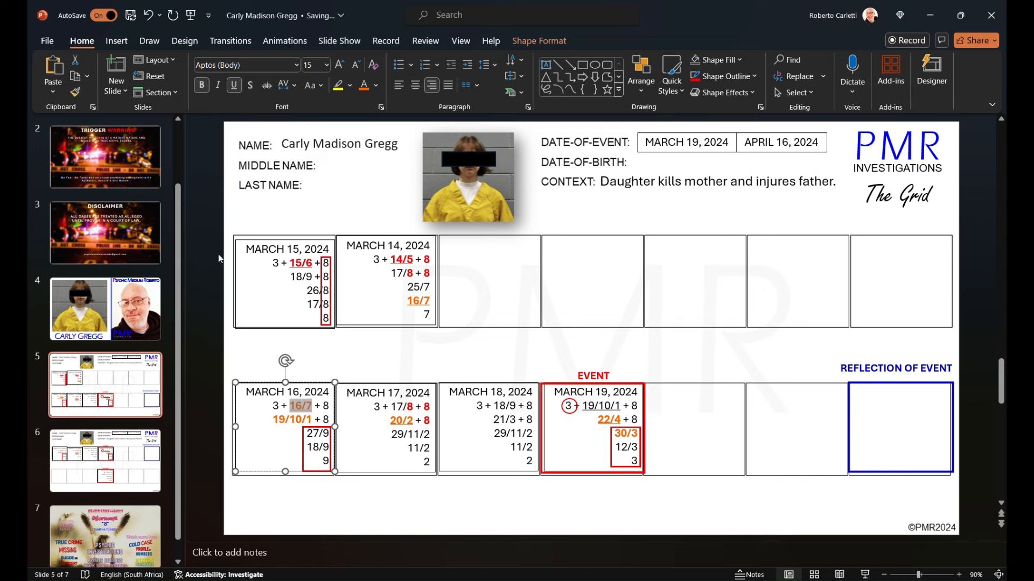
click(206, 283)
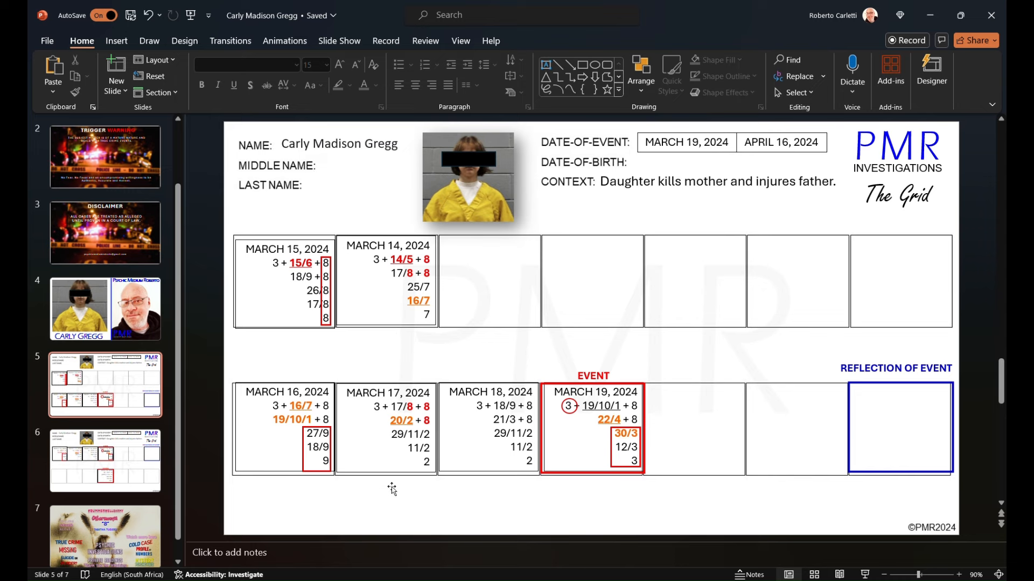
mouse_move(394, 489)
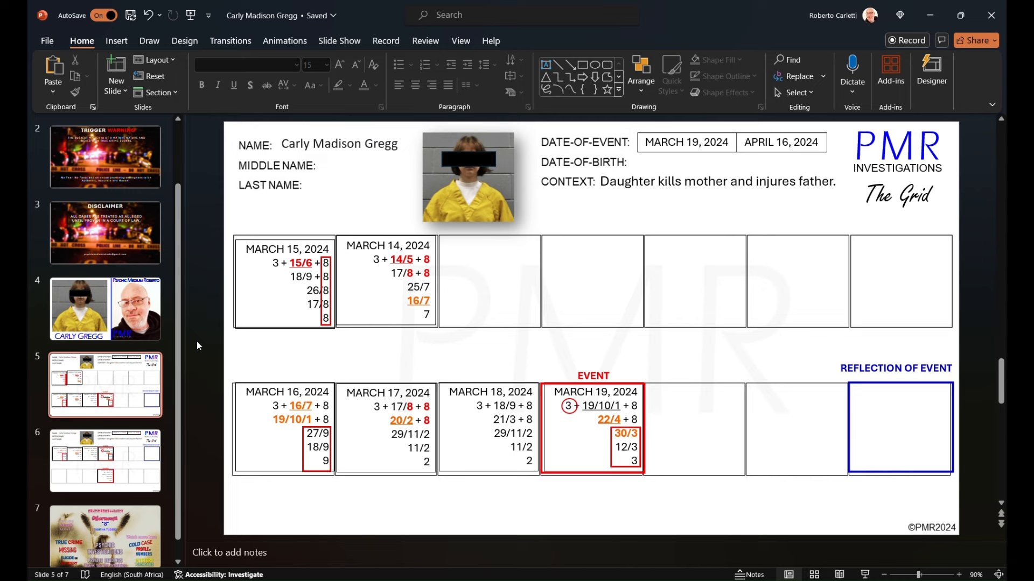
mouse_move(362, 354)
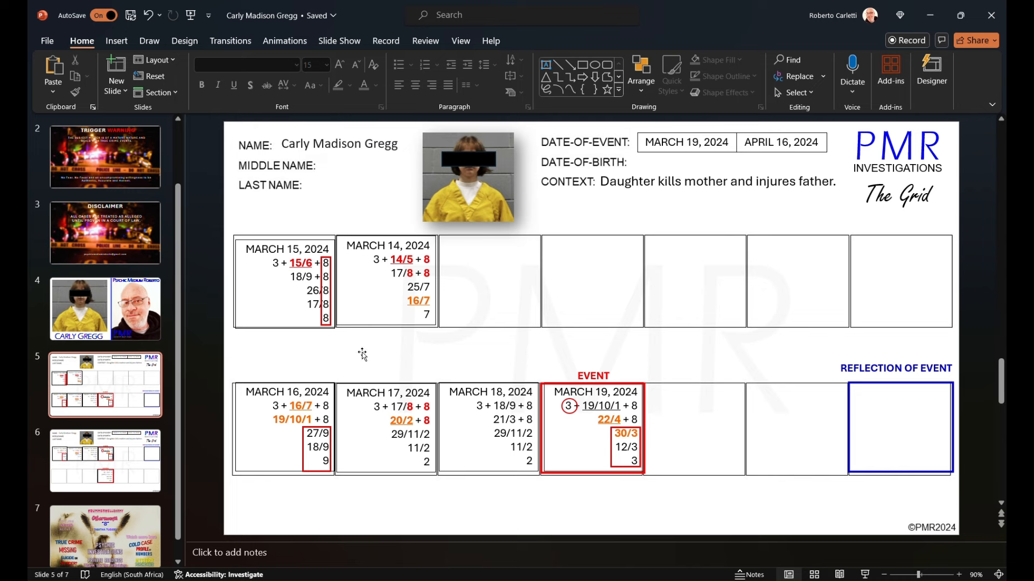
click(385, 285)
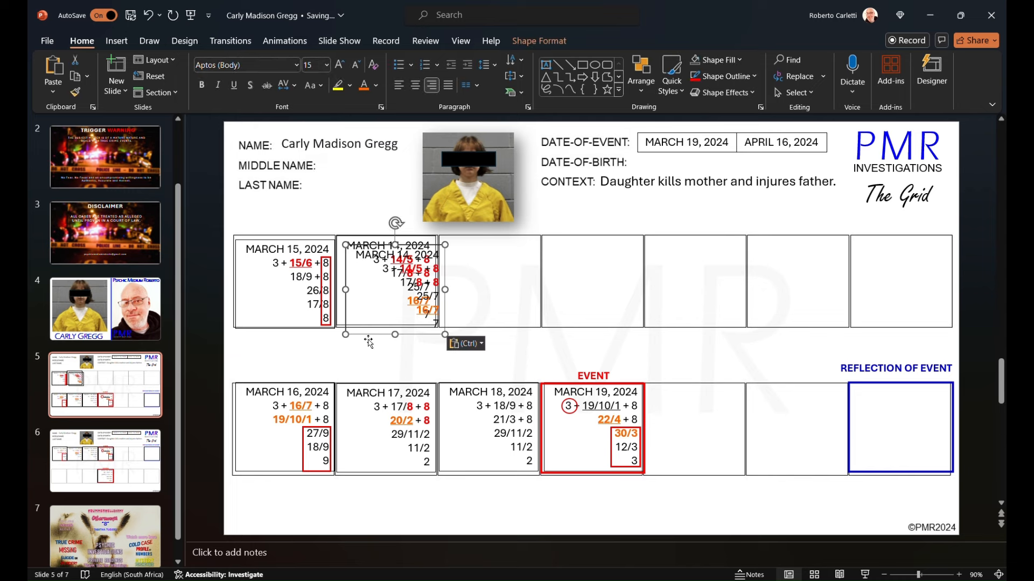
drag(394, 283, 491, 283)
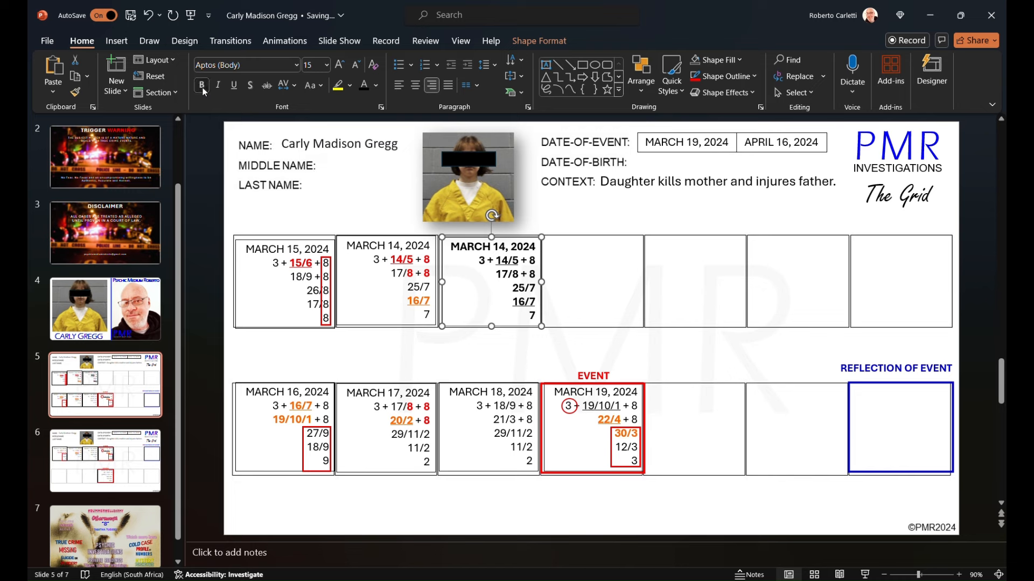
click(233, 85)
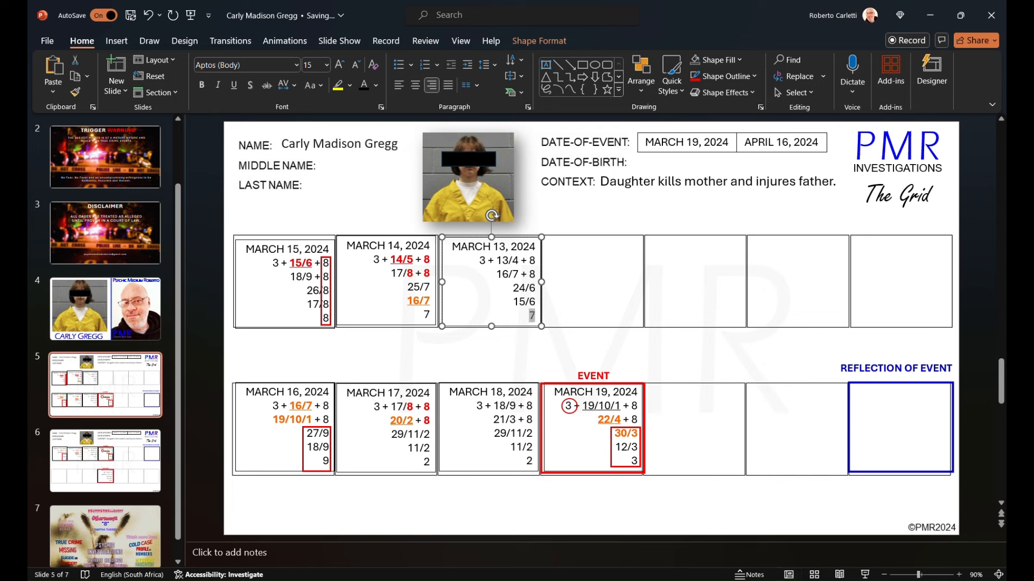
text(6)
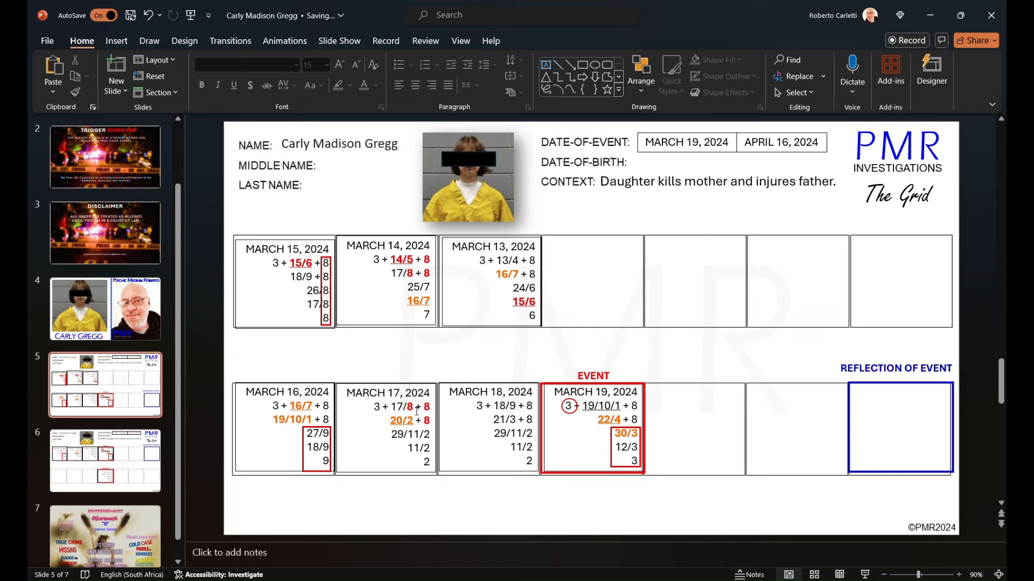
mouse_move(352, 487)
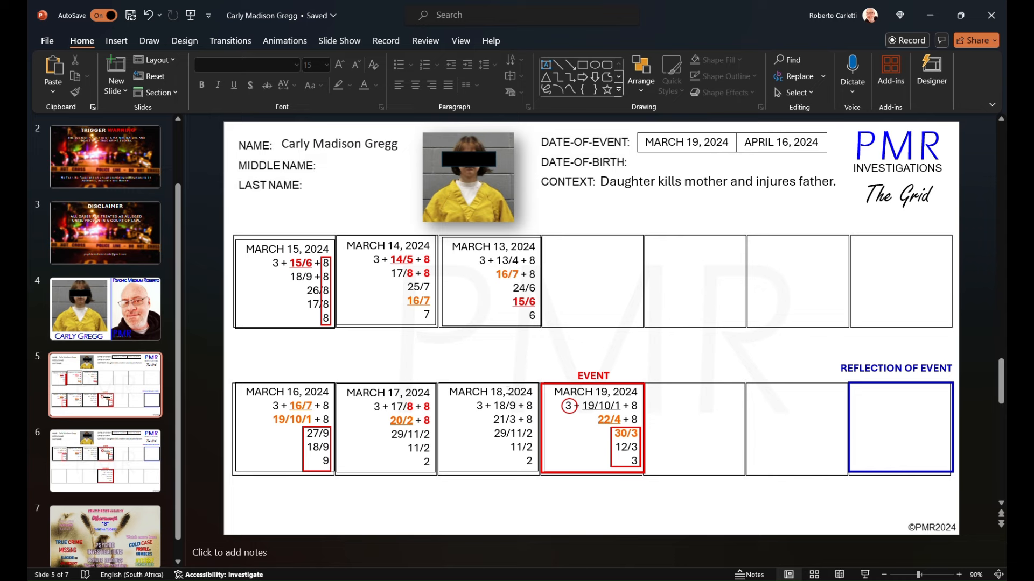
mouse_move(530, 335)
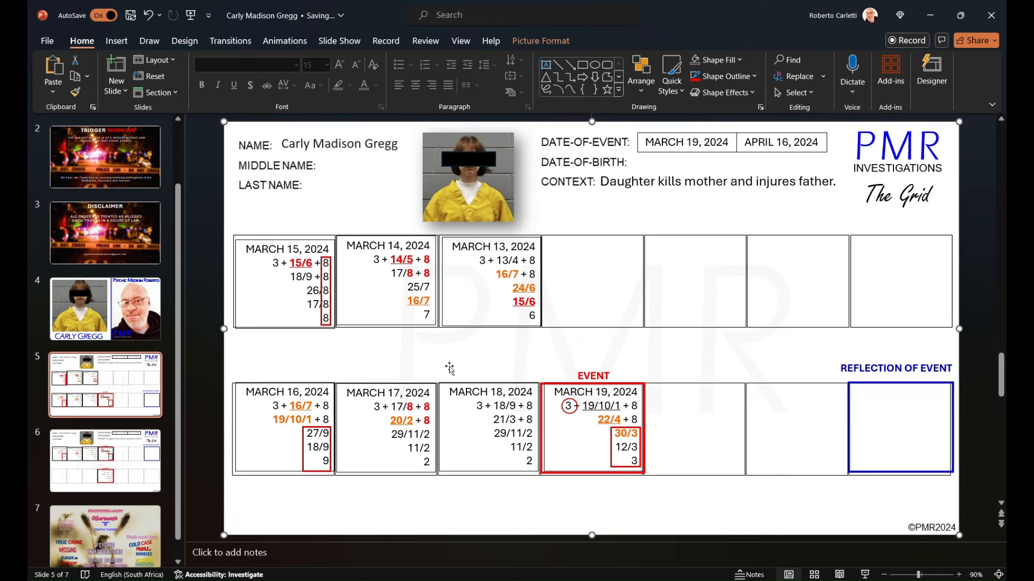
mouse_move(447, 375)
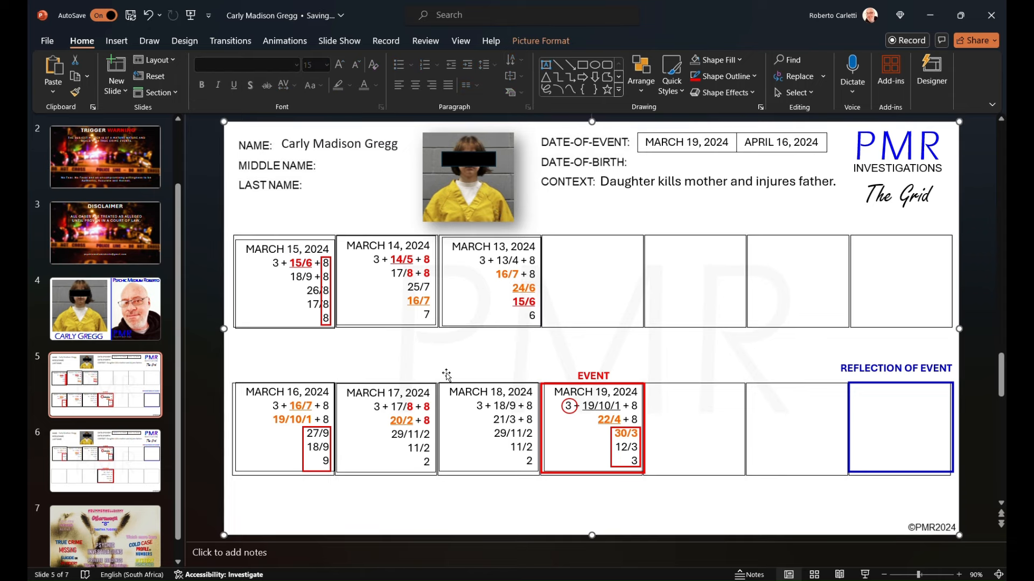
mouse_move(427, 341)
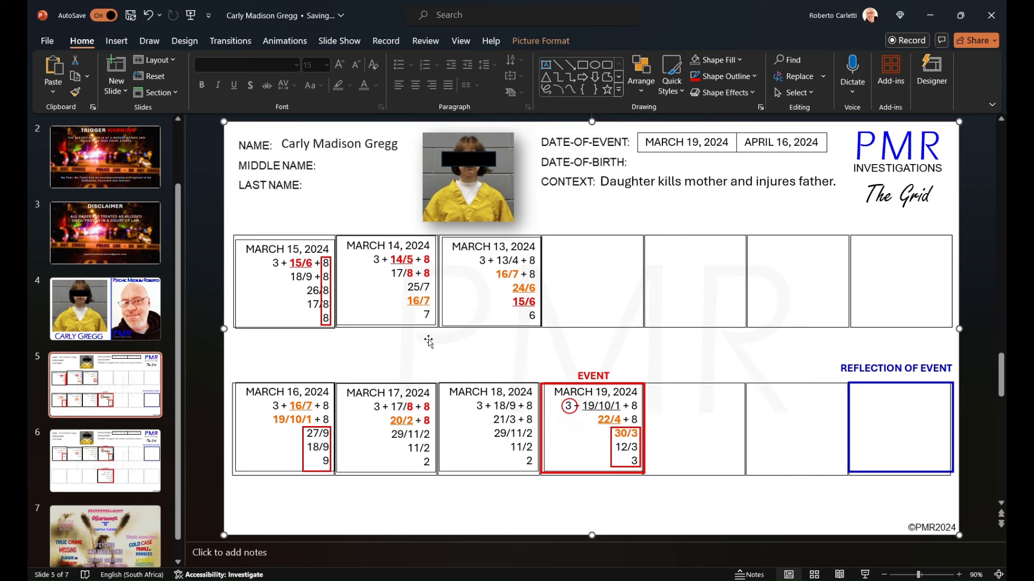
mouse_move(426, 341)
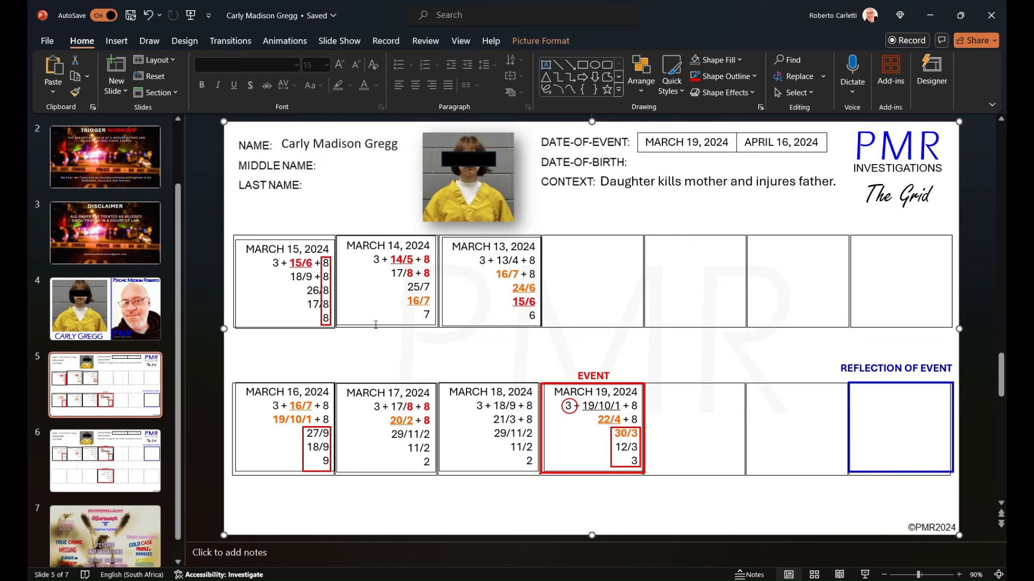
mouse_move(371, 324)
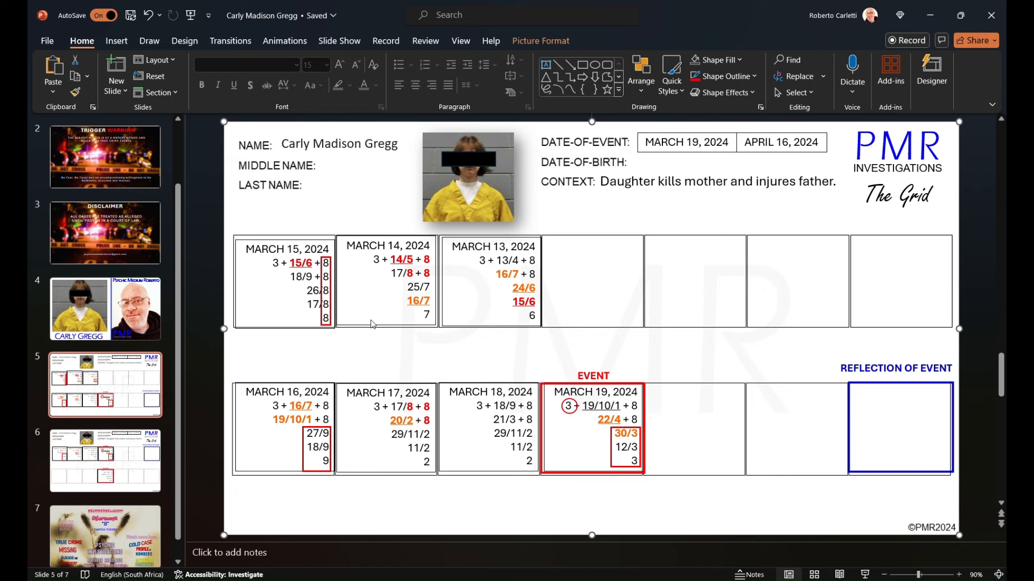
mouse_move(521, 335)
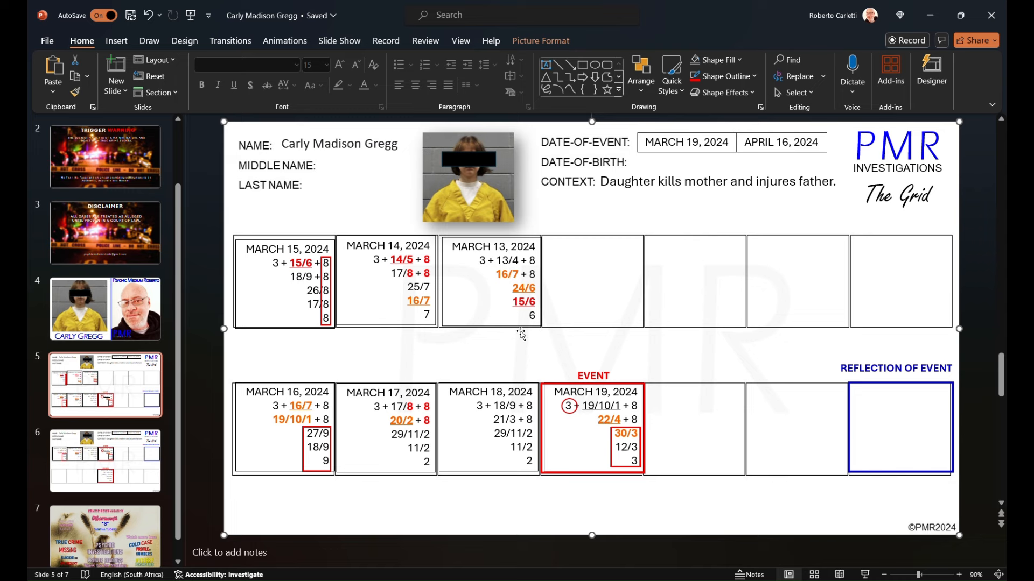
mouse_move(175, 151)
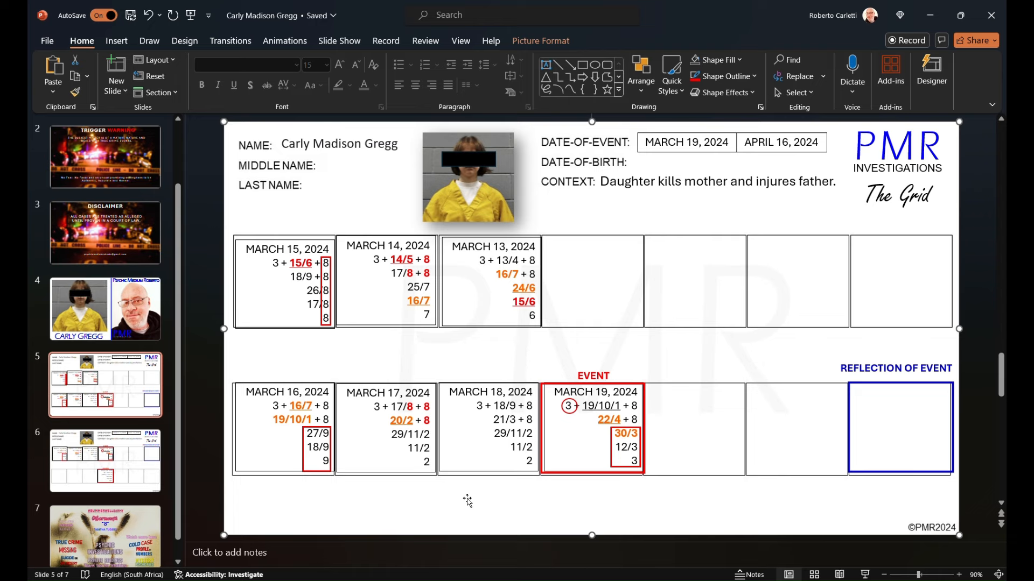
mouse_move(306, 299)
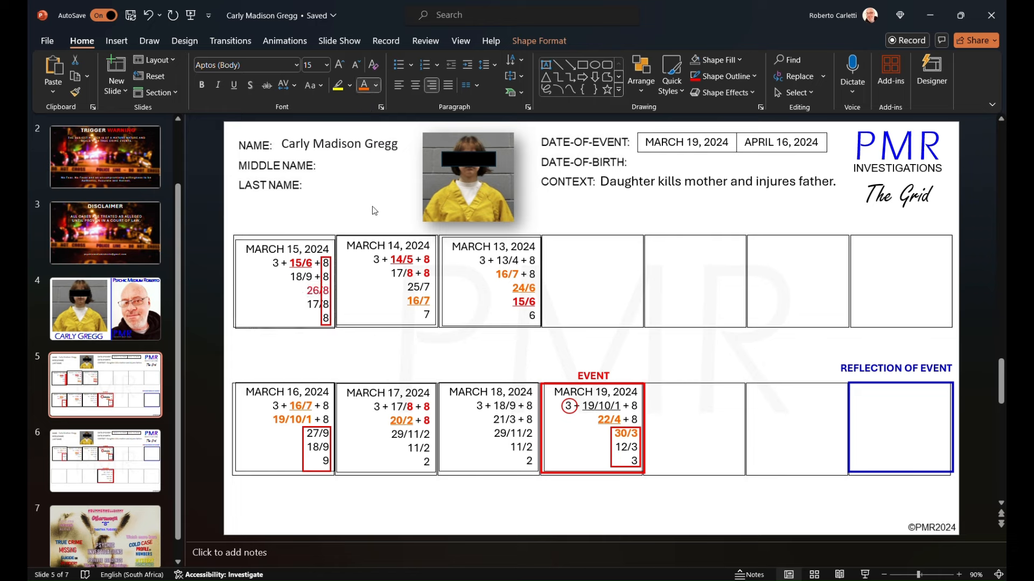
Make the red 26/8 in the March 15 box bold
click(315, 291)
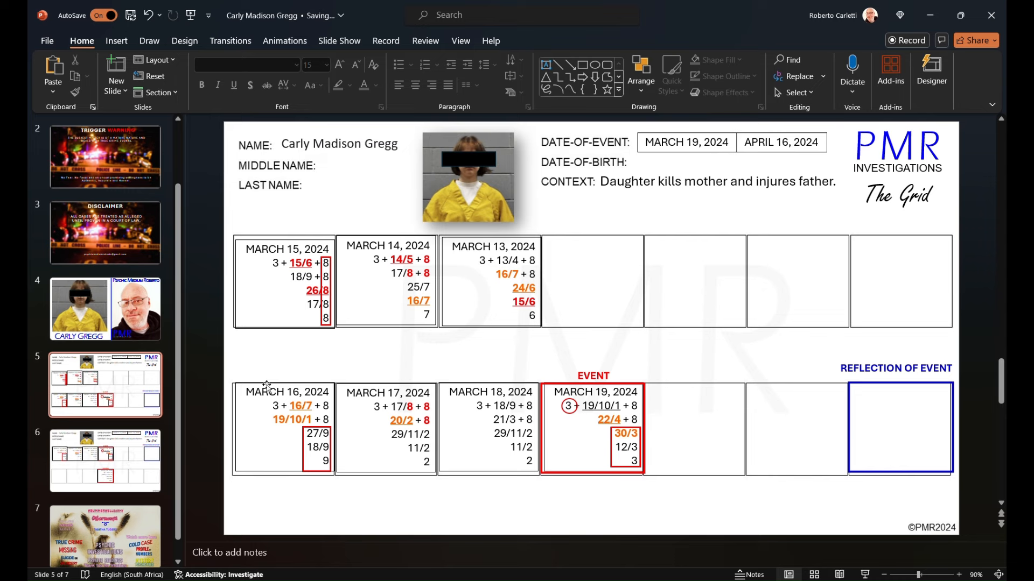
mouse_move(350, 298)
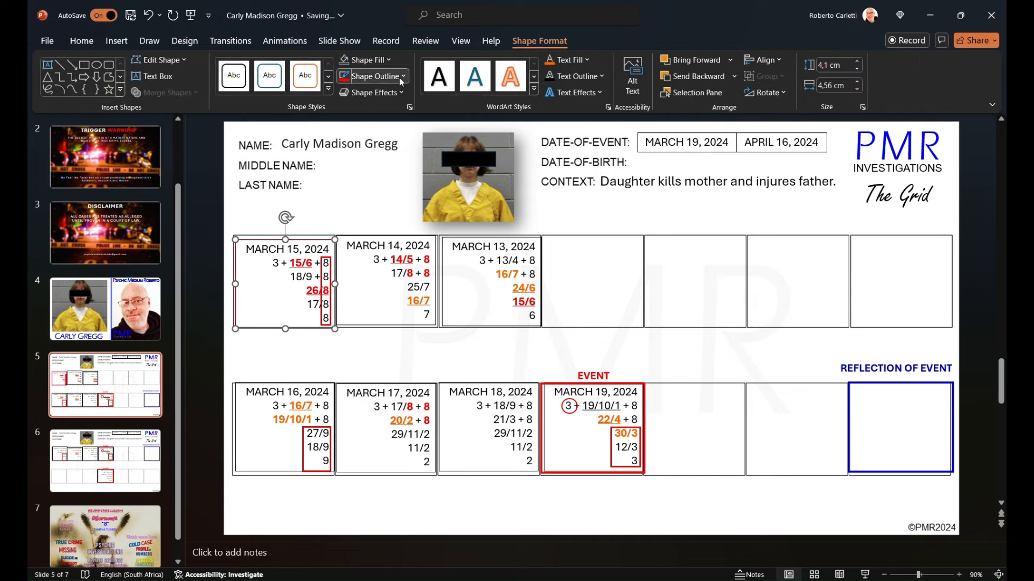
Select the March 15 text box to apply a red border
click(491, 360)
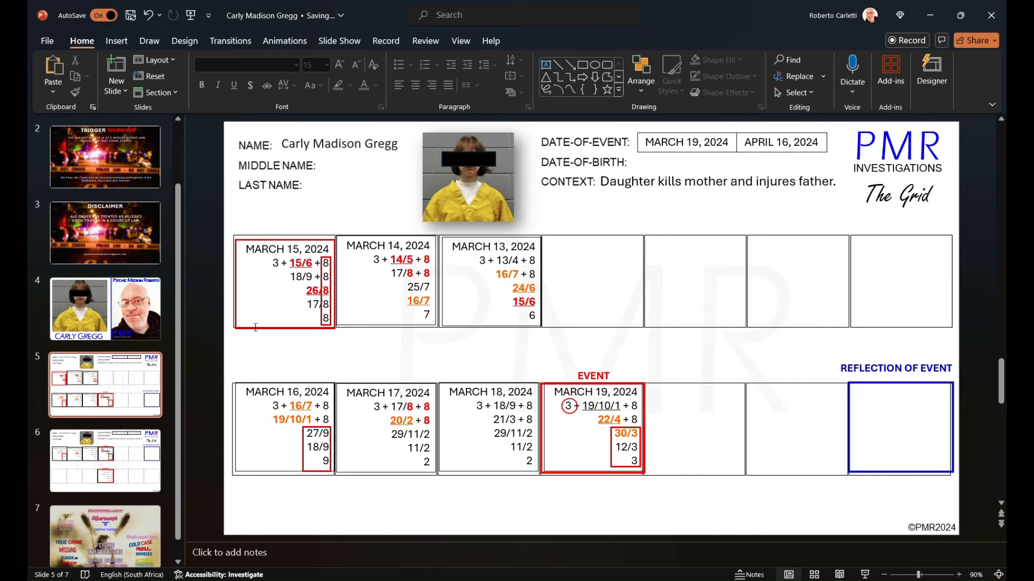
Click off the March 15 box to check its new red border
click(284, 283)
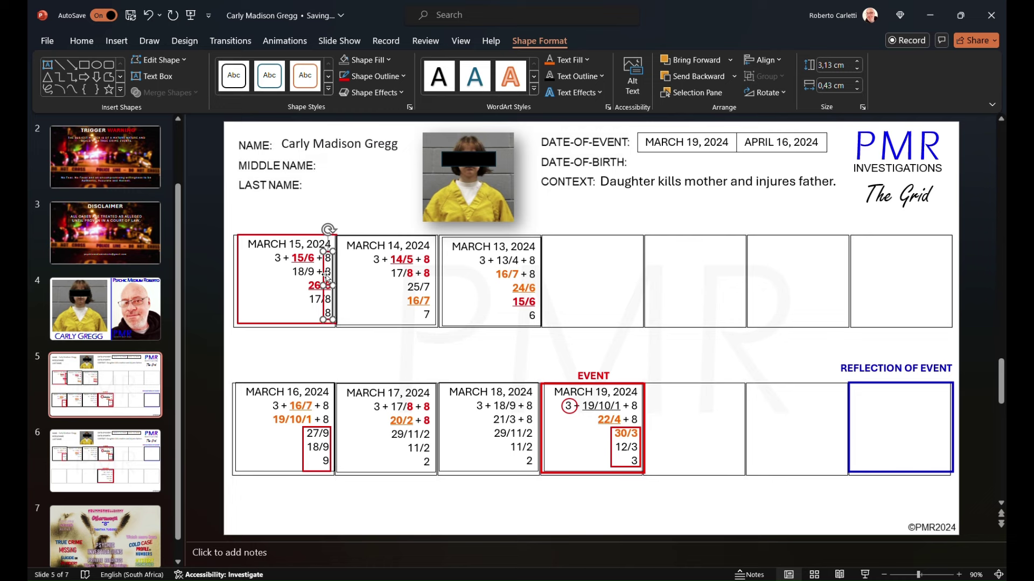
mouse_move(247, 311)
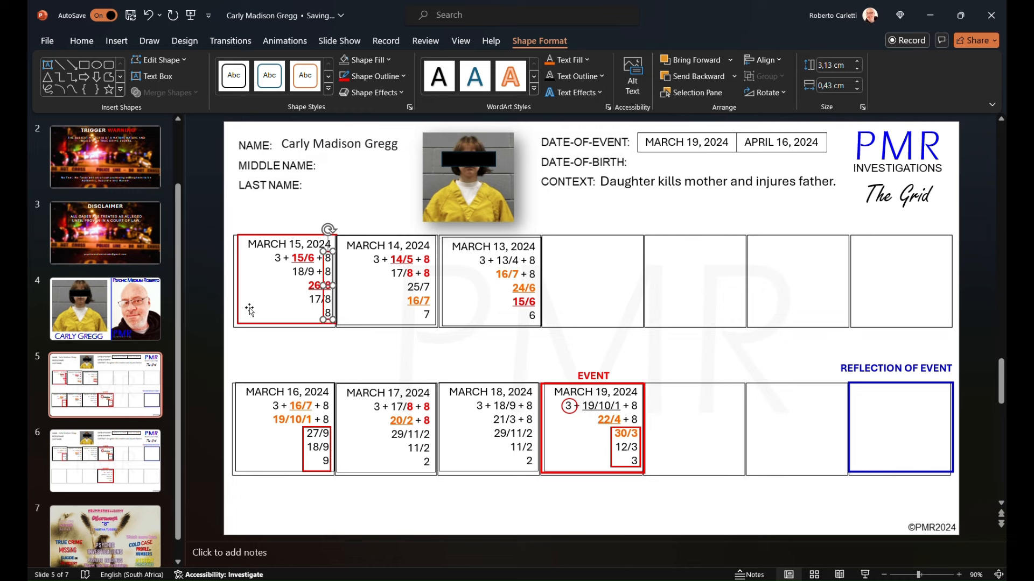
click(82, 41)
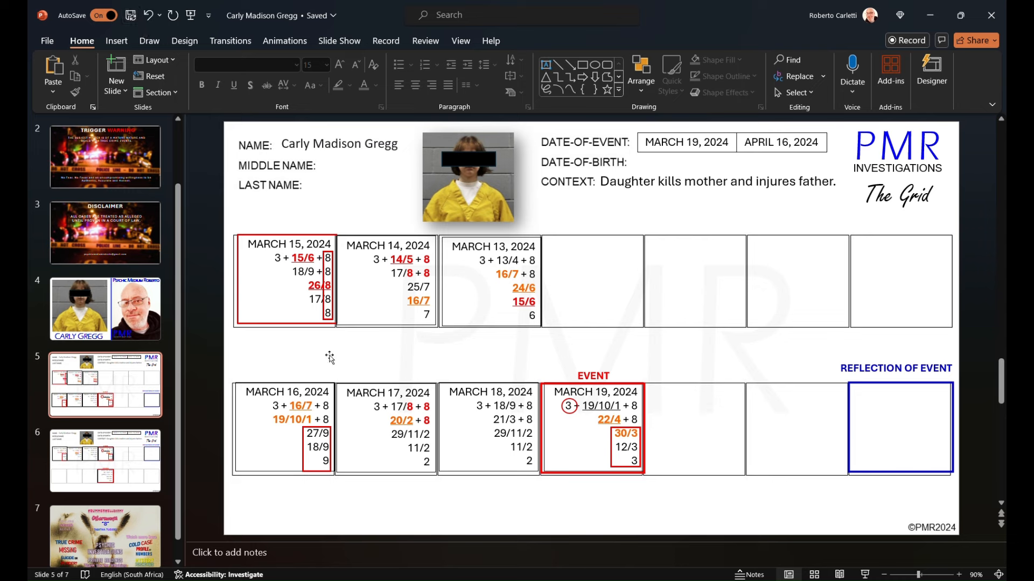
mouse_move(326, 355)
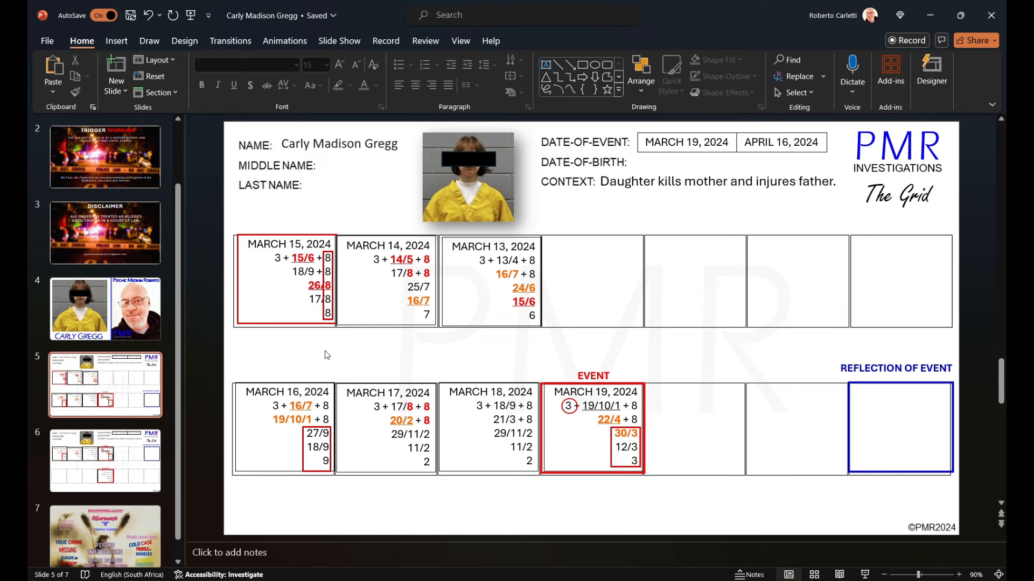
mouse_move(363, 357)
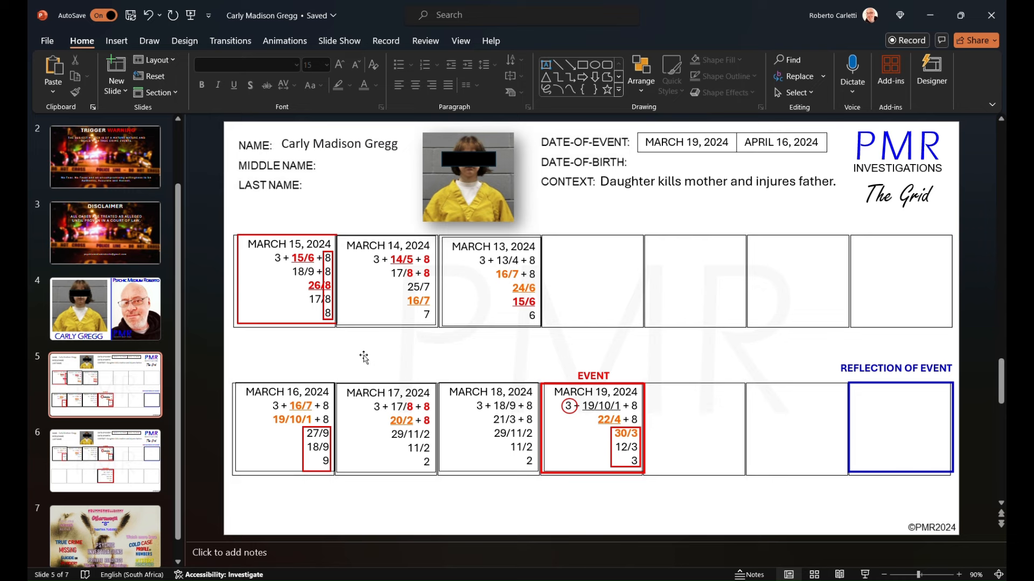
mouse_move(352, 377)
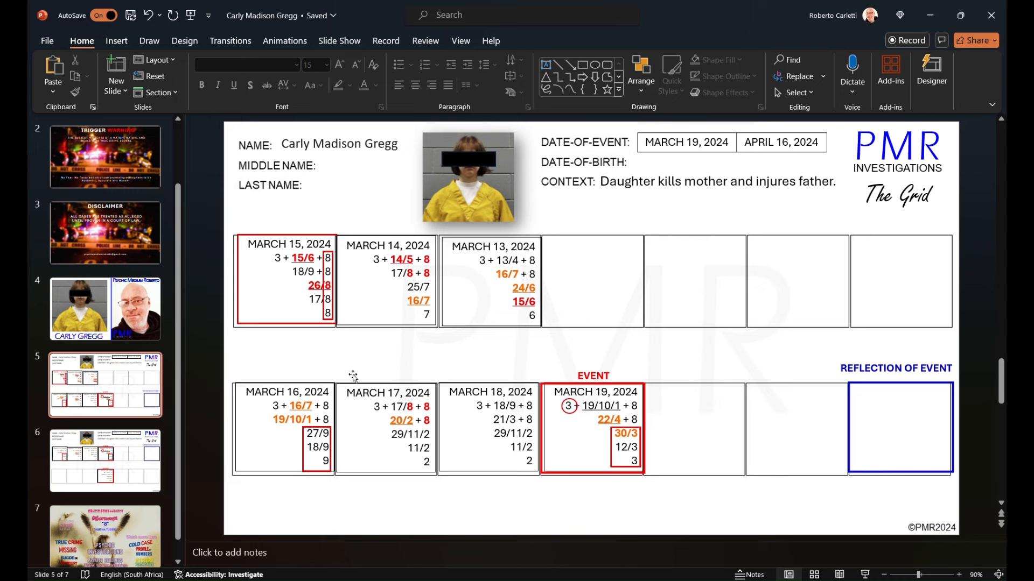
mouse_move(330, 331)
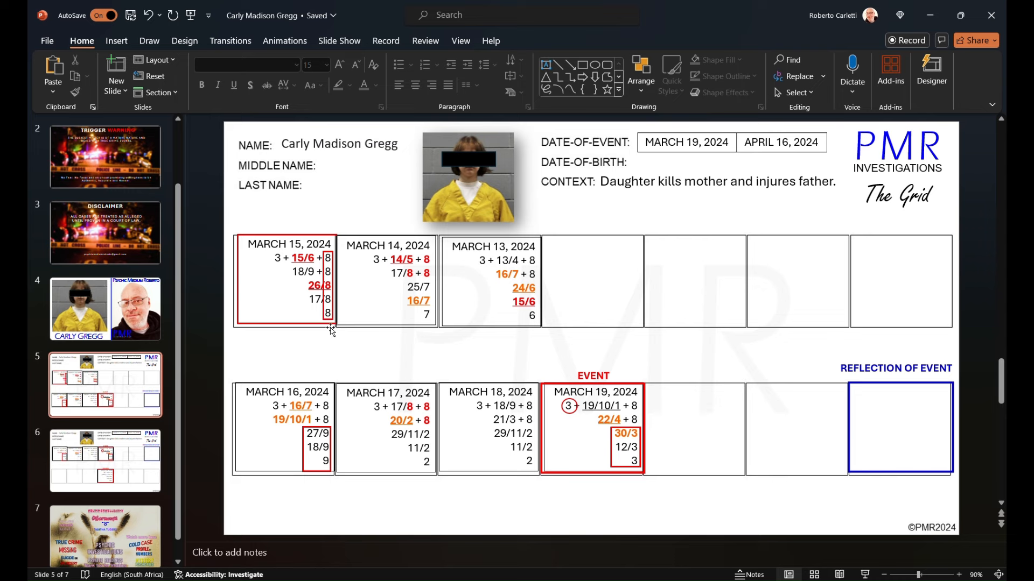
mouse_move(395, 471)
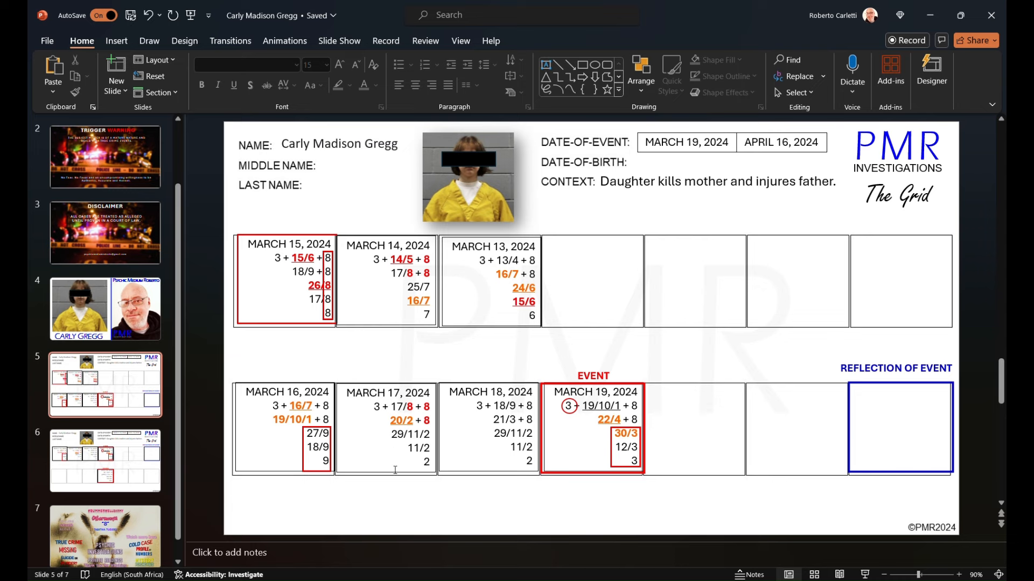
mouse_move(309, 448)
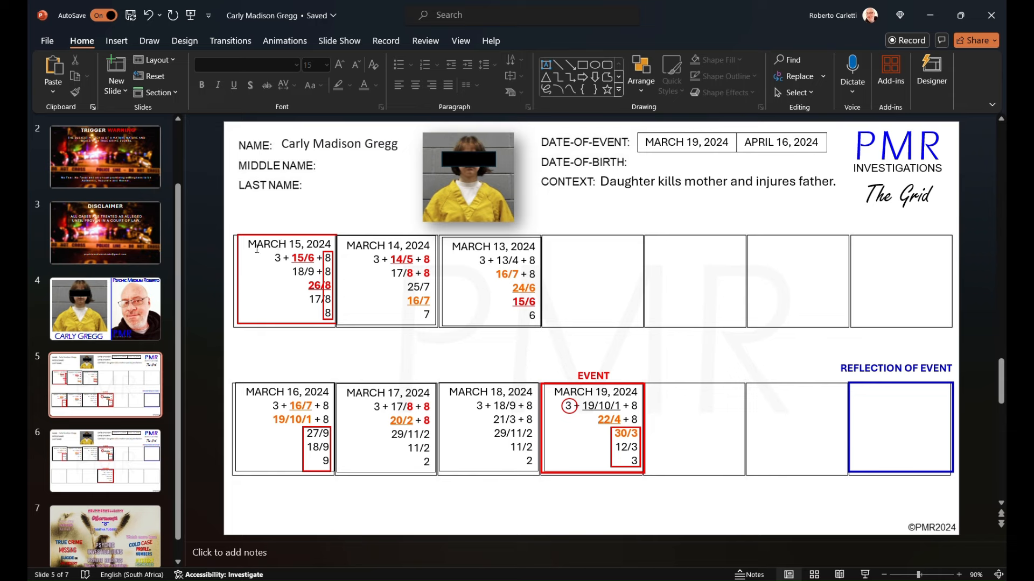
Give the March 15, 2024 heading red underlined text and underline 18/9 below it
click(289, 243)
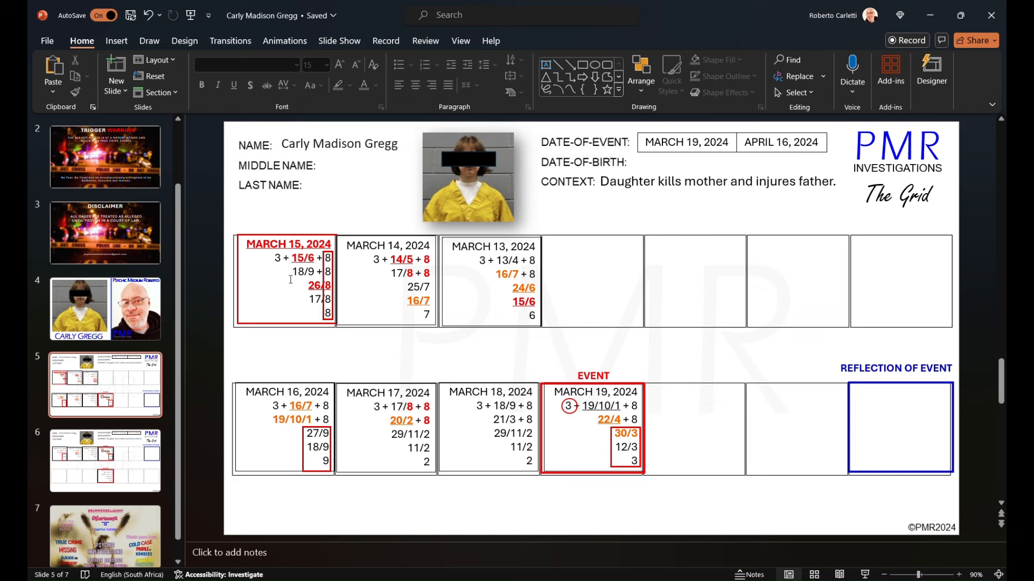
mouse_move(279, 327)
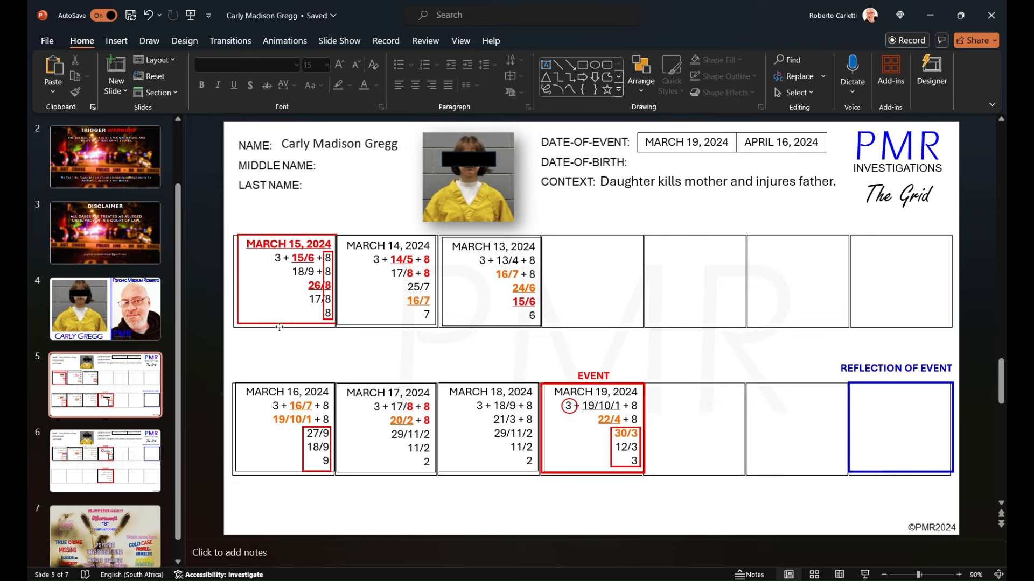
click(283, 280)
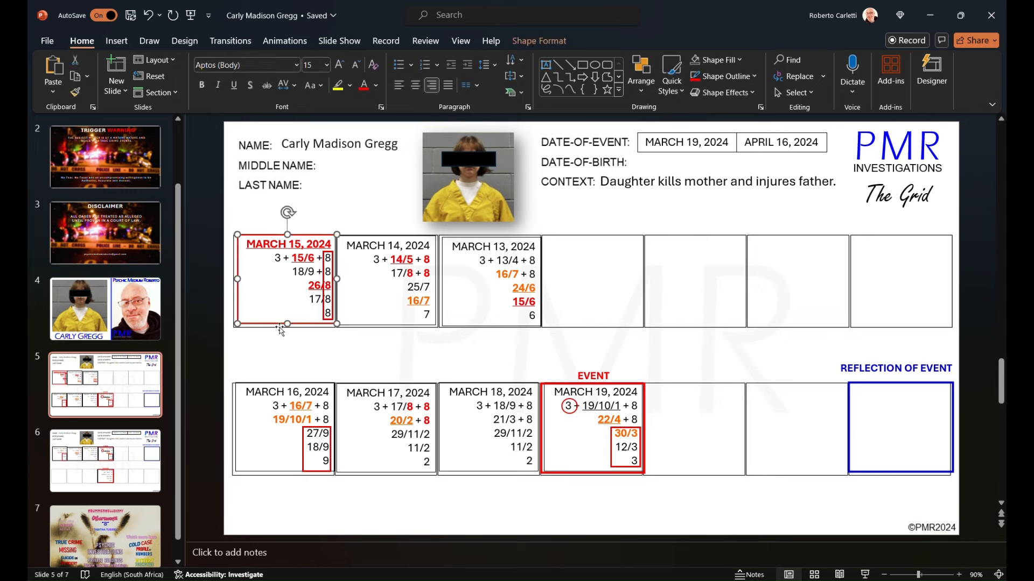
mouse_move(276, 337)
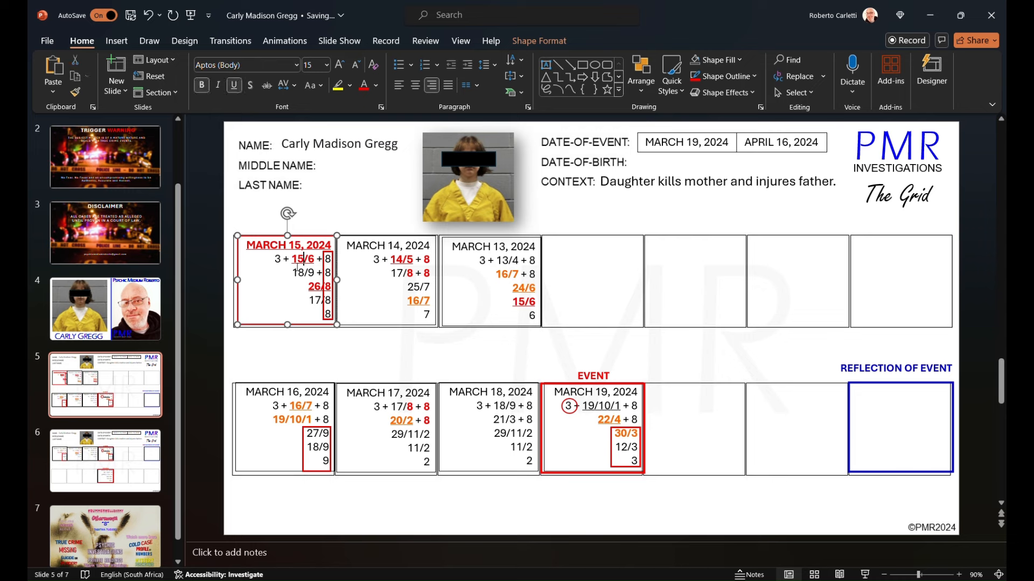
double_click(302, 258)
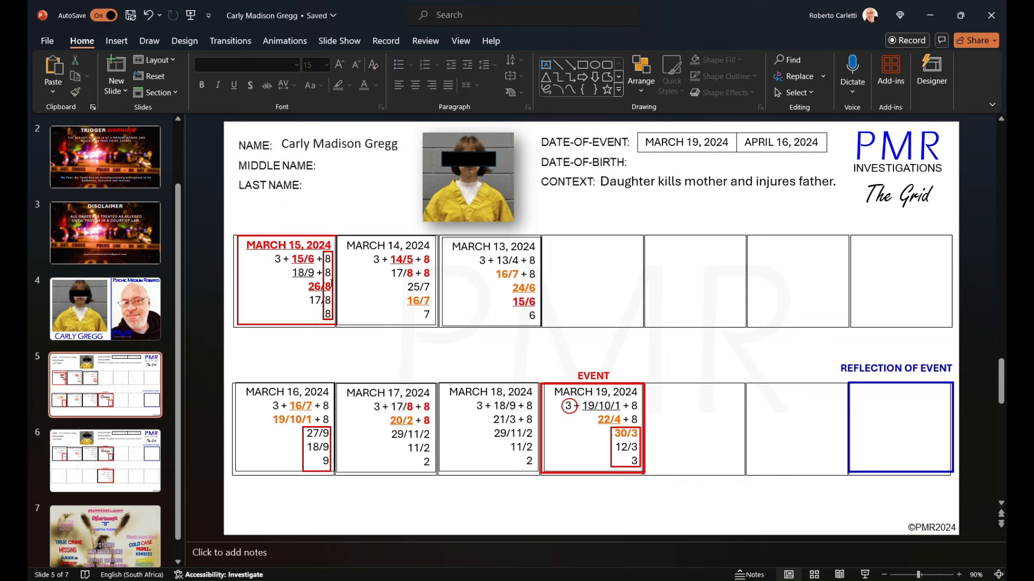
click(319, 287)
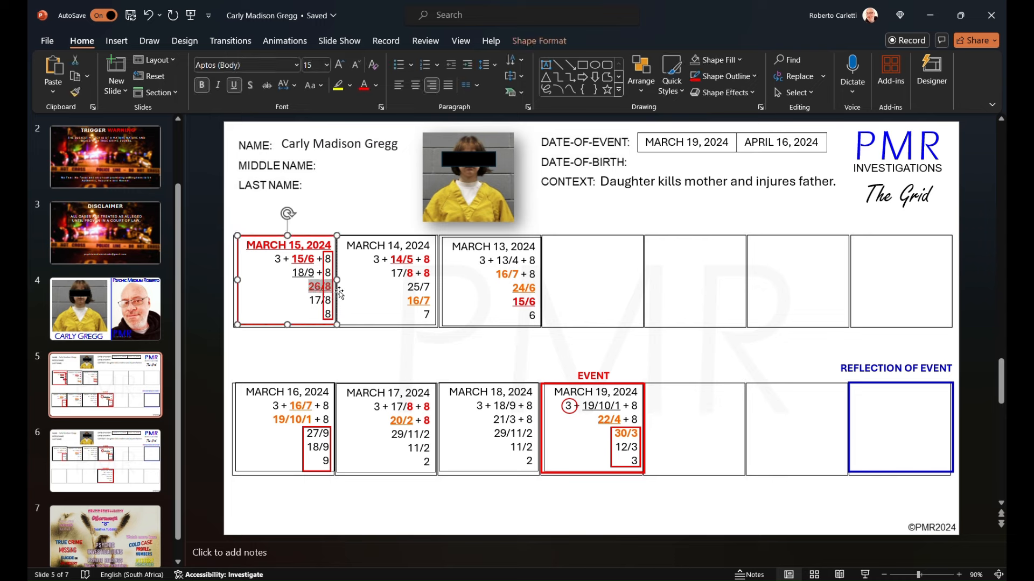
click(208, 344)
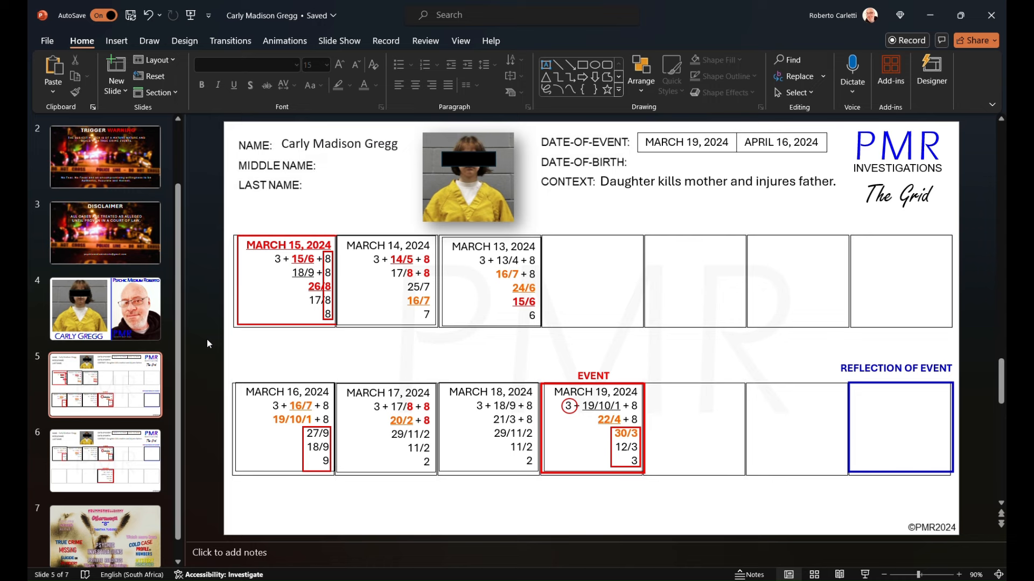
Finish editing the March 19 box and deselect to review the grid
click(275, 393)
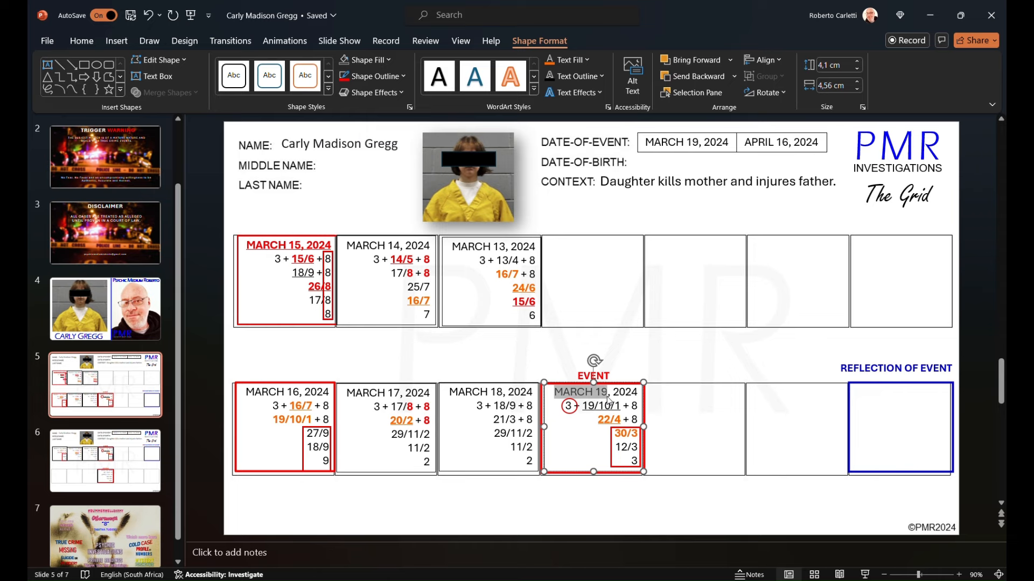
mouse_move(592, 394)
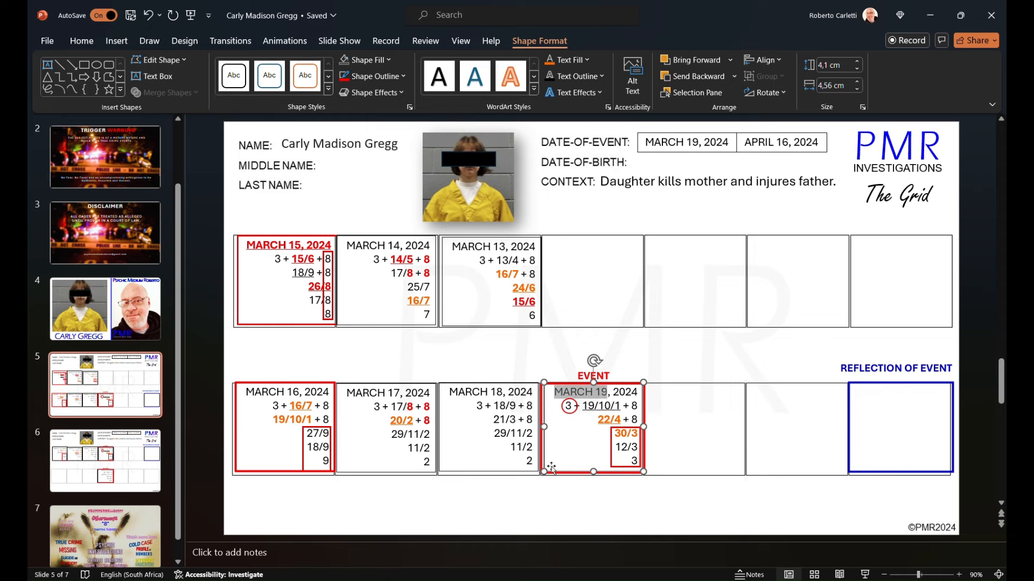
click(206, 400)
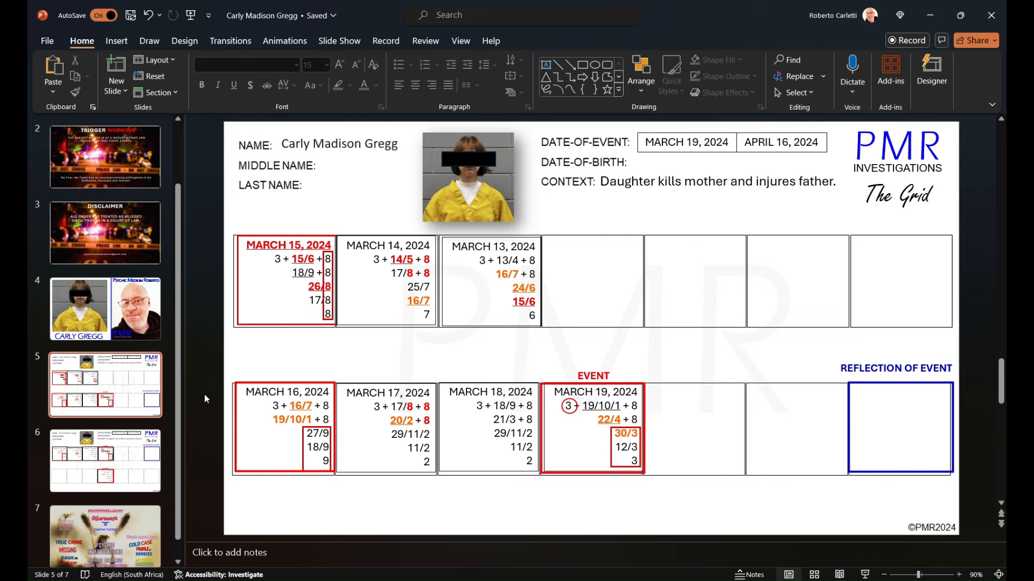
mouse_move(524, 406)
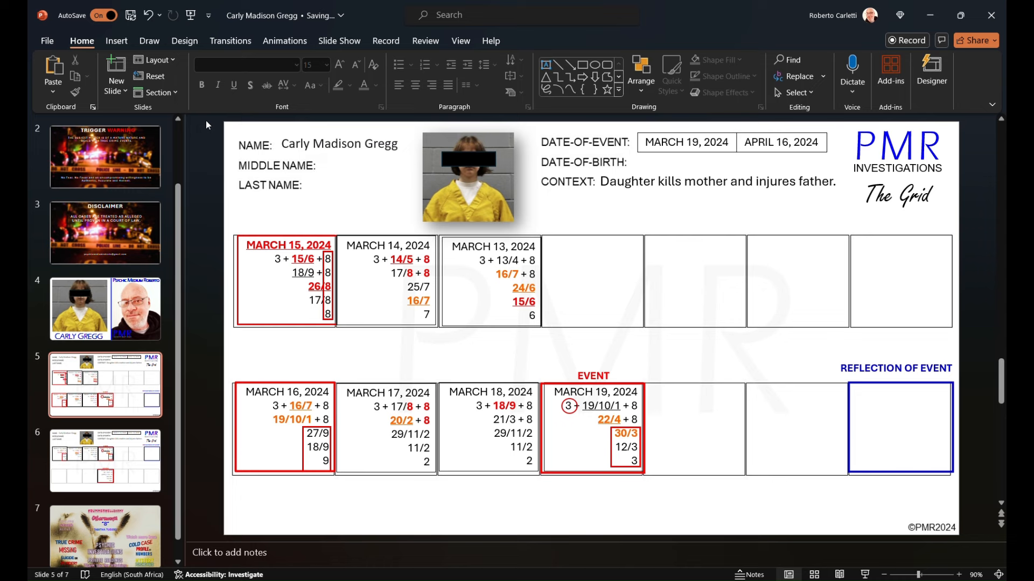
Place a red rectangle outline around 18/9 and 21/3 in the March 18 box
click(274, 420)
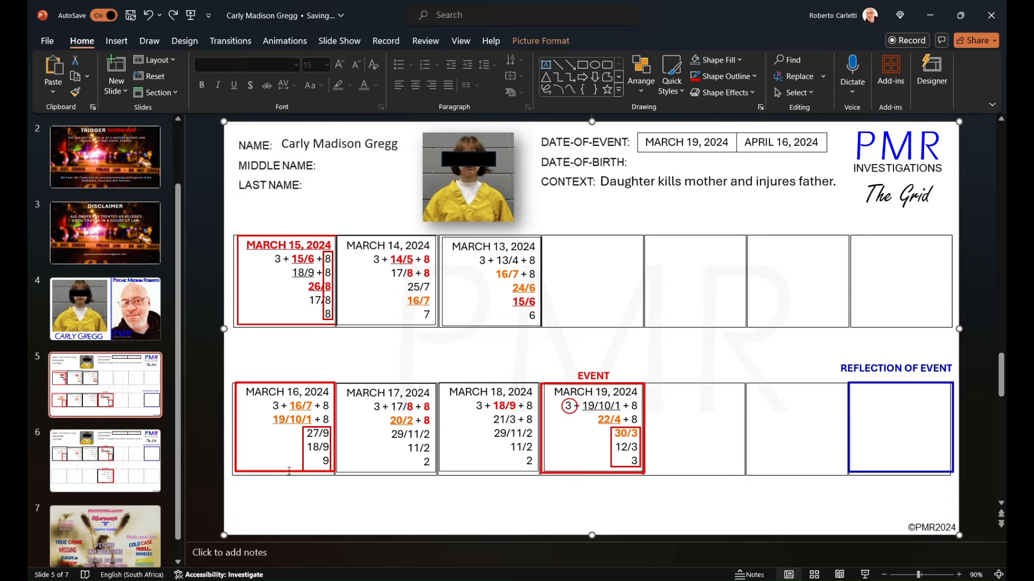
mouse_move(307, 481)
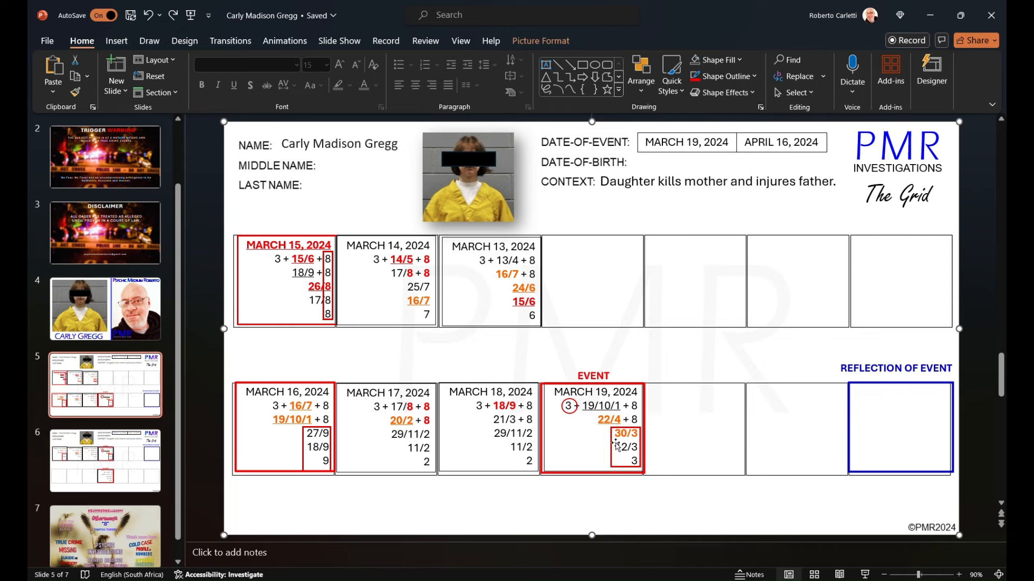
click(624, 447)
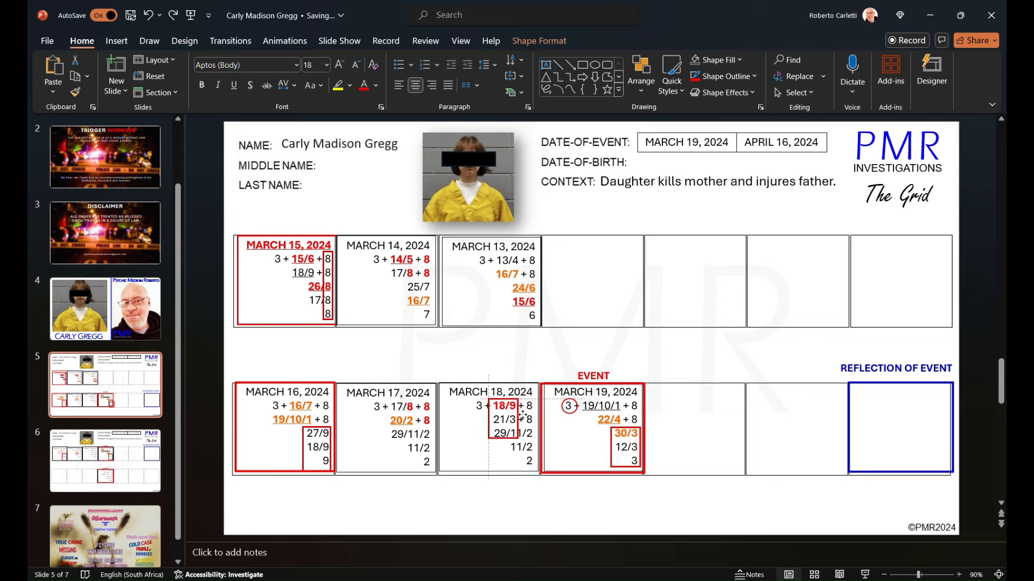
click(504, 419)
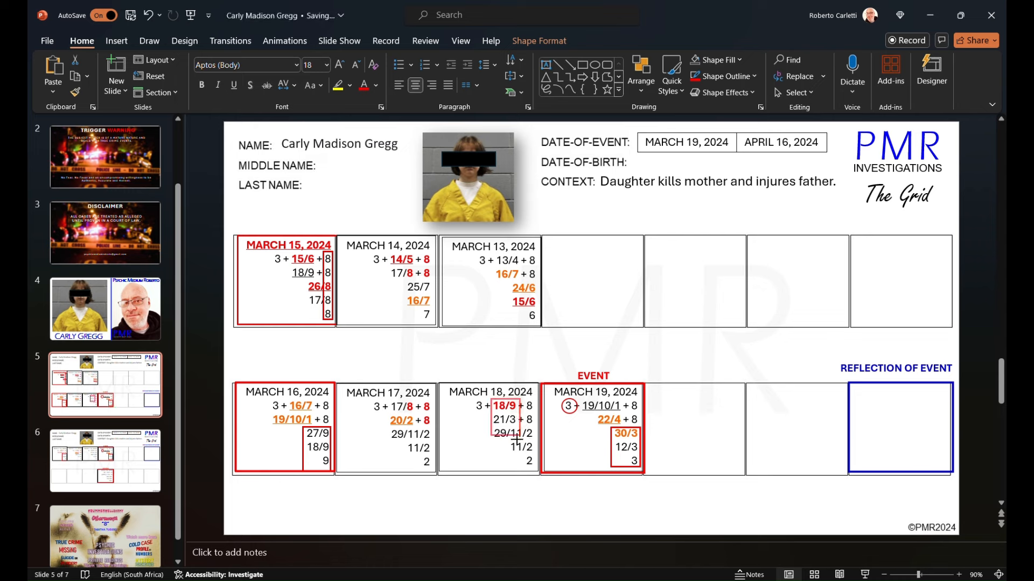
click(503, 406)
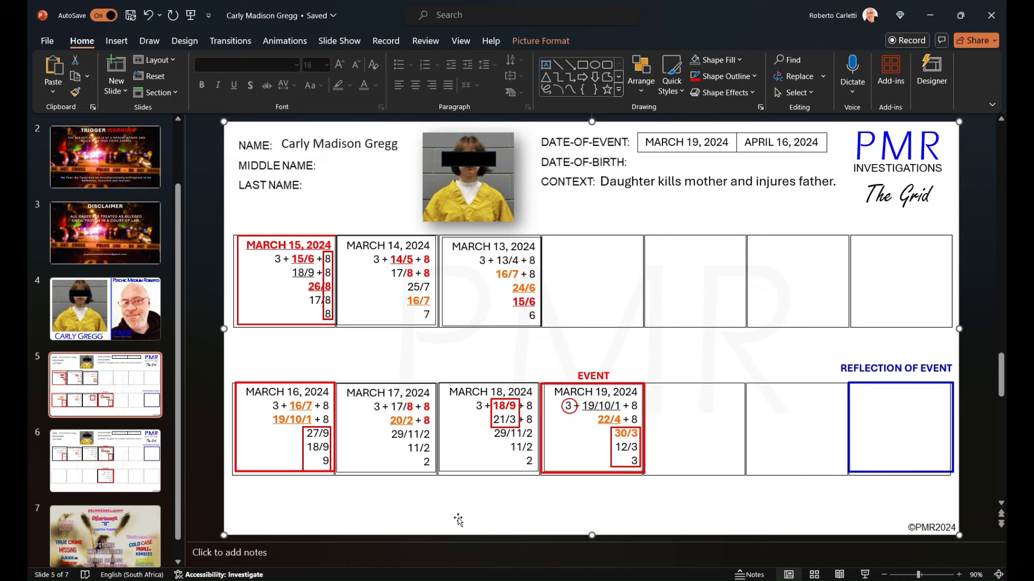
mouse_move(247, 496)
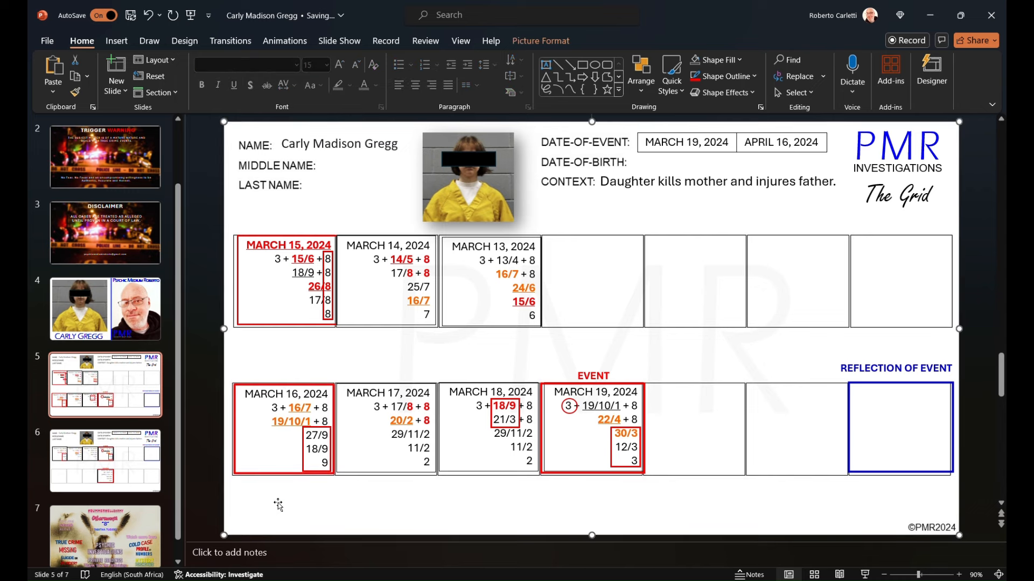
mouse_move(244, 289)
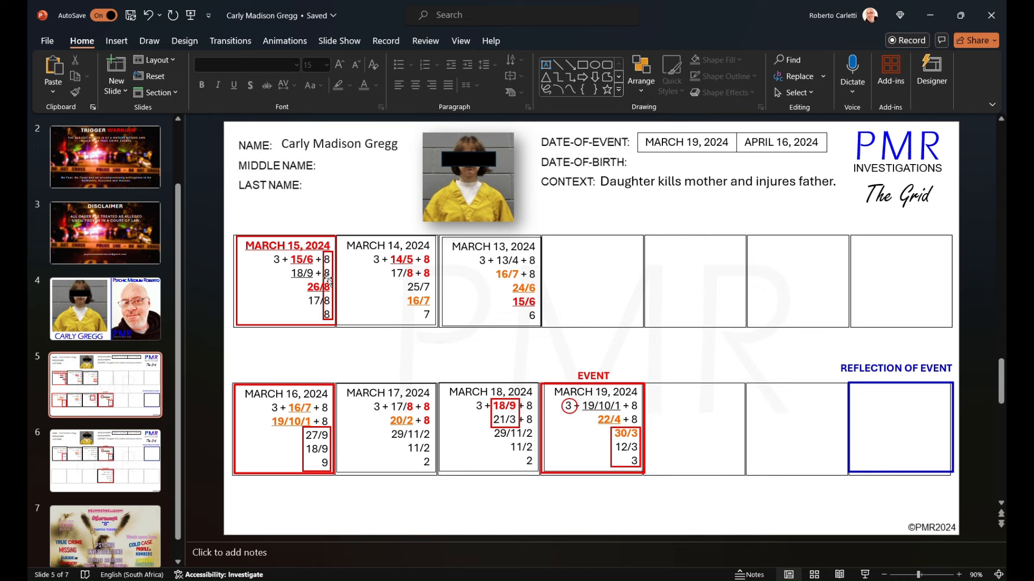
click(327, 280)
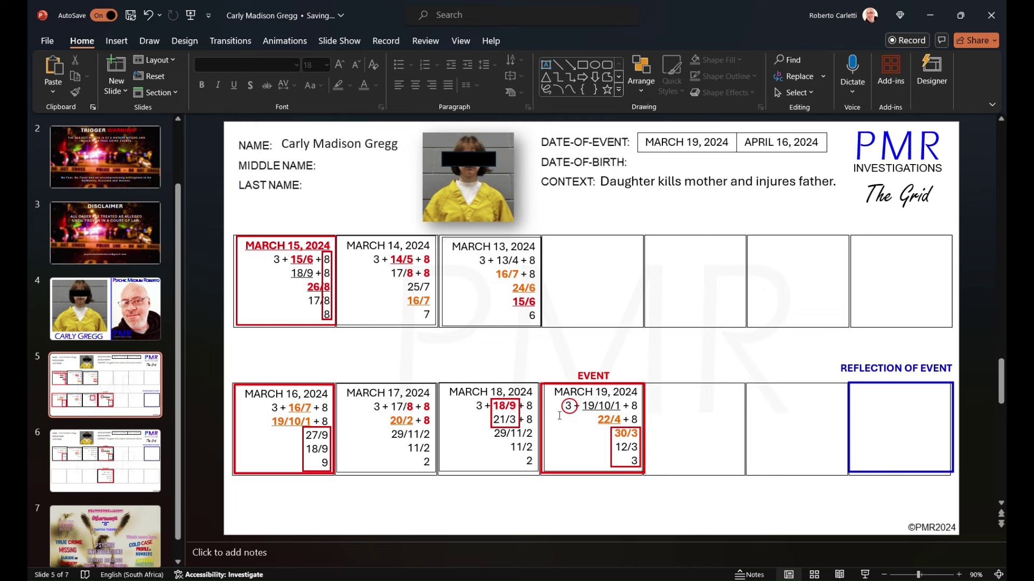
mouse_move(508, 168)
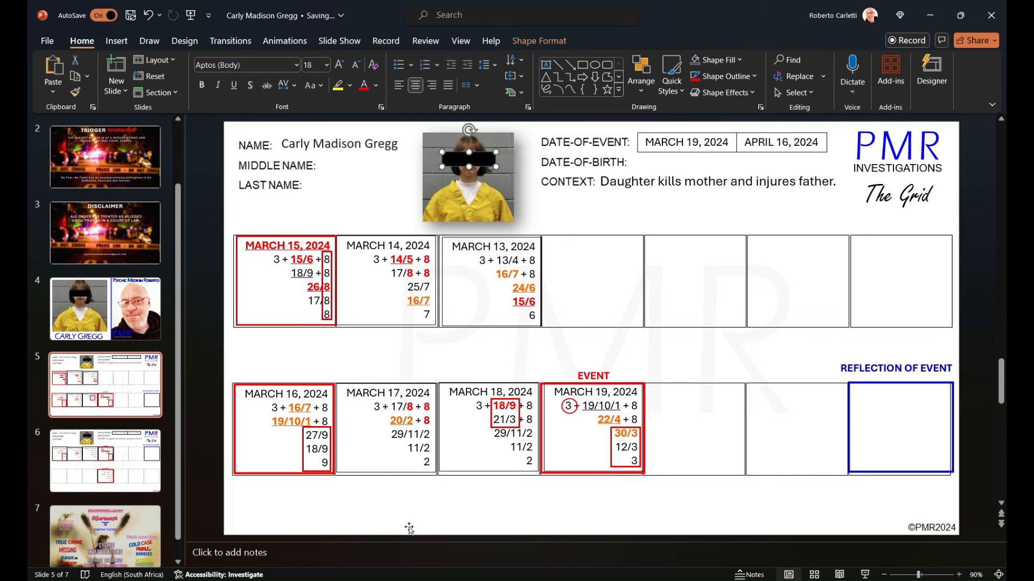
mouse_move(445, 536)
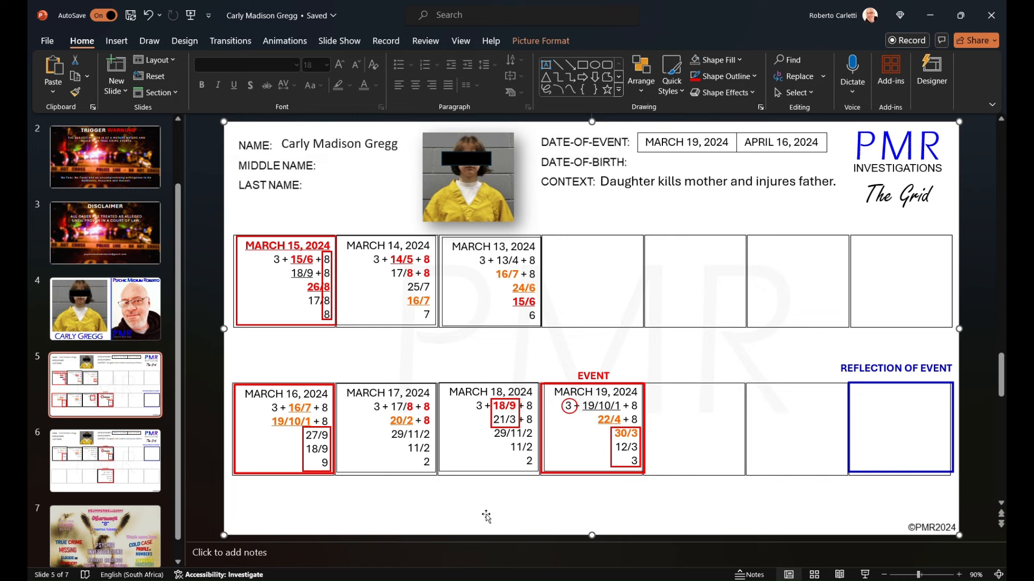
mouse_move(519, 495)
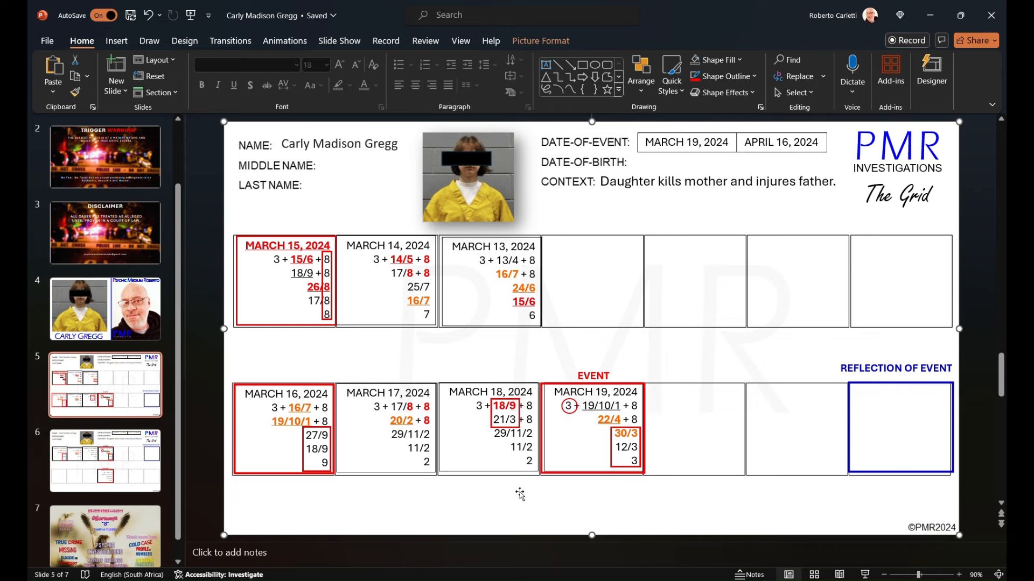
Duplicate the March 19 box and rewrite it as March 20, ending 13/4 and 4
click(593, 428)
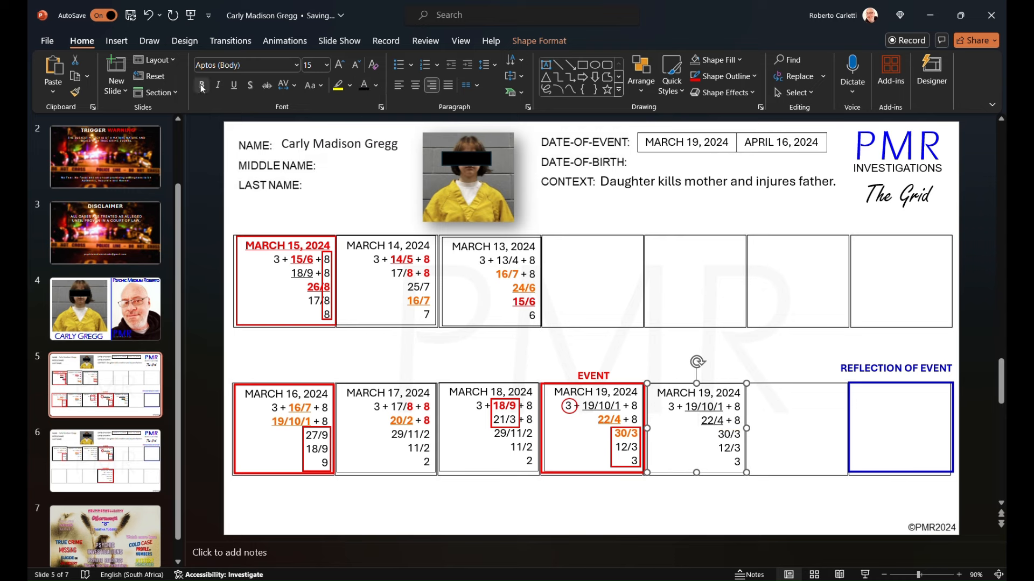
click(234, 85)
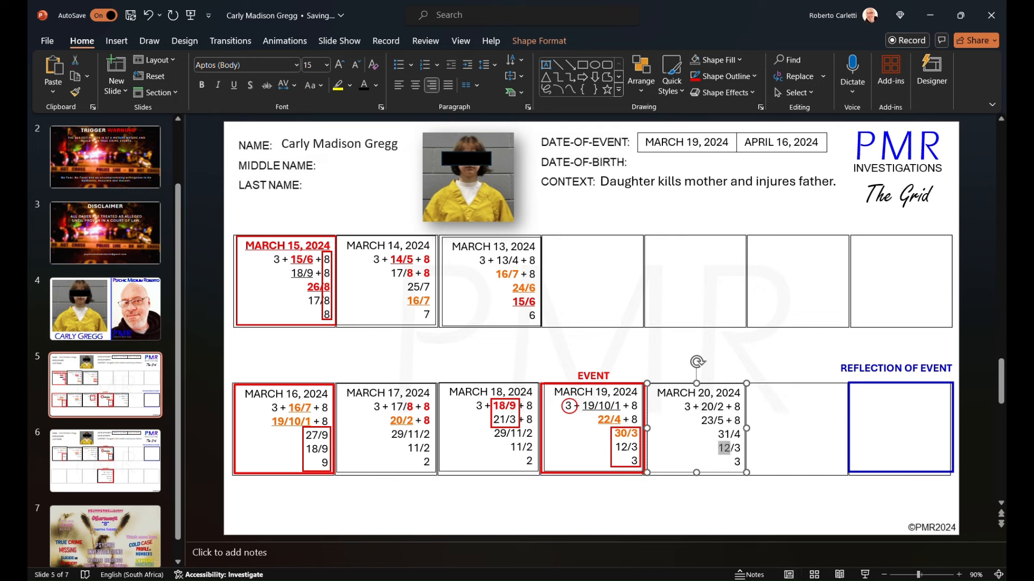
text(13/3)
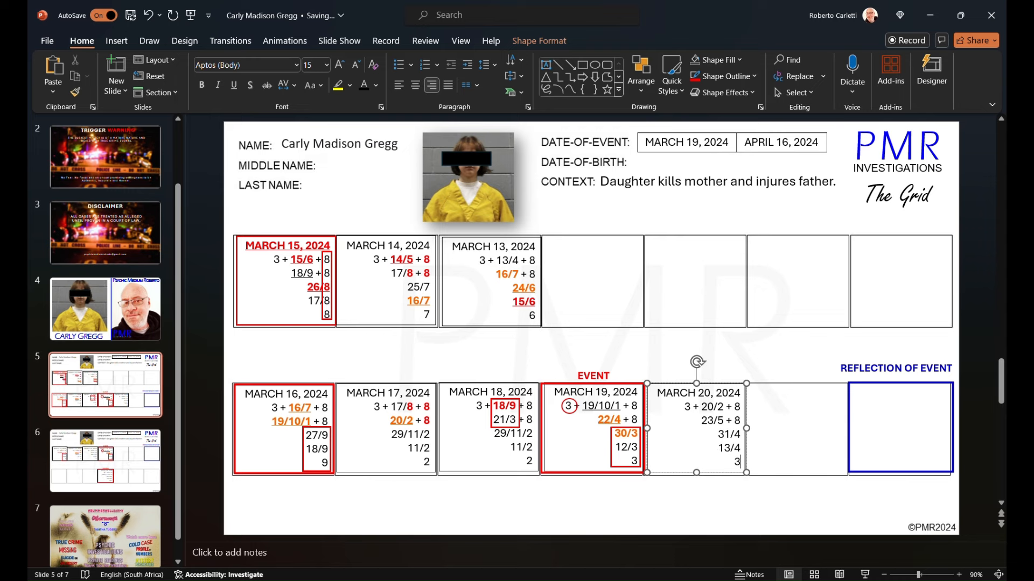
text(4)
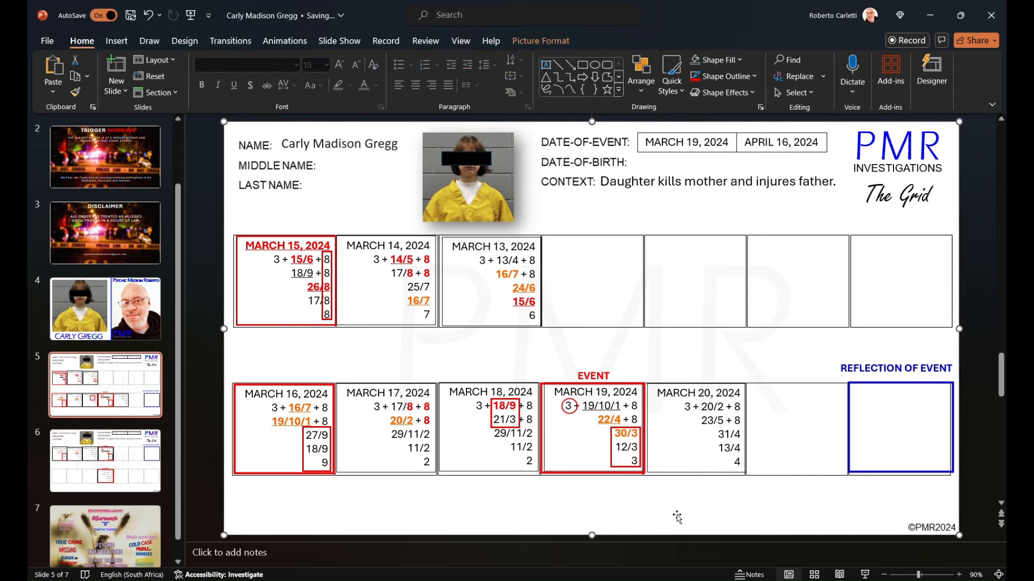
Click away to finish editing the March 20 box
click(695, 428)
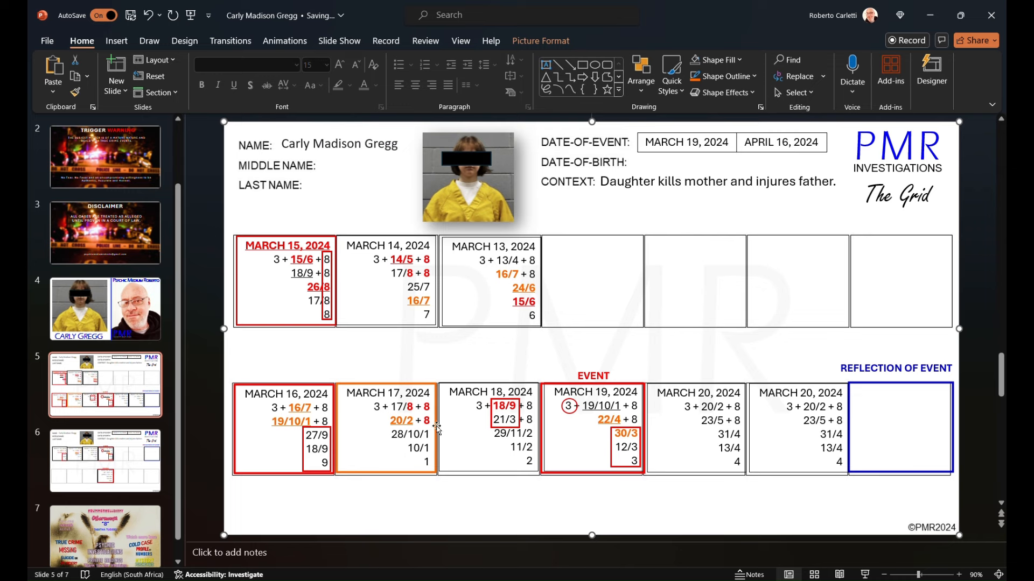
mouse_move(432, 411)
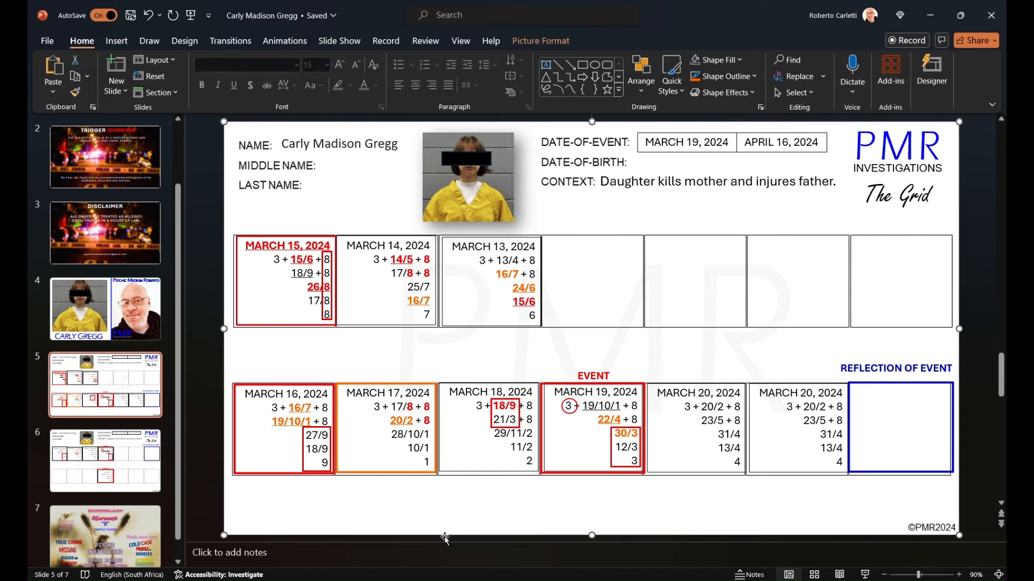
mouse_move(414, 513)
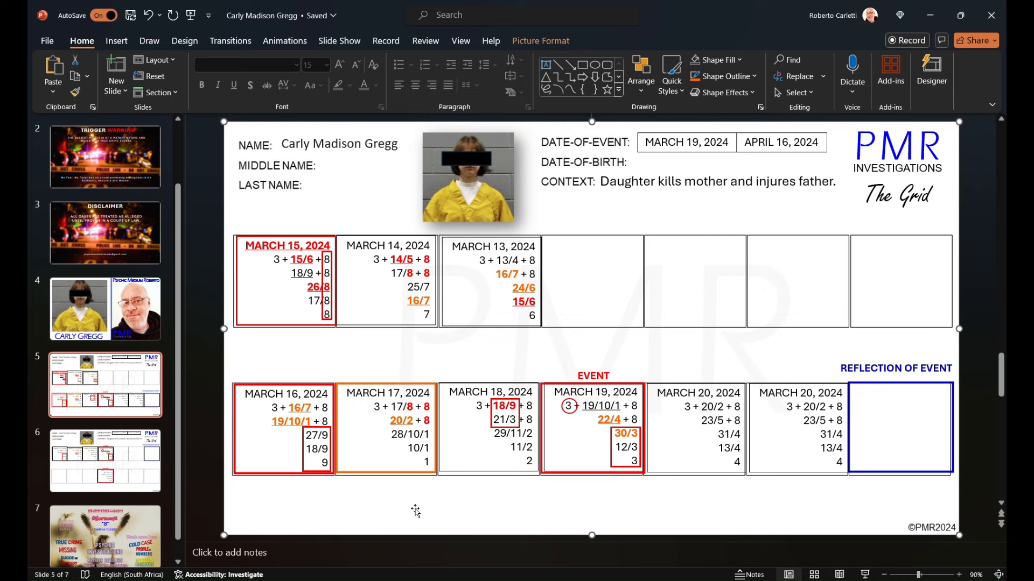
mouse_move(501, 526)
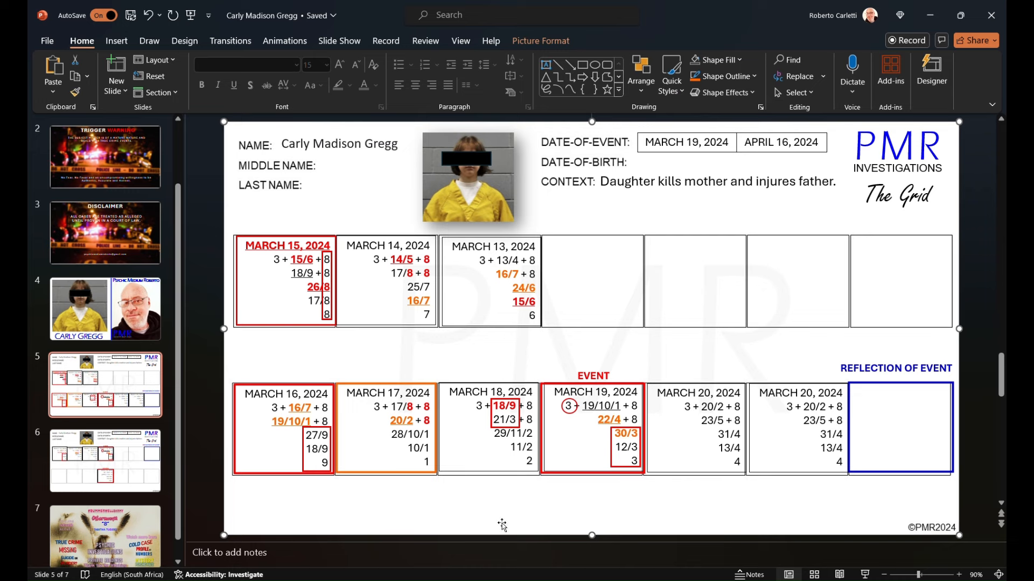
mouse_move(483, 394)
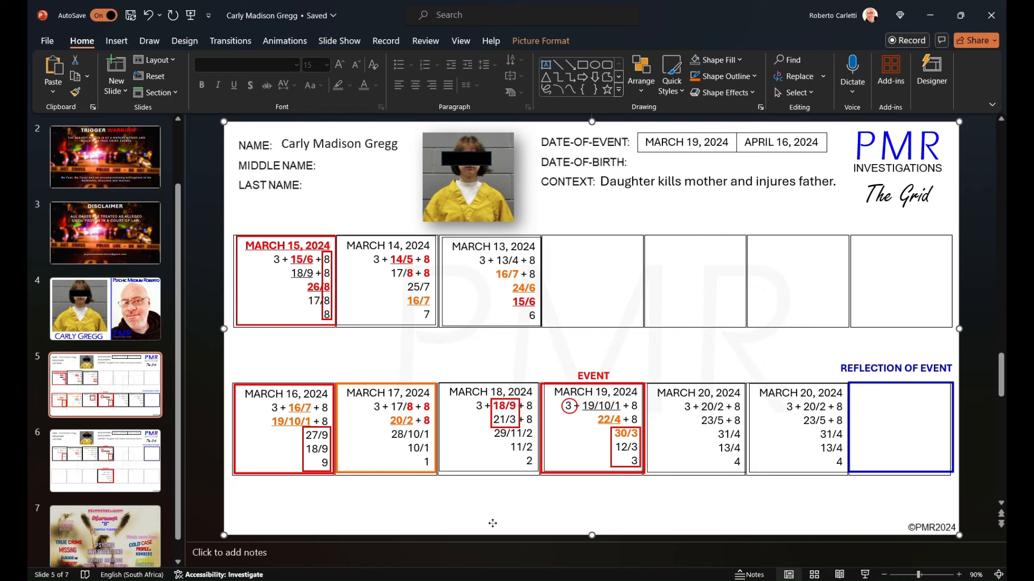
mouse_move(488, 523)
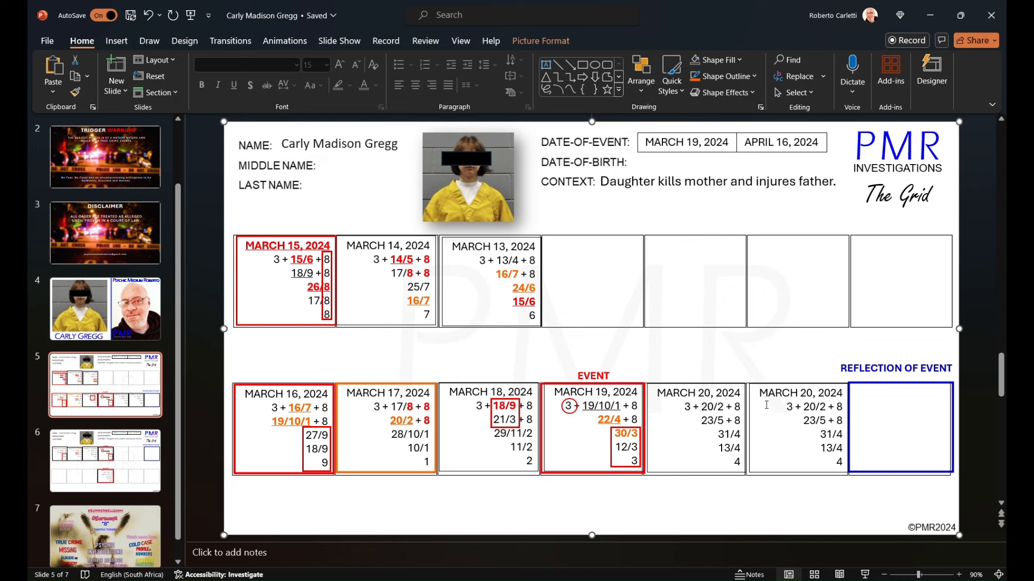
mouse_move(749, 444)
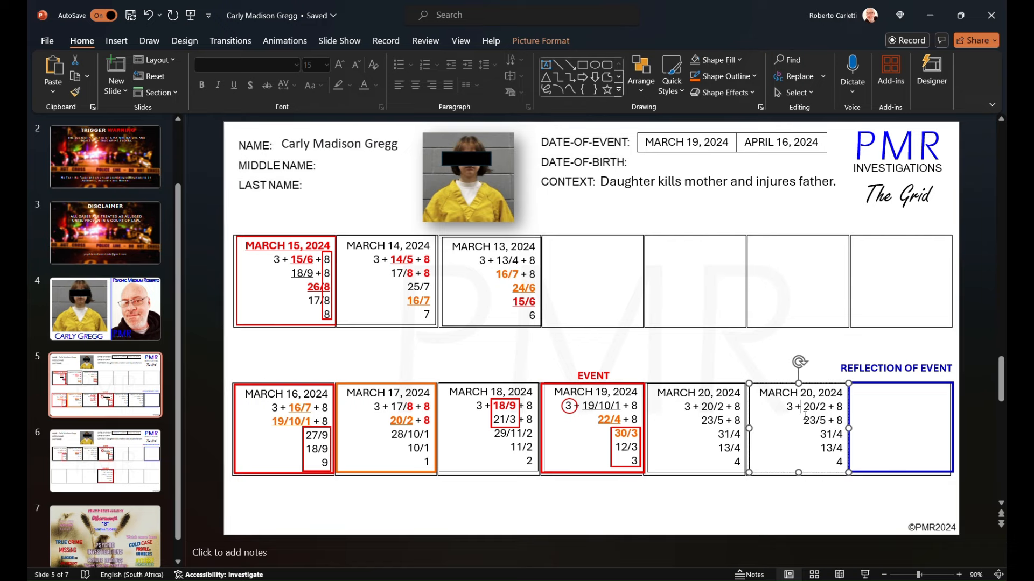
In the copied box, enter 21/3, colour 24/6 orange, and retype totals 32/5, 14/5, 5
click(808, 408)
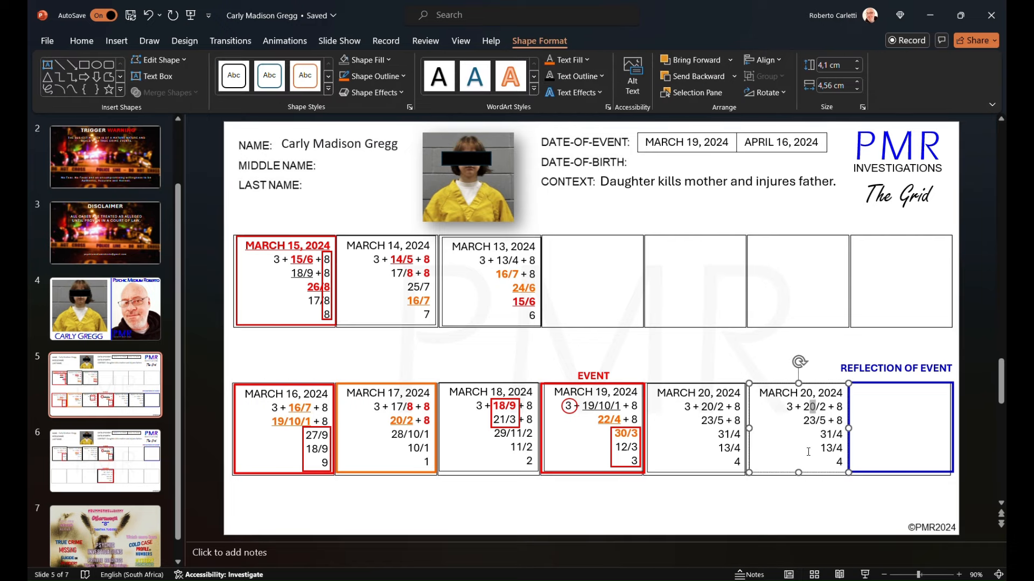
text(21/3)
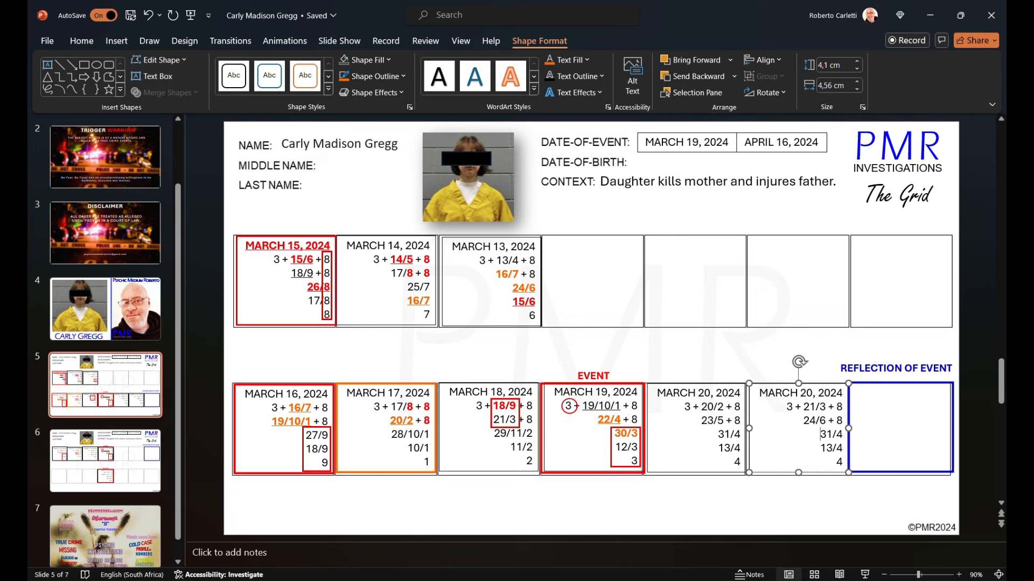
double_click(817, 421)
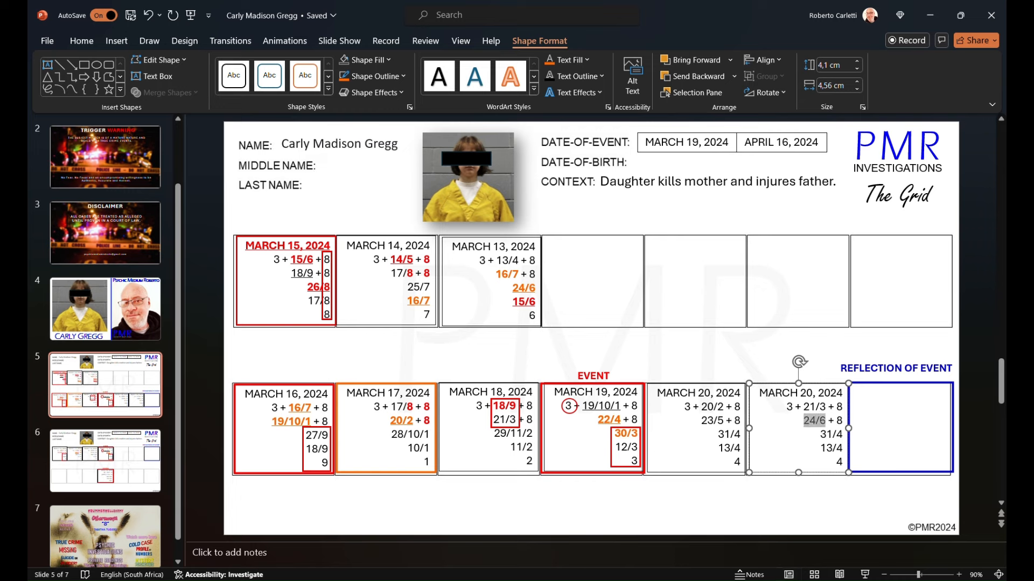
mouse_move(748, 366)
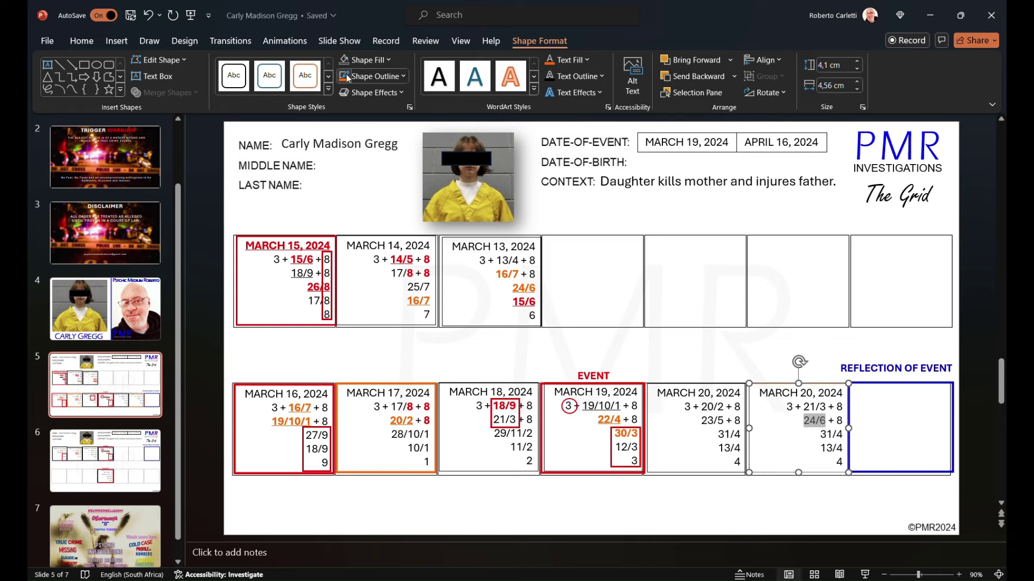
click(82, 40)
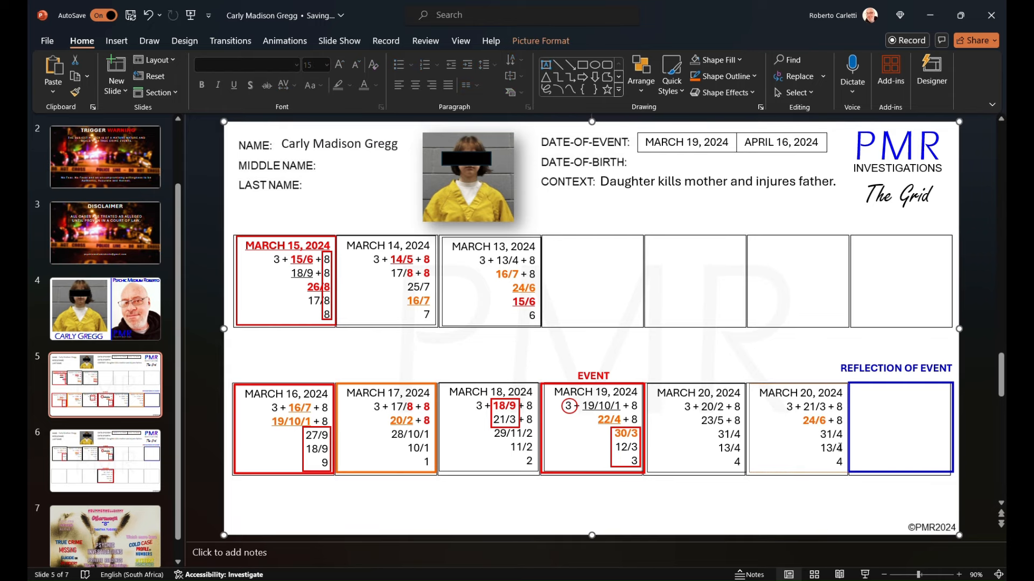
click(799, 428)
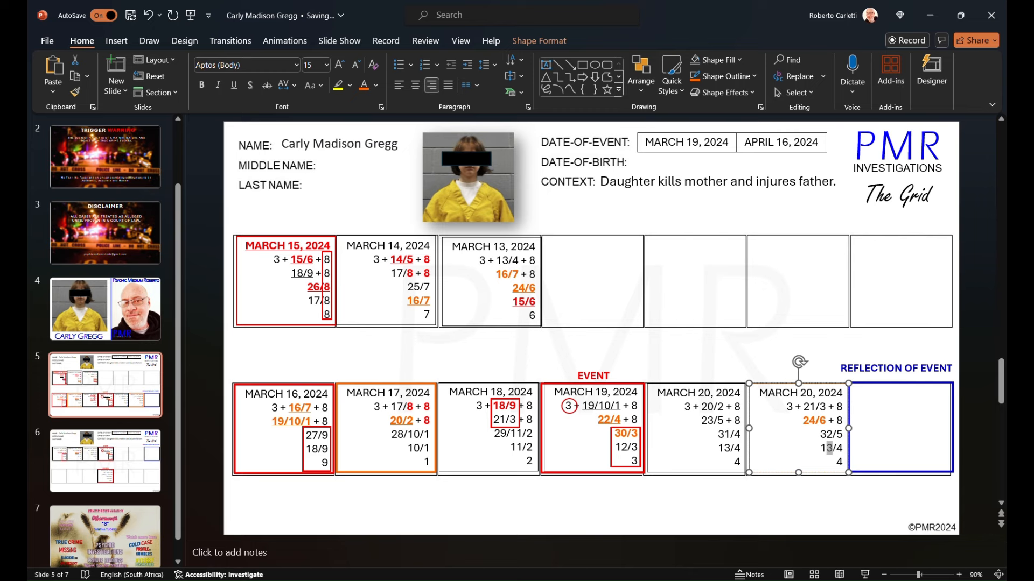
text(14/5)
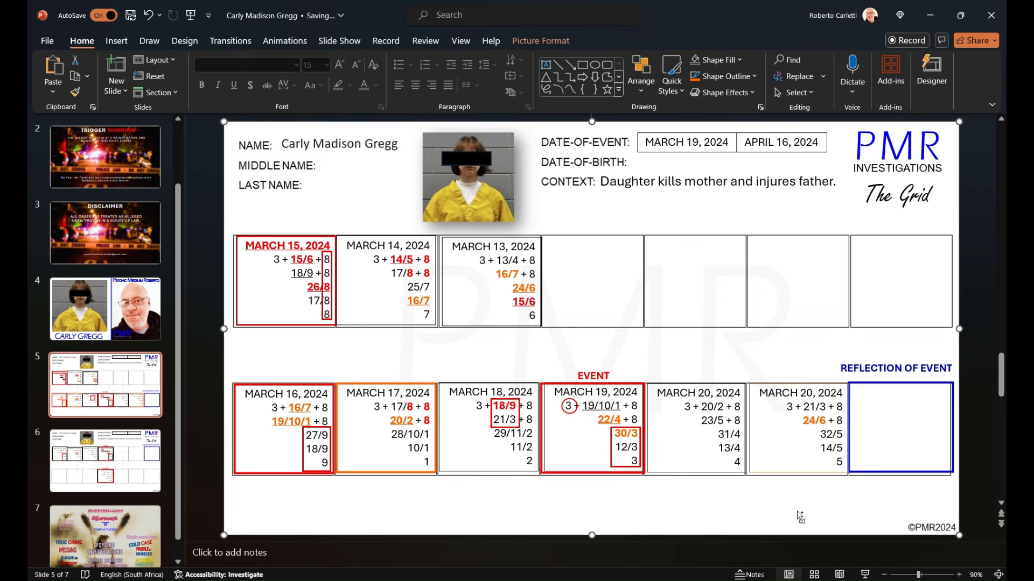
mouse_move(793, 509)
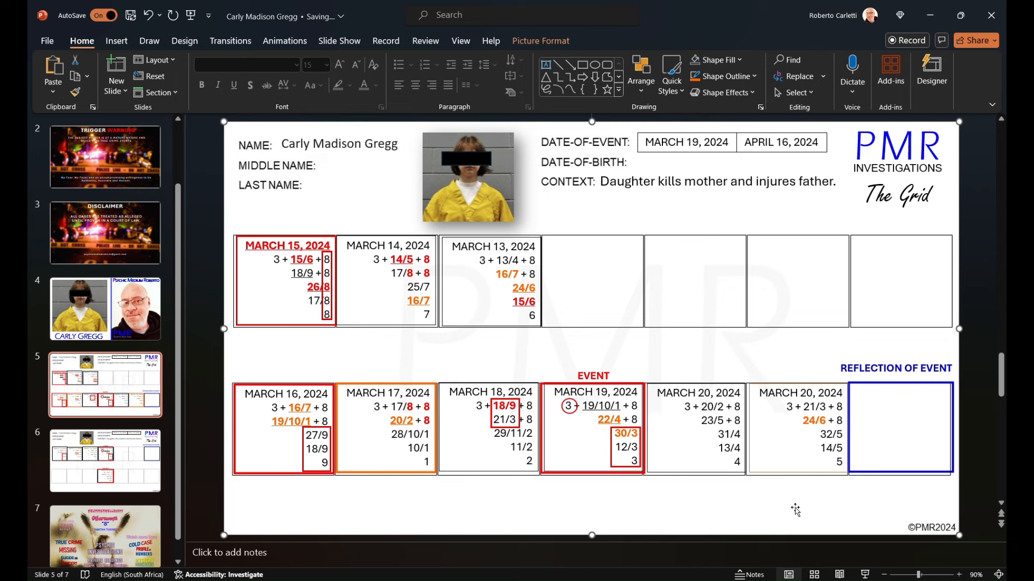
click(818, 439)
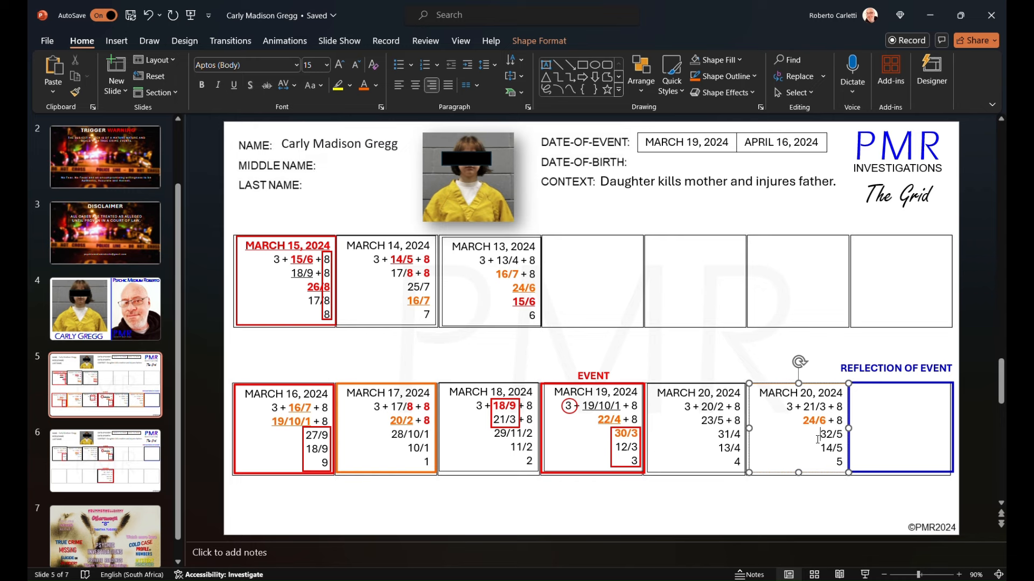
mouse_move(807, 424)
text(1)
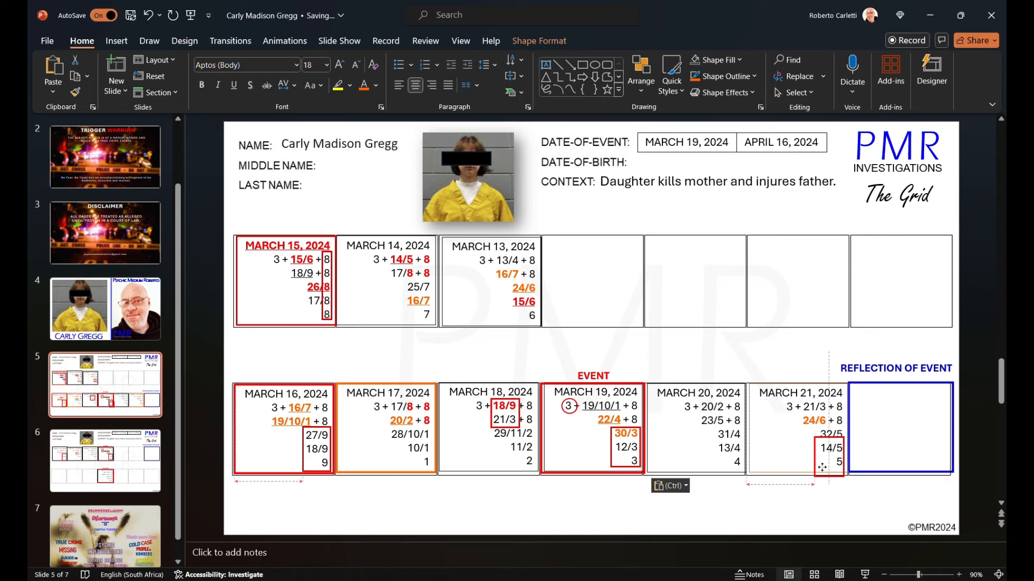
Position the pasted red frame around 32/5 and 14/5 in the March 21 box
click(827, 456)
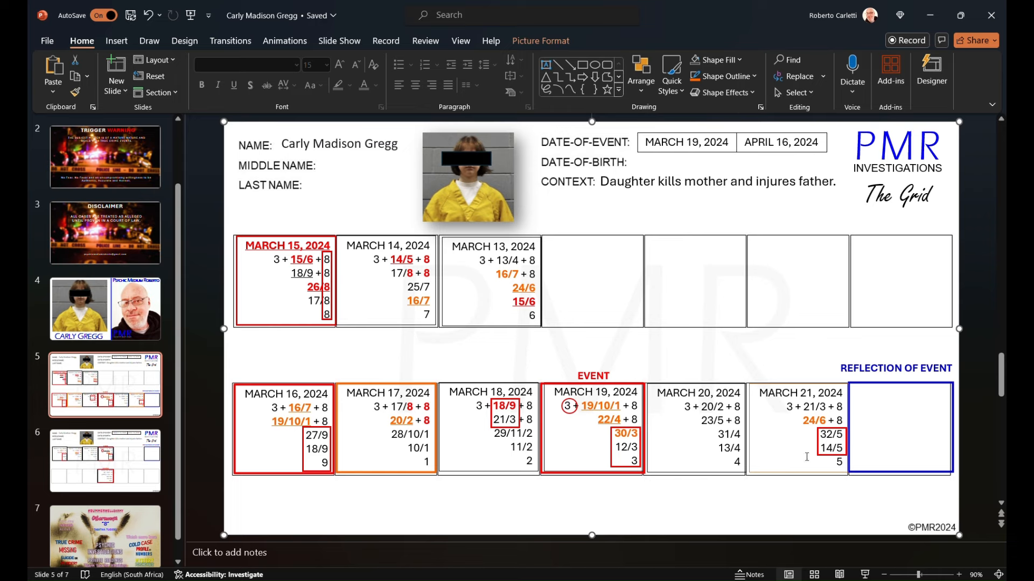
click(831, 448)
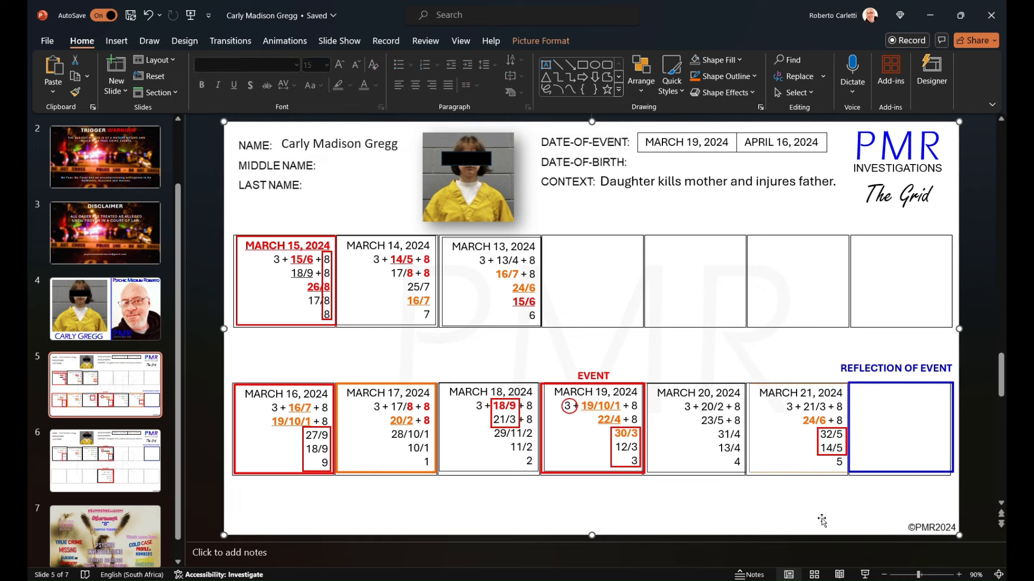
click(813, 420)
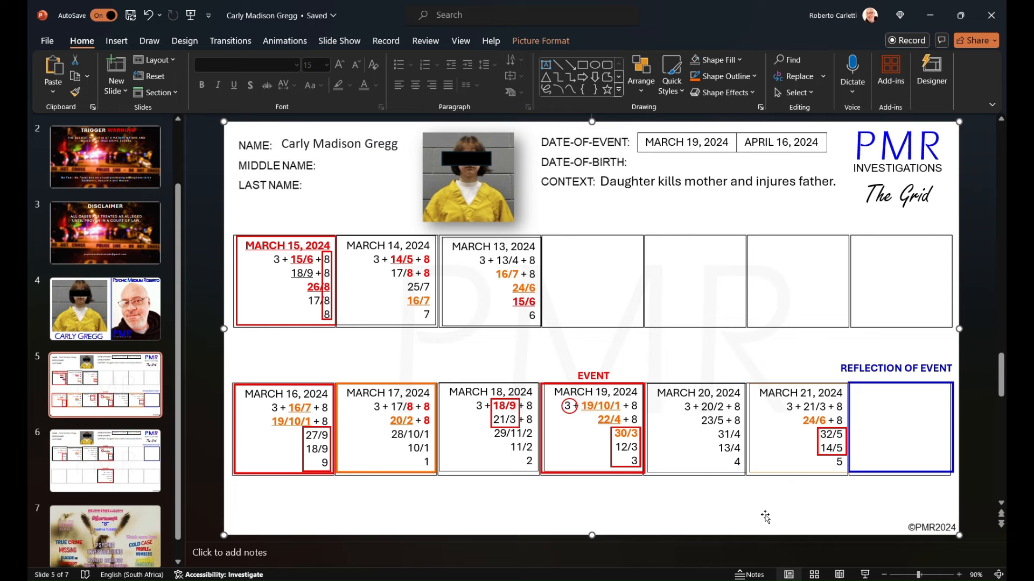
click(799, 428)
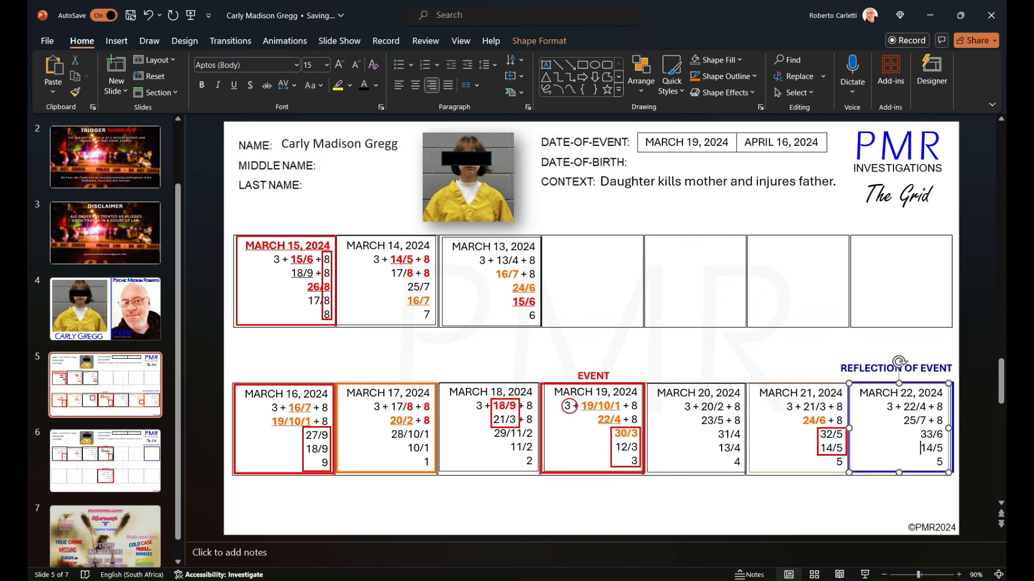
Enter the March 22 values 22/4, 25/7, 33/6, 15/6 and 6 in the reflection box
text(15/5)
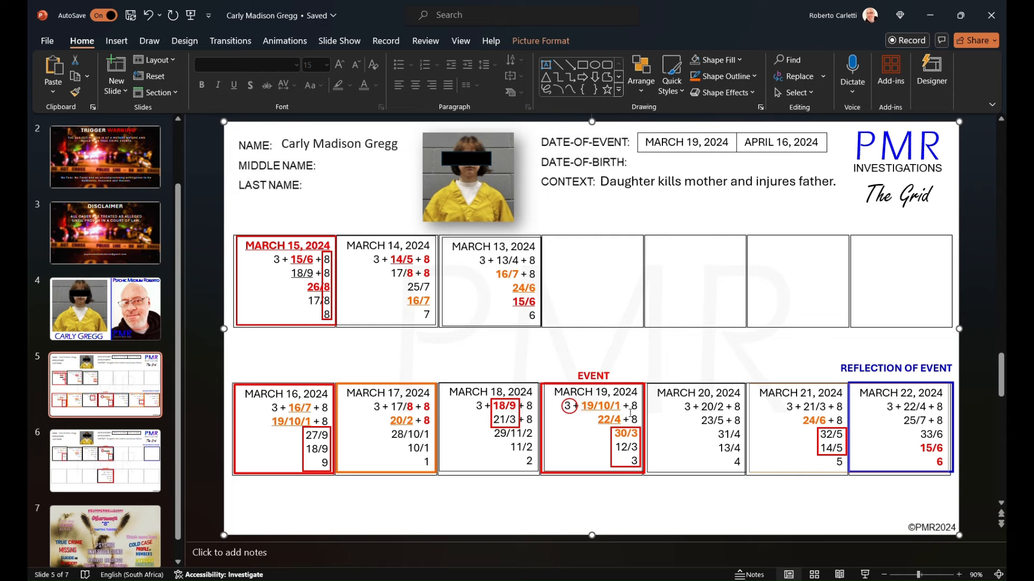
Underline 19/10/1 in orange in March 19 and 14/5 in red in March 21
click(600, 406)
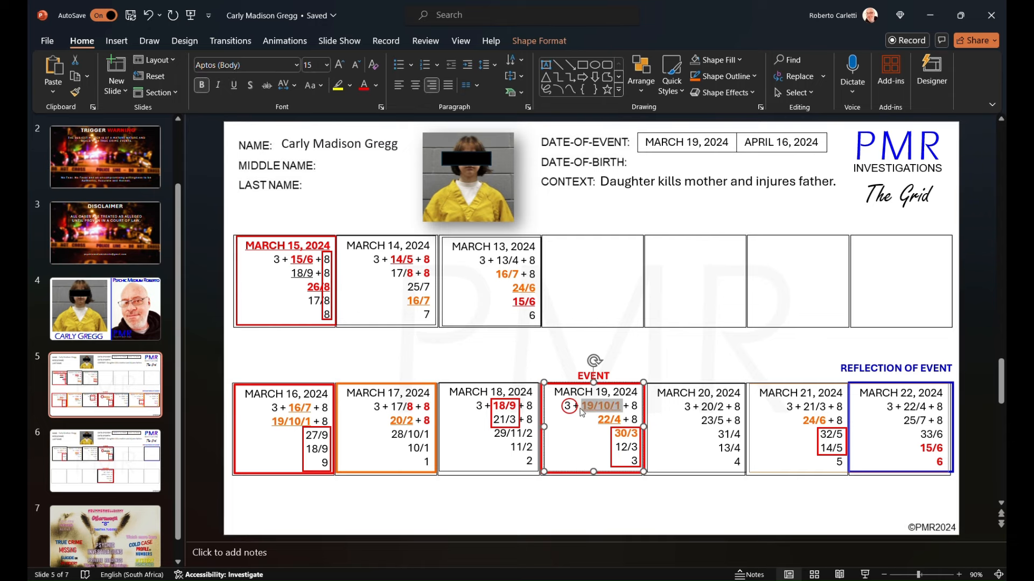
mouse_move(525, 502)
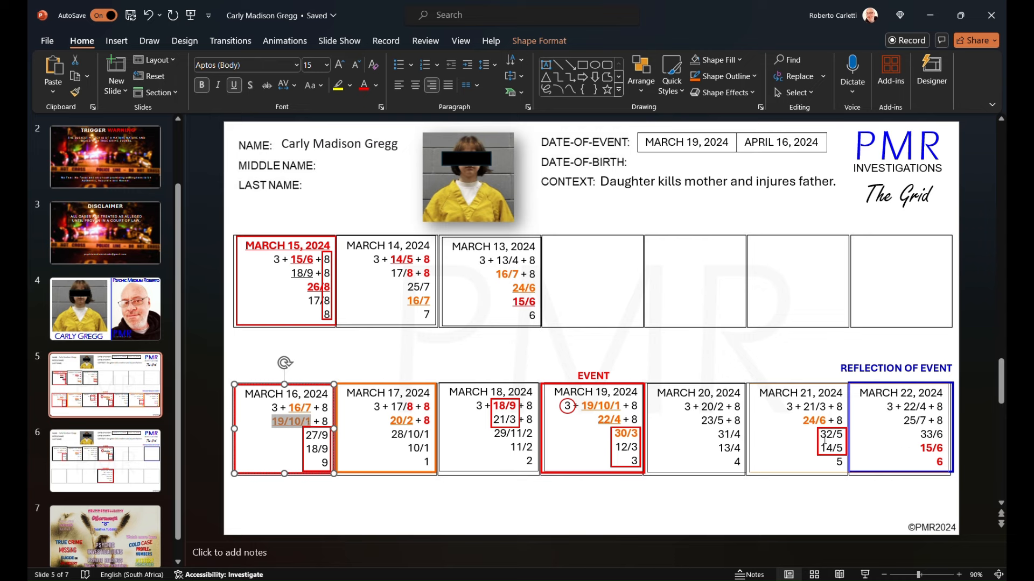
click(798, 428)
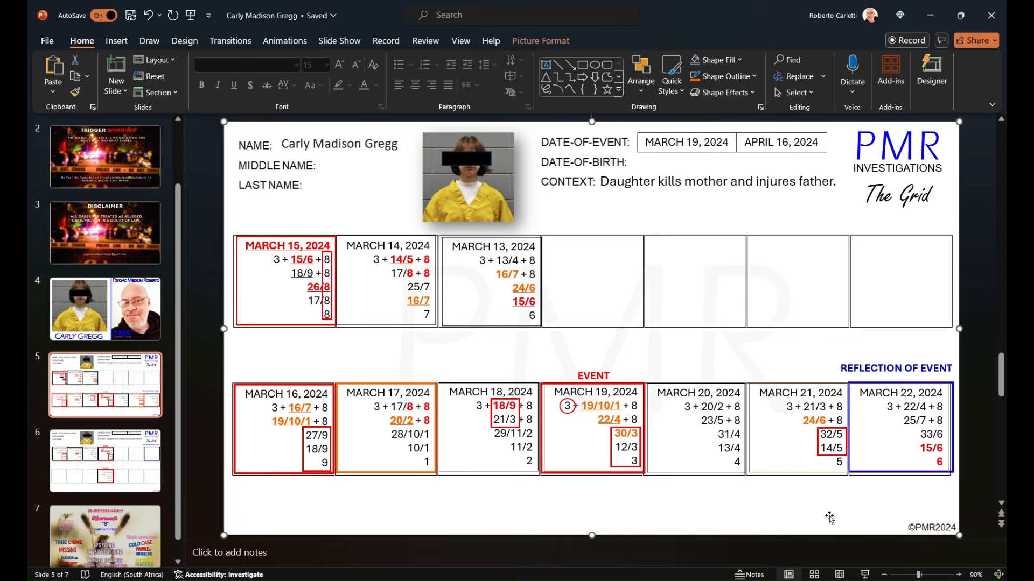
click(204, 338)
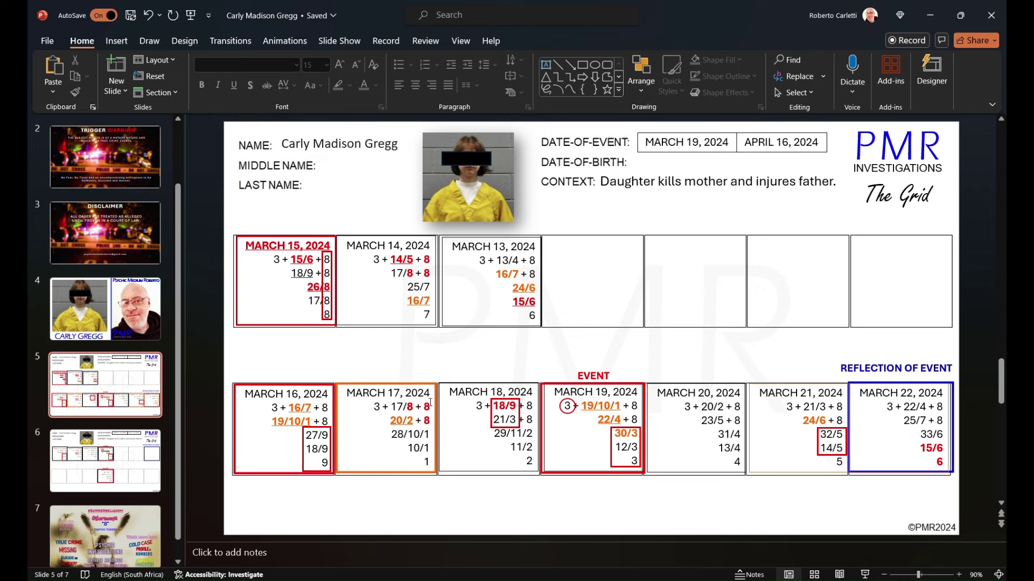
mouse_move(562, 425)
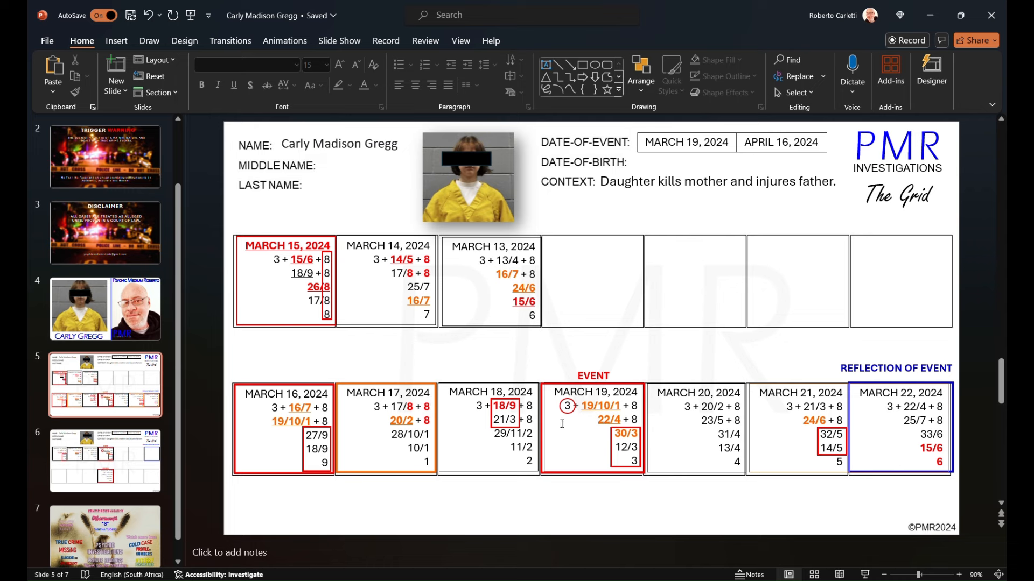
mouse_move(774, 503)
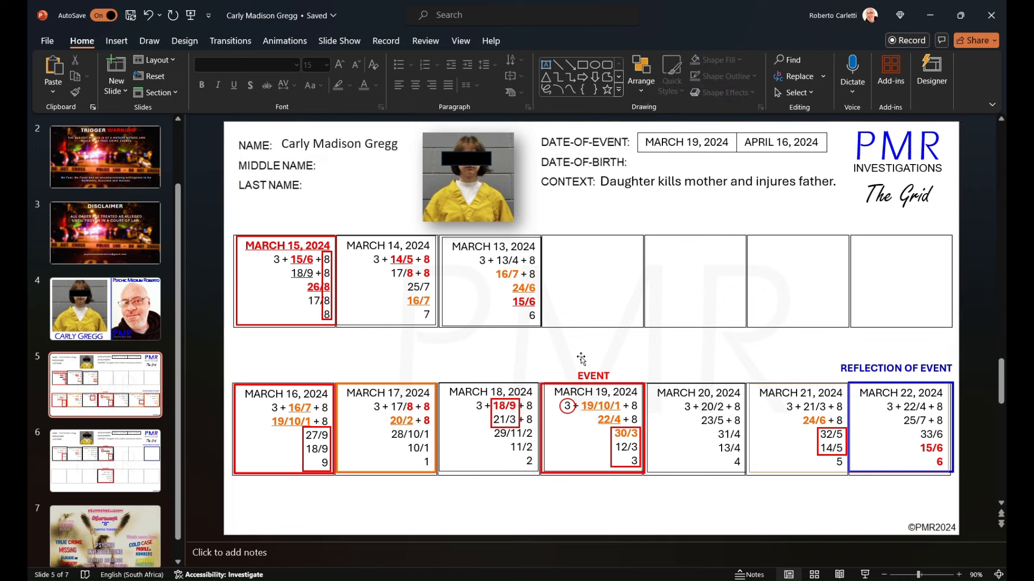
mouse_move(616, 385)
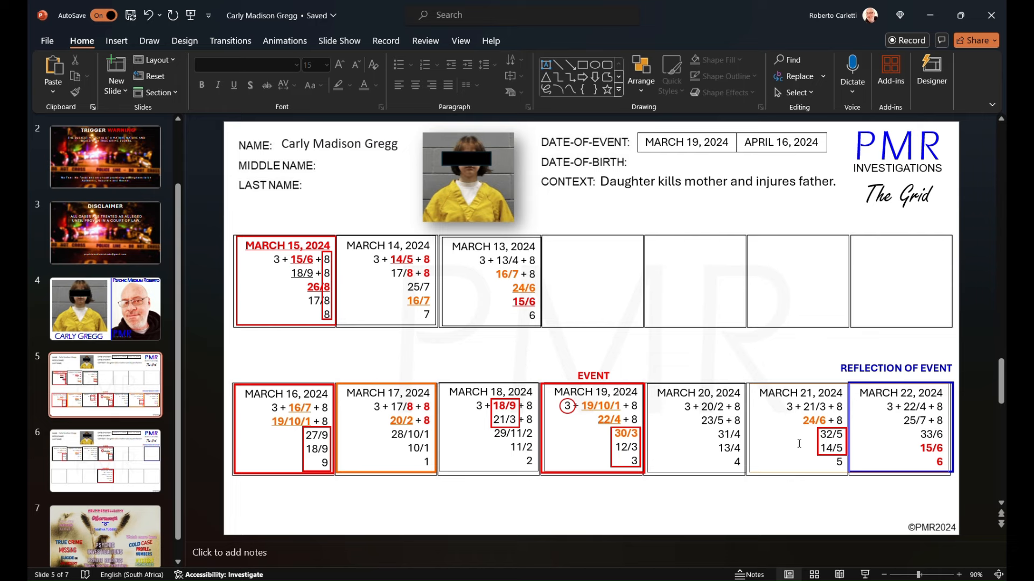
click(830, 432)
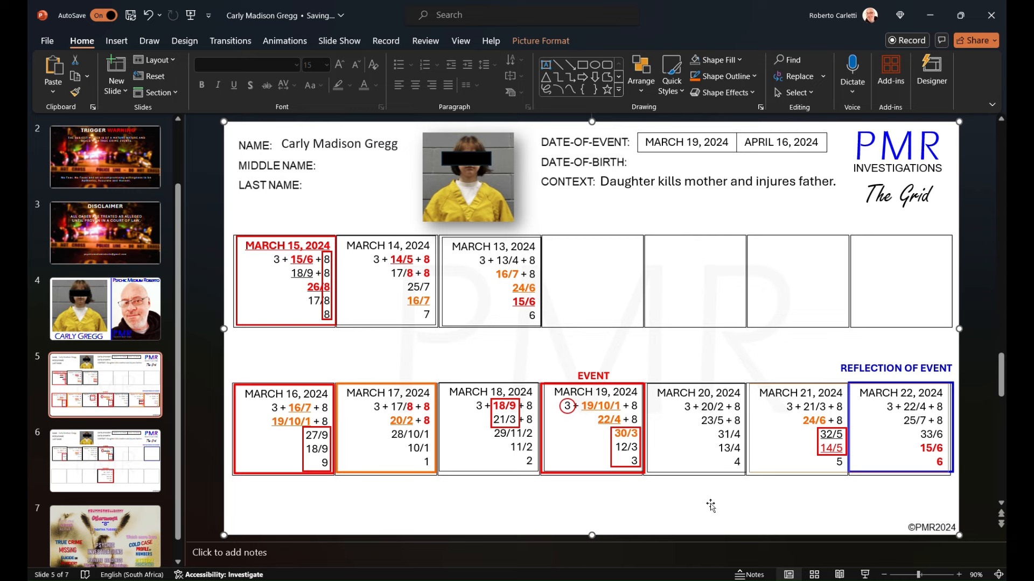
mouse_move(820, 460)
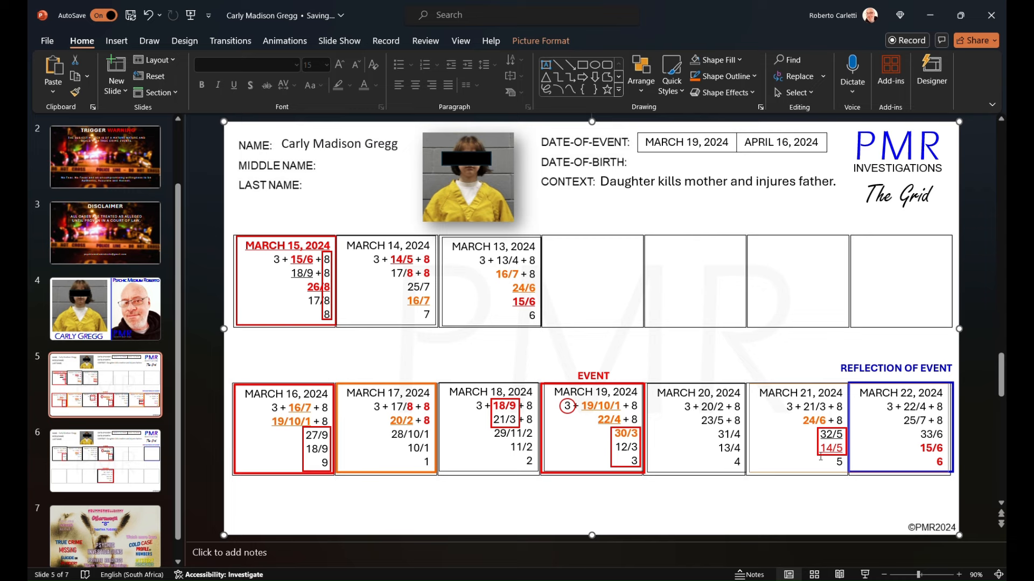
mouse_move(783, 536)
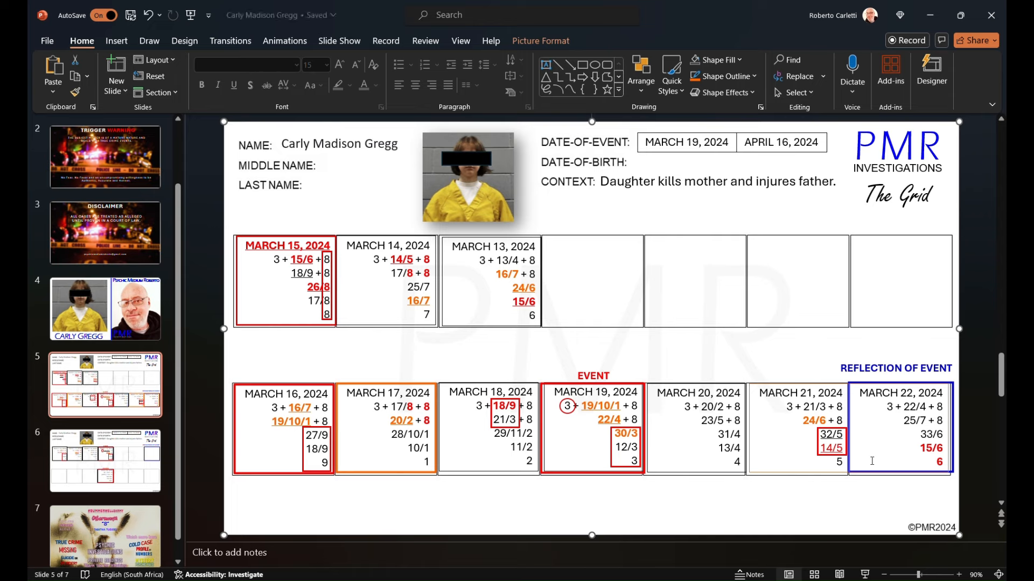
click(215, 353)
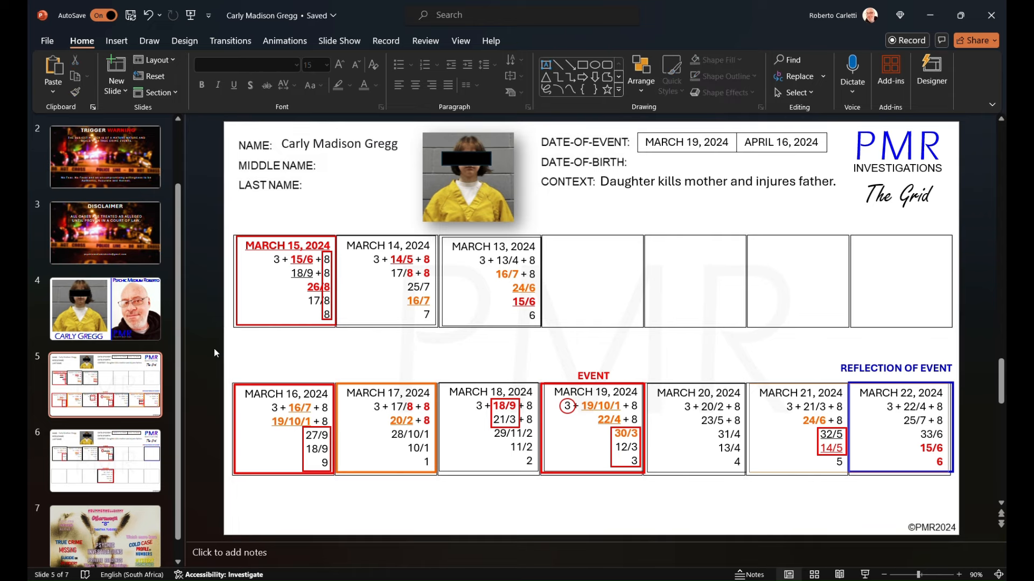
mouse_move(499, 340)
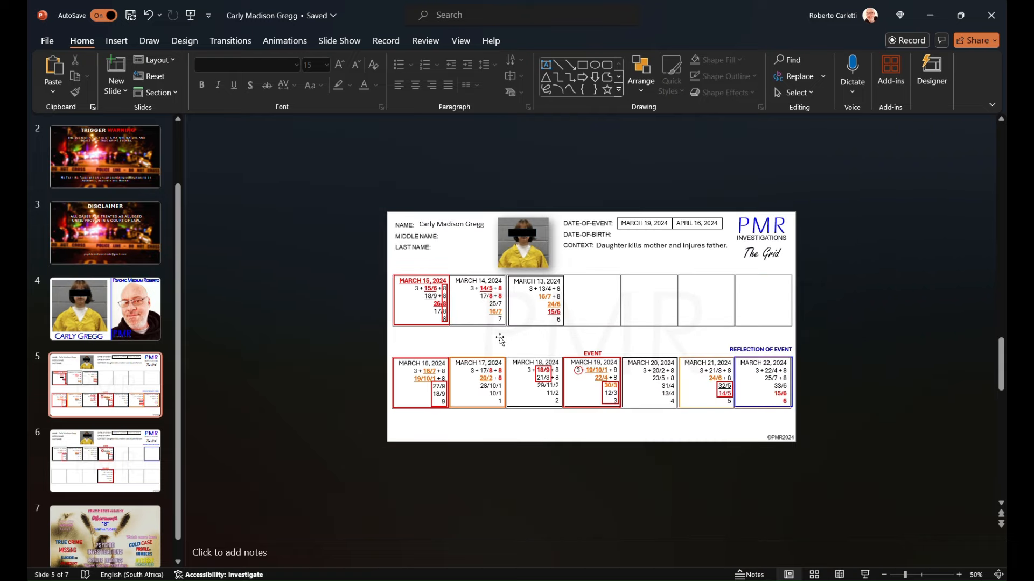
click(958, 572)
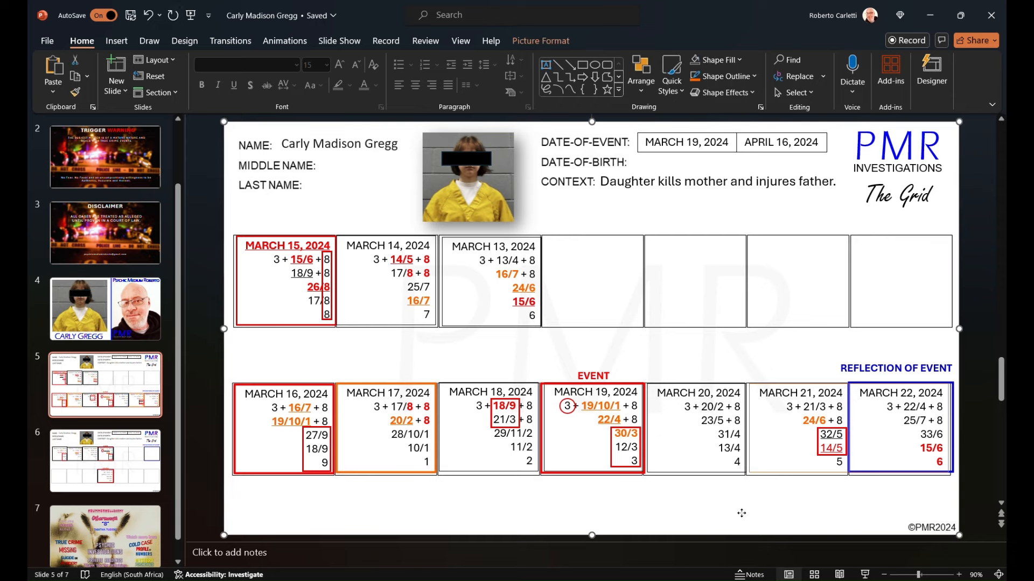
mouse_move(850, 497)
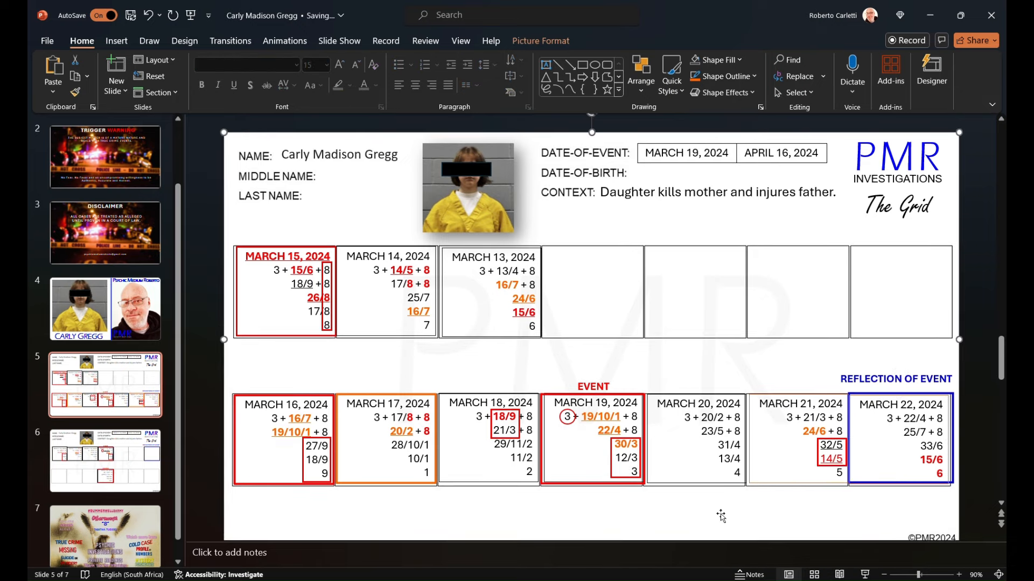
mouse_move(719, 529)
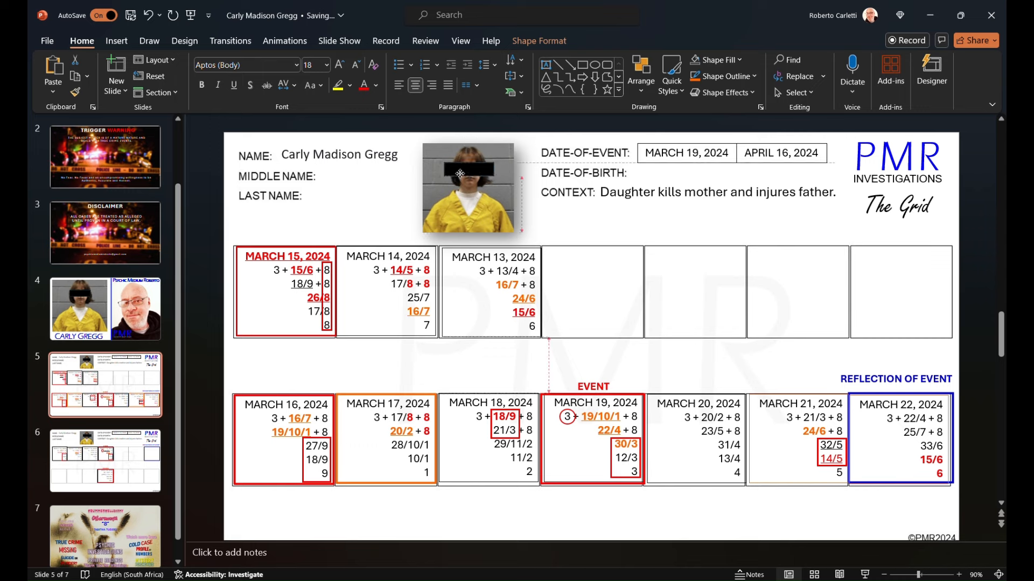
Check slides 4 and 6, then return to slide 5 and underline 25/7 in red
click(459, 174)
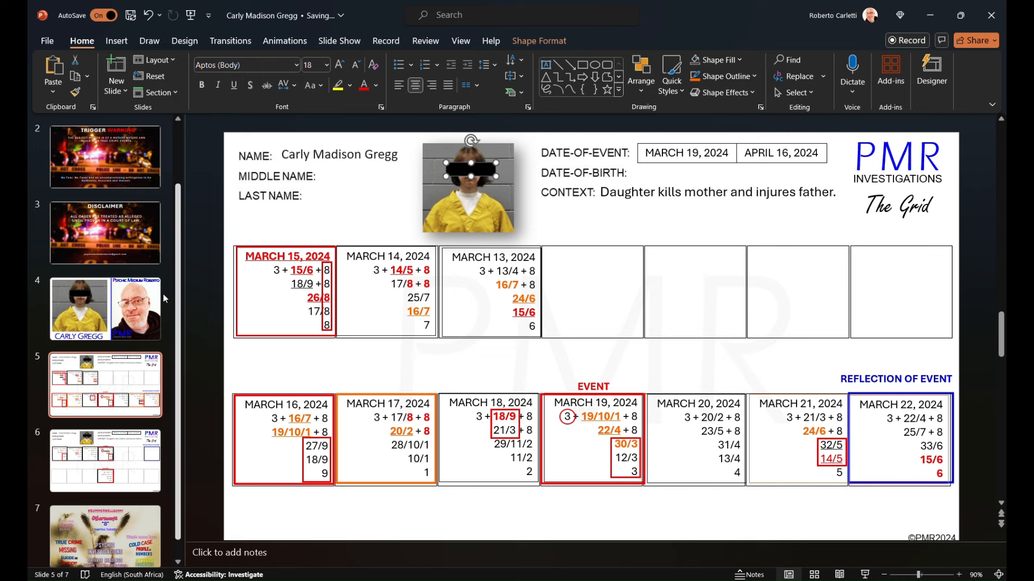
click(105, 309)
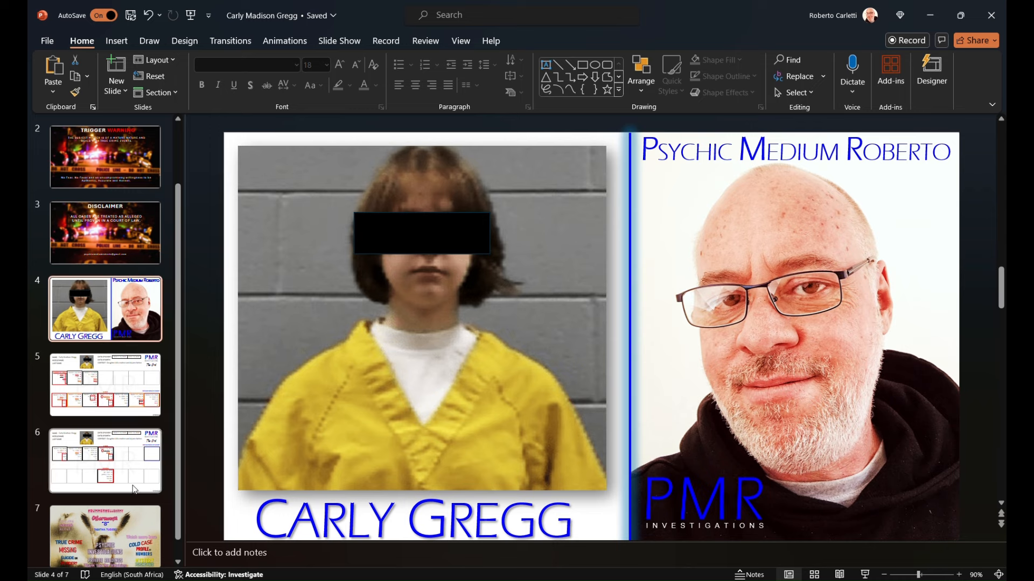
click(105, 461)
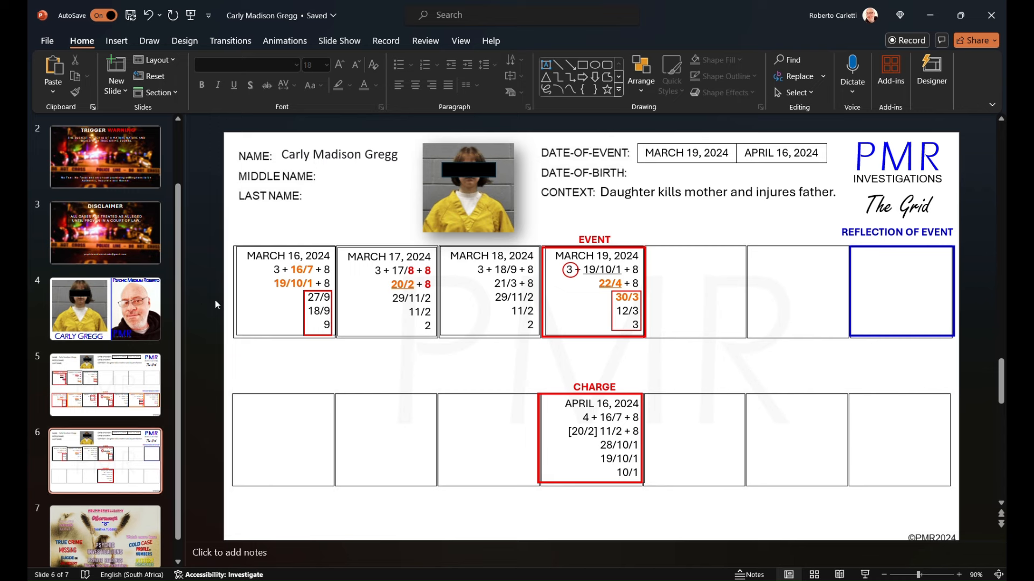
mouse_move(113, 352)
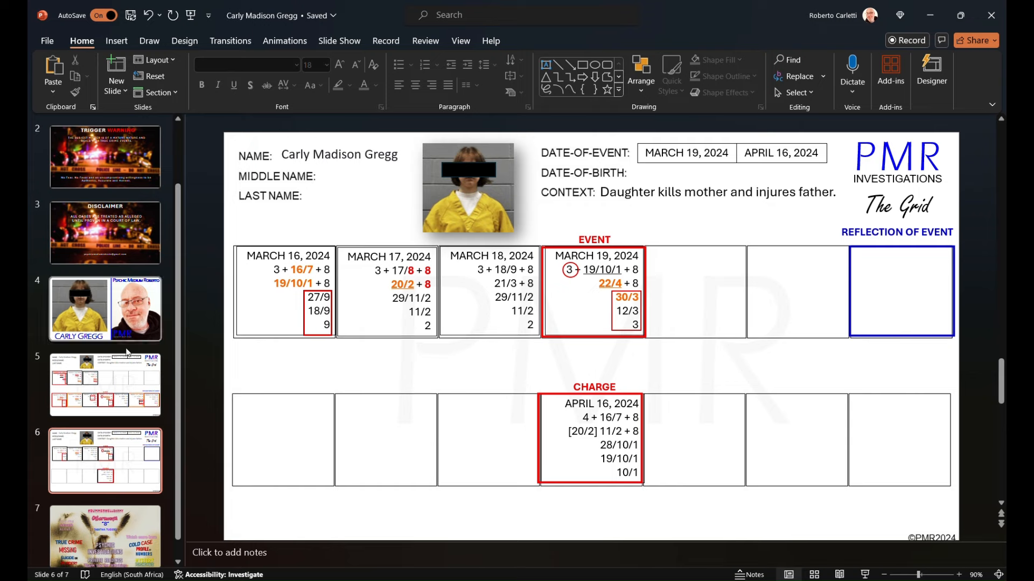
click(105, 384)
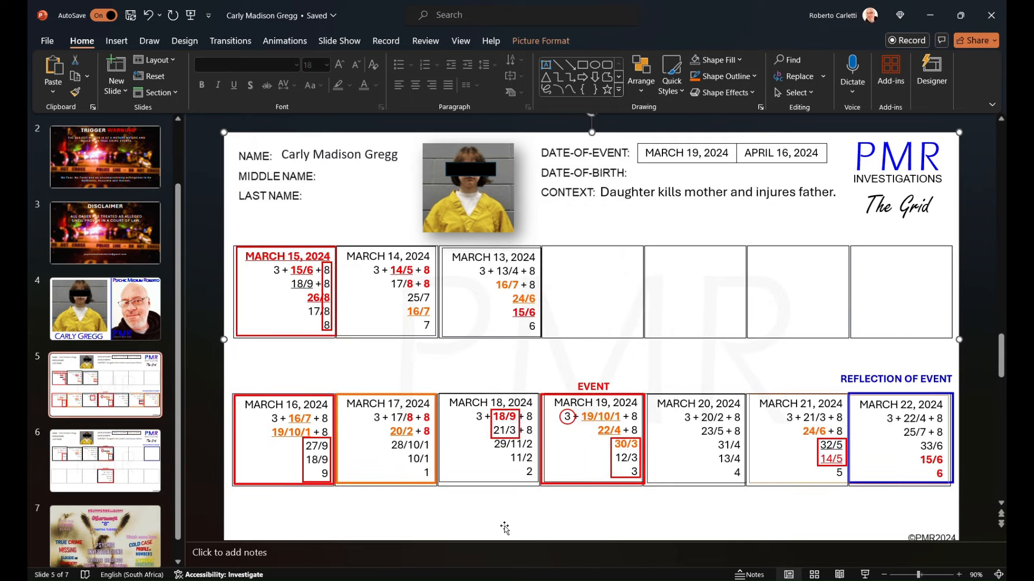
mouse_move(723, 525)
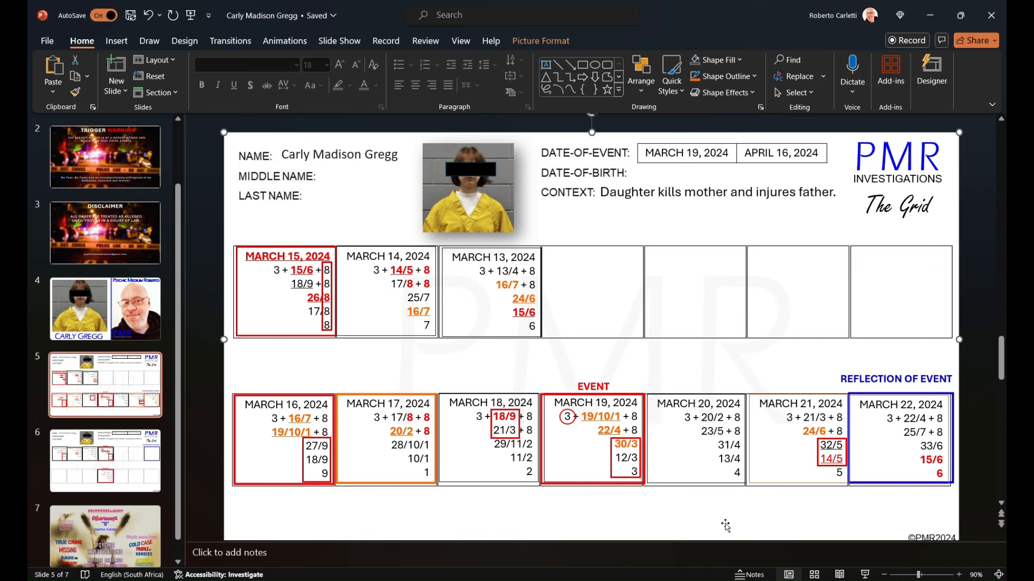
mouse_move(542, 502)
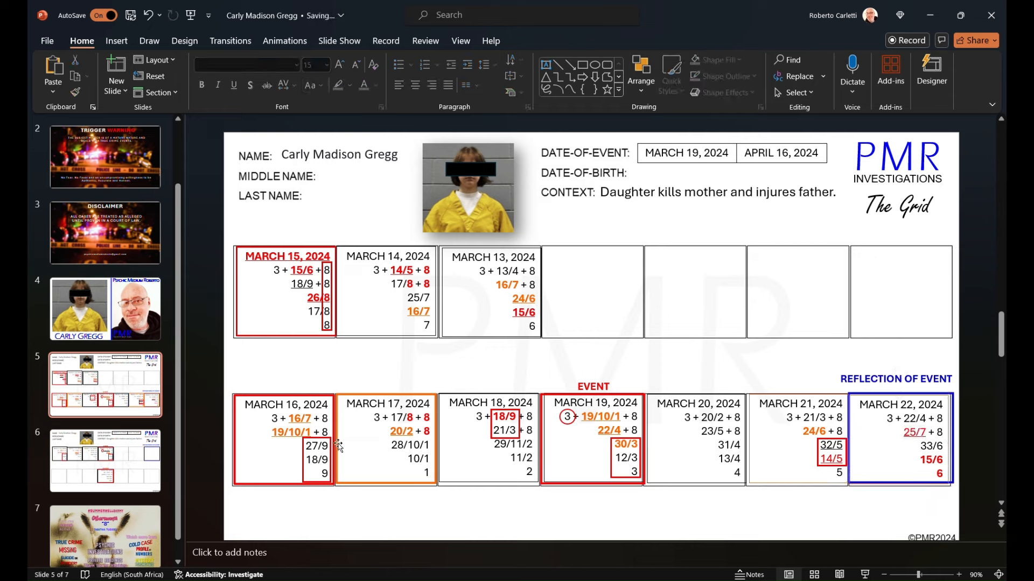
mouse_move(413, 528)
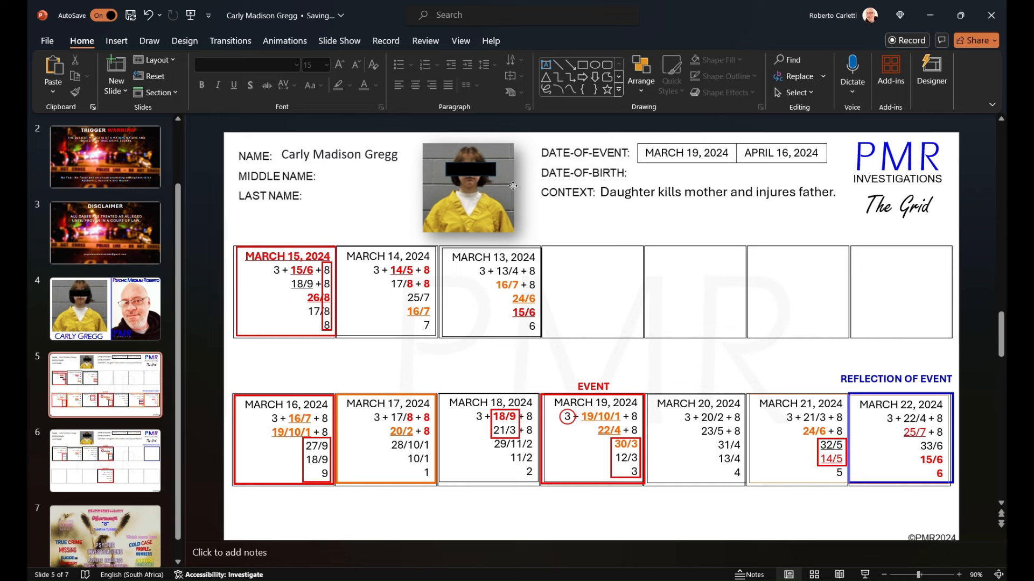
click(469, 186)
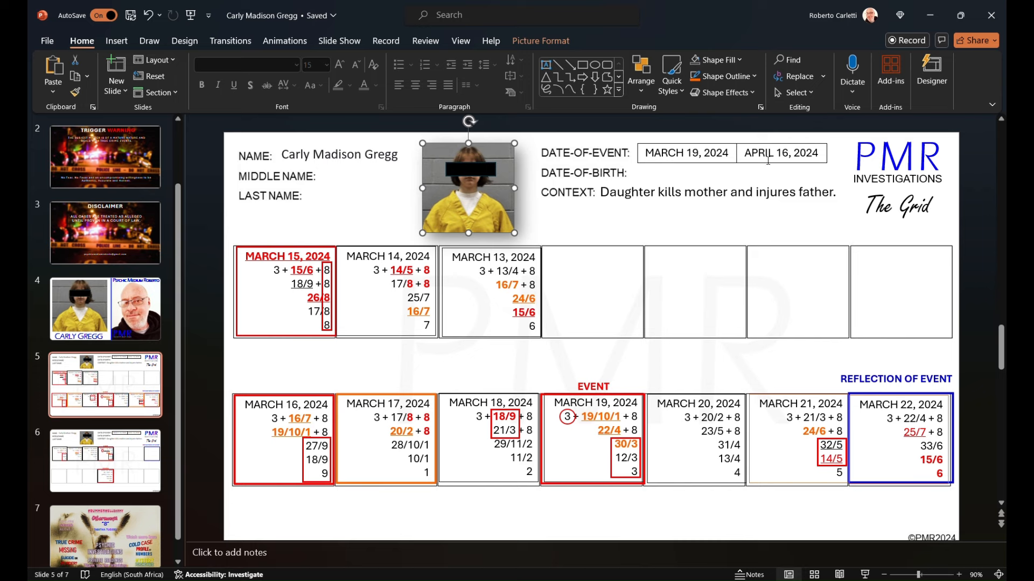
Select the duplicated April 16 charge box on slide 6
click(105, 463)
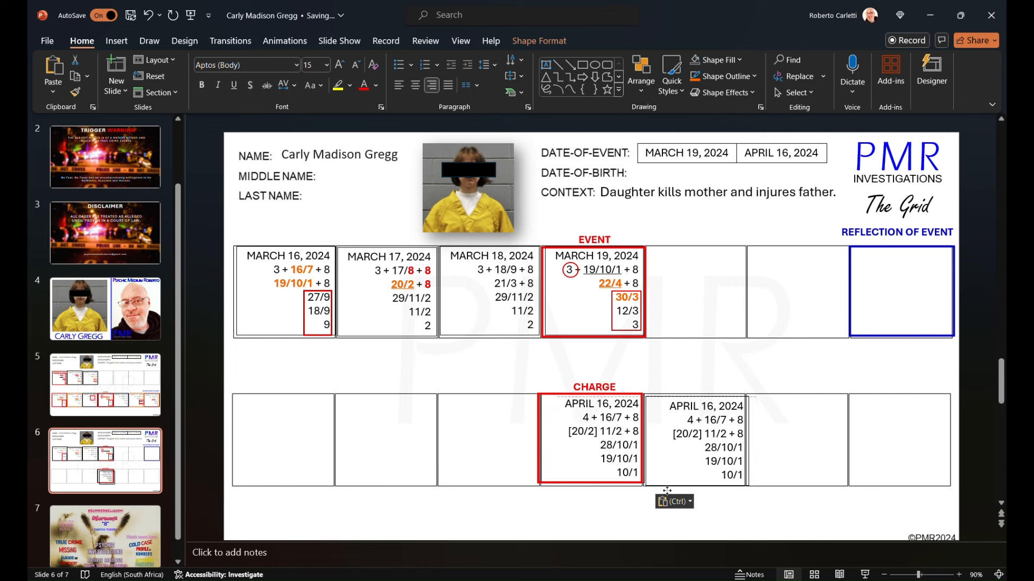
click(694, 439)
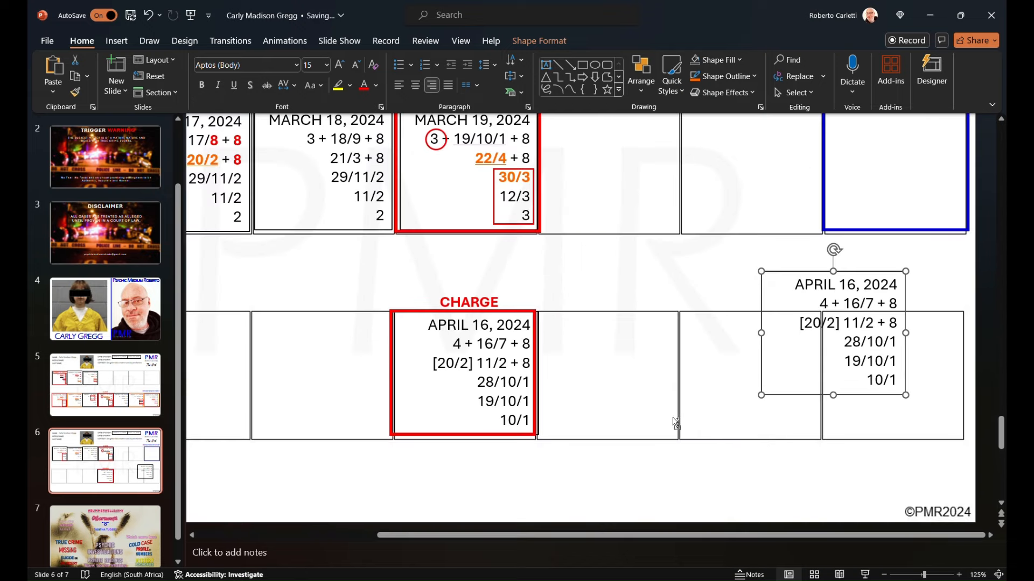
scroll(right, 3)
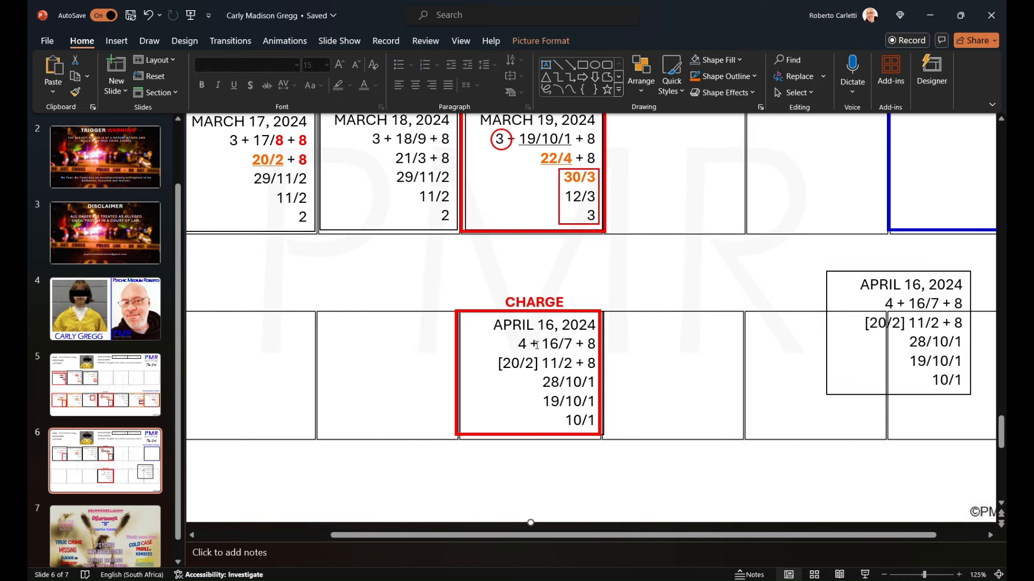
mouse_move(551, 362)
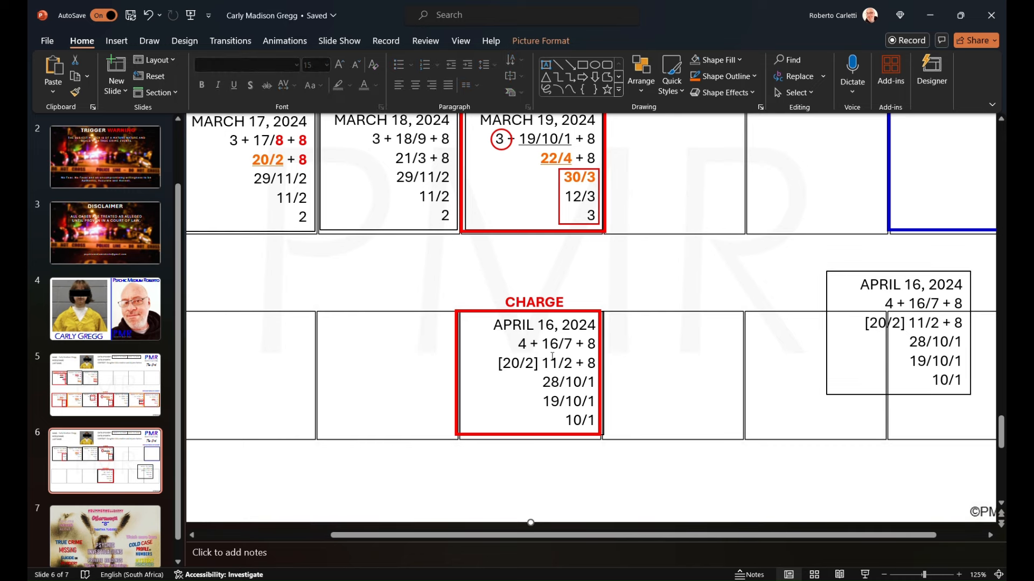
Flag 16/7, 20/2 and 11/2 in the April 16 charge box in bold red
double_click(555, 344)
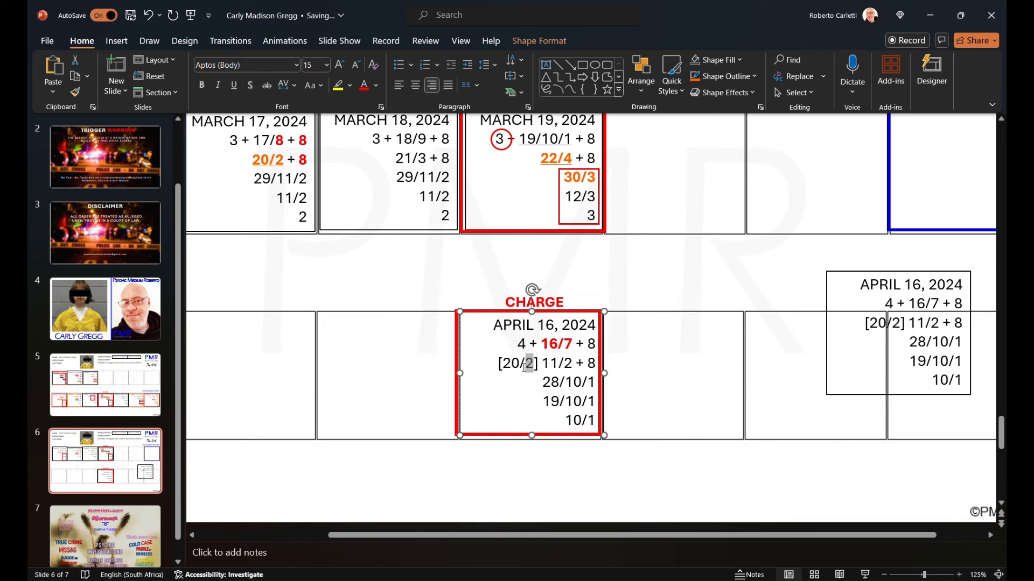
double_click(520, 363)
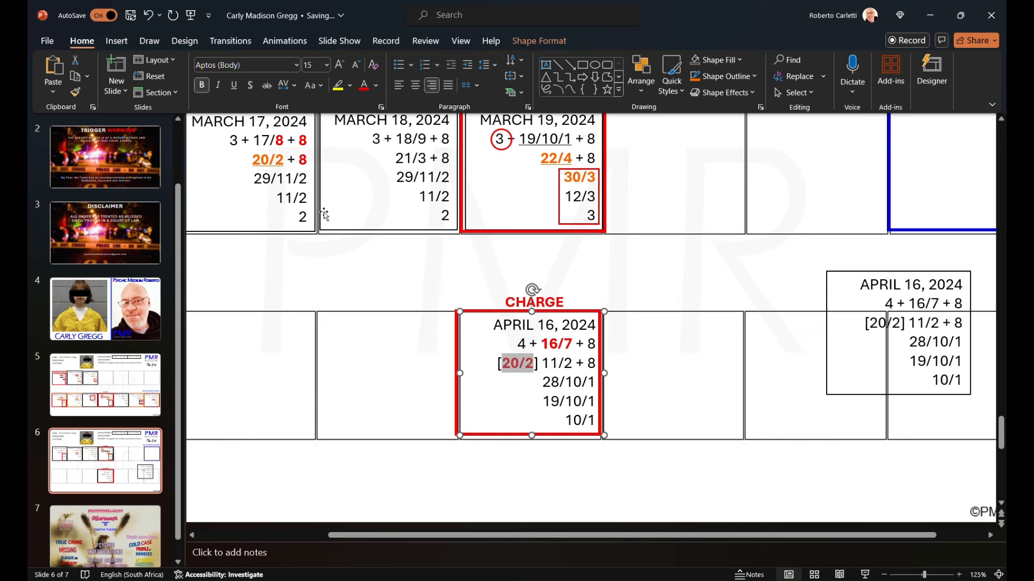
click(519, 362)
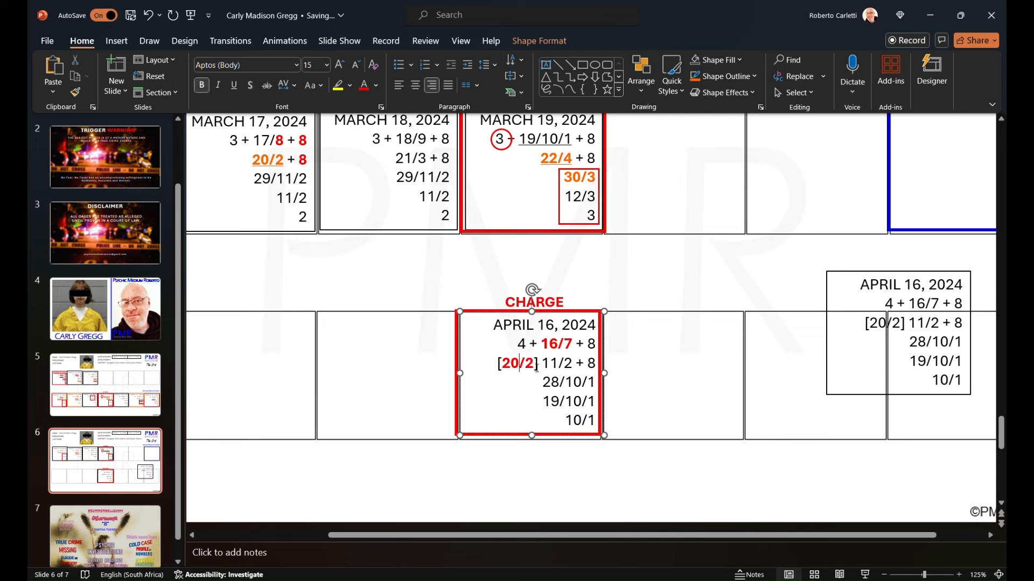
double_click(517, 363)
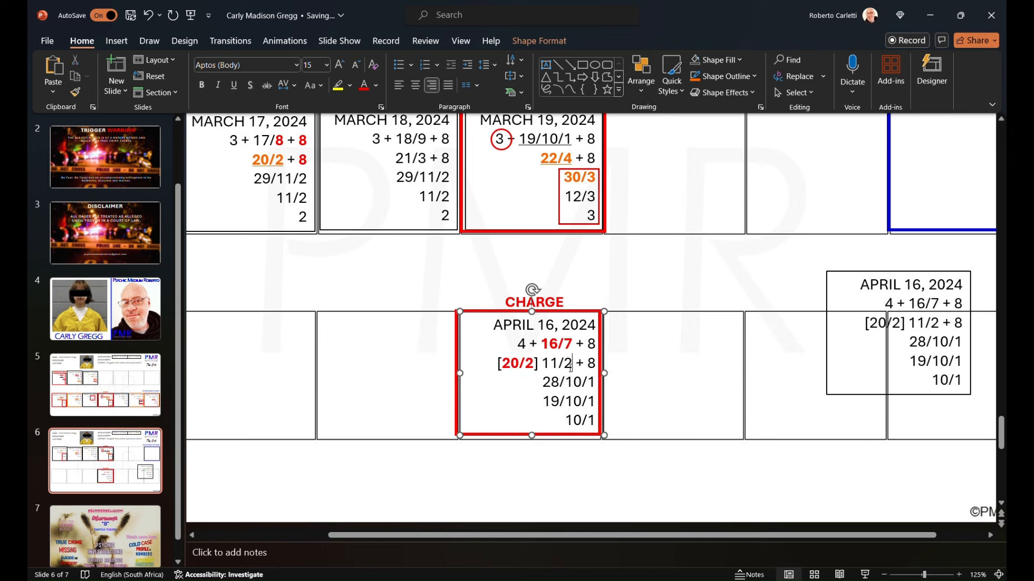
double_click(556, 363)
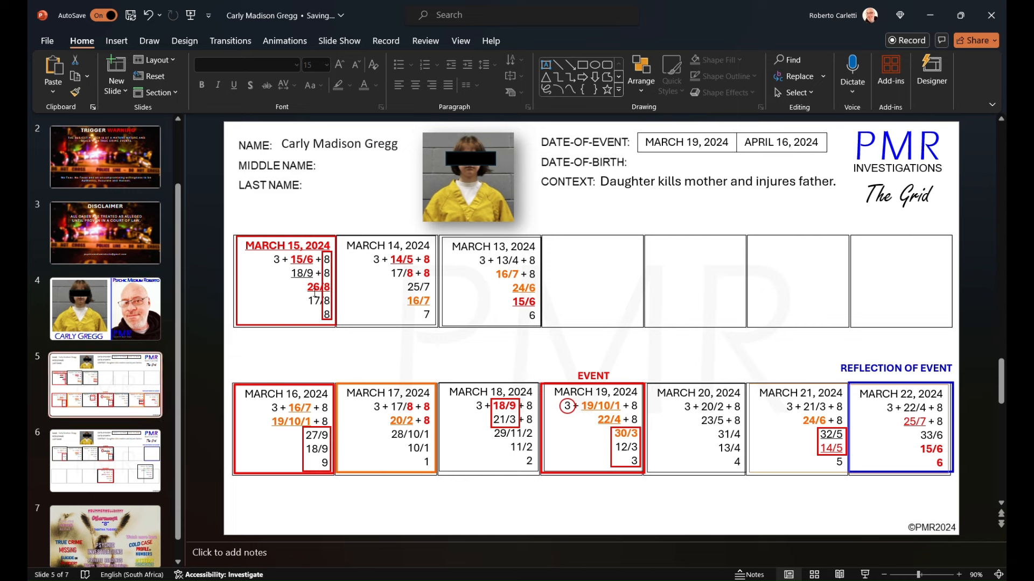
Select the April 16 charge box on slide 6 for copying to slide 5
click(318, 287)
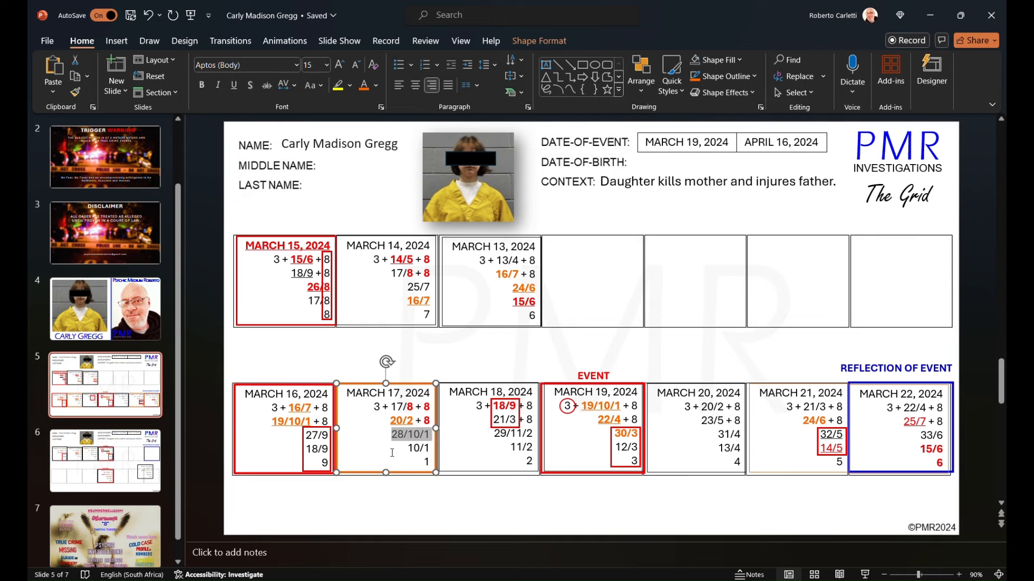
click(105, 460)
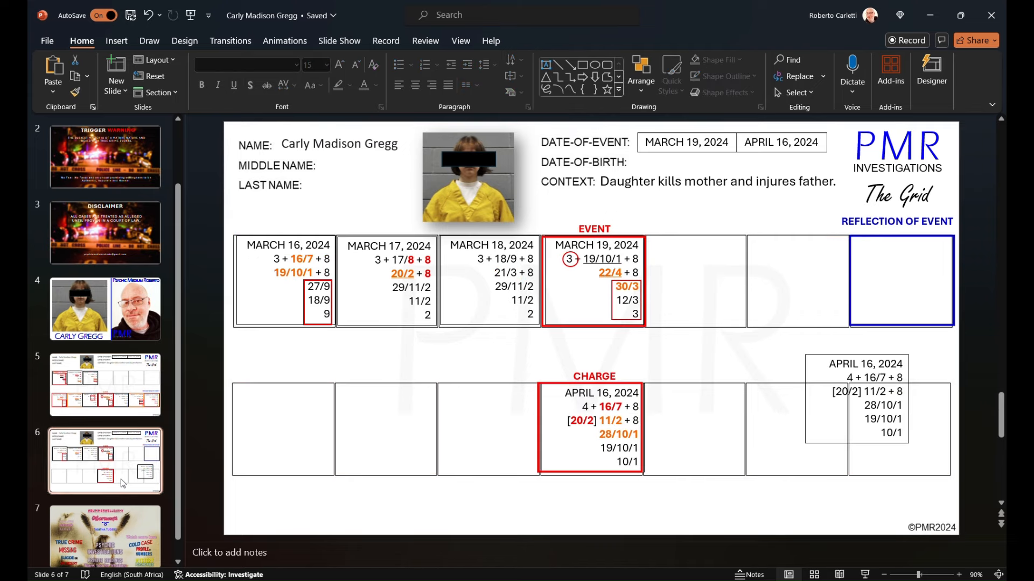
click(568, 444)
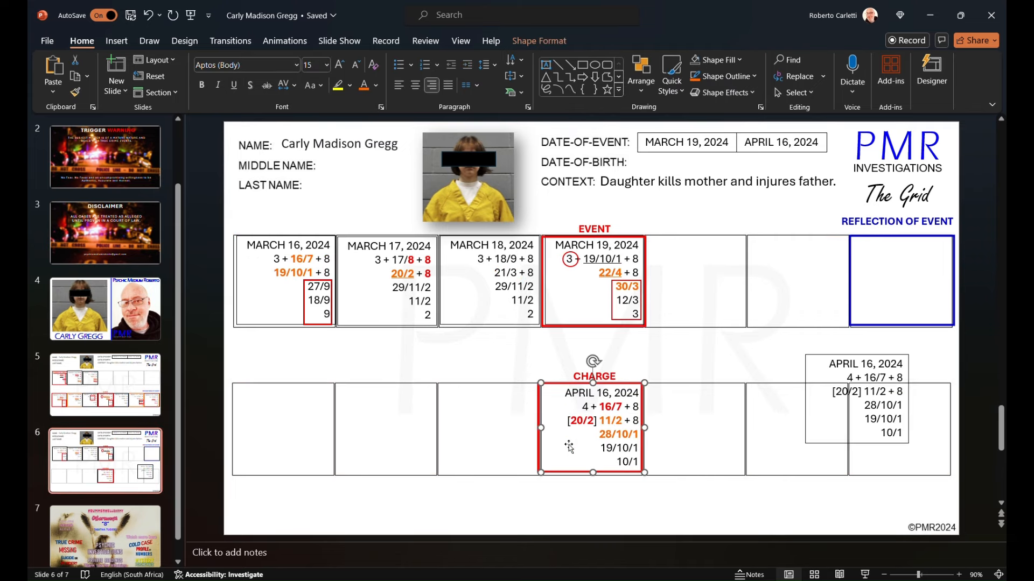
mouse_move(542, 456)
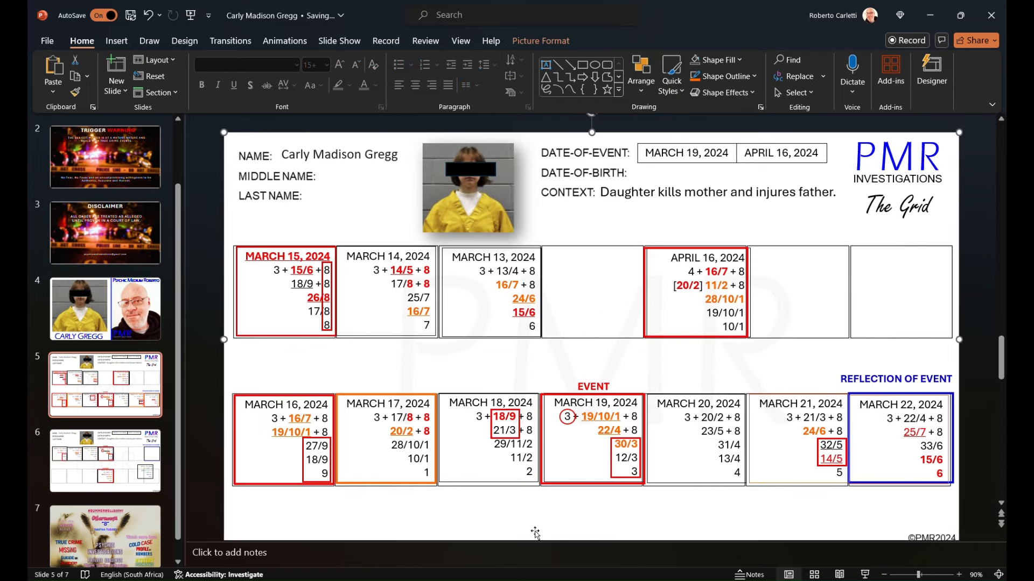
Make APRIL 16, 2024 and the final 1 of March 17's 28/10/1 bold orange
click(708, 257)
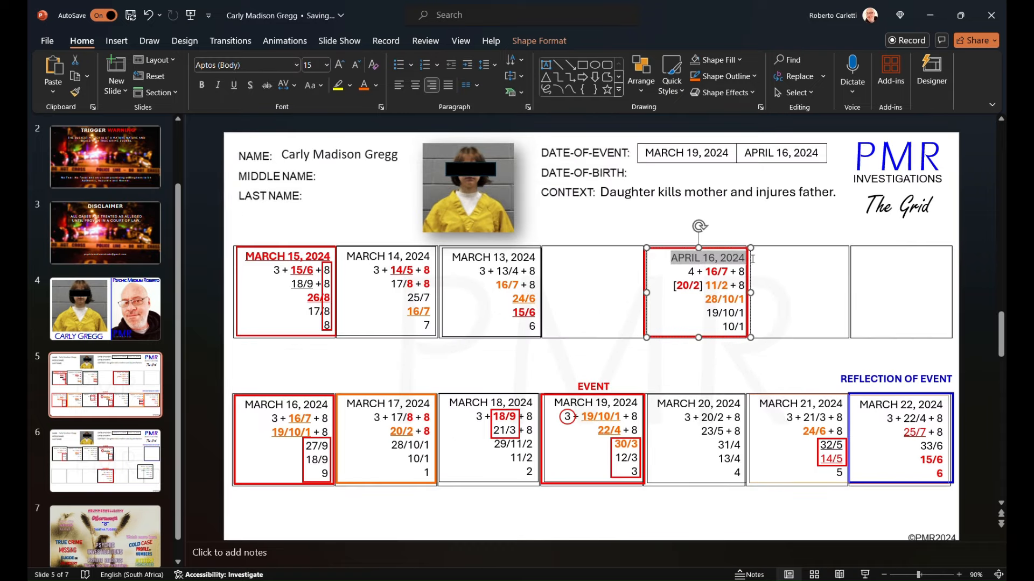
mouse_move(384, 197)
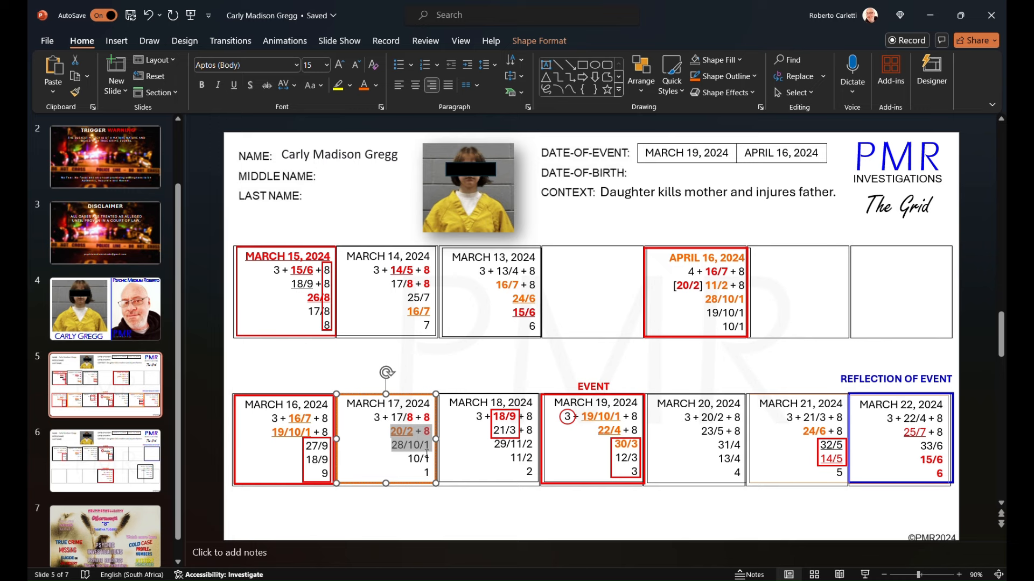
mouse_move(549, 526)
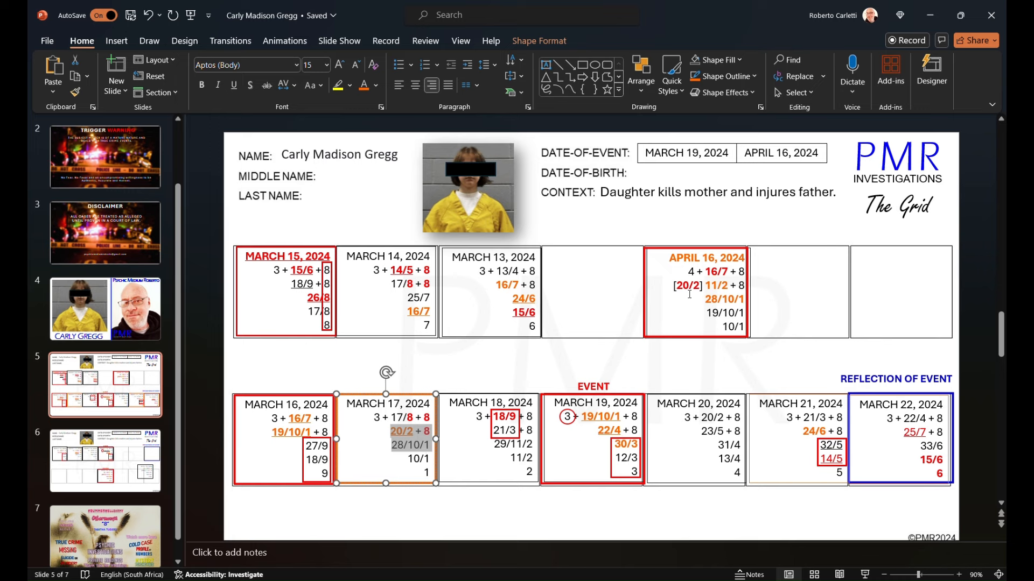
click(707, 299)
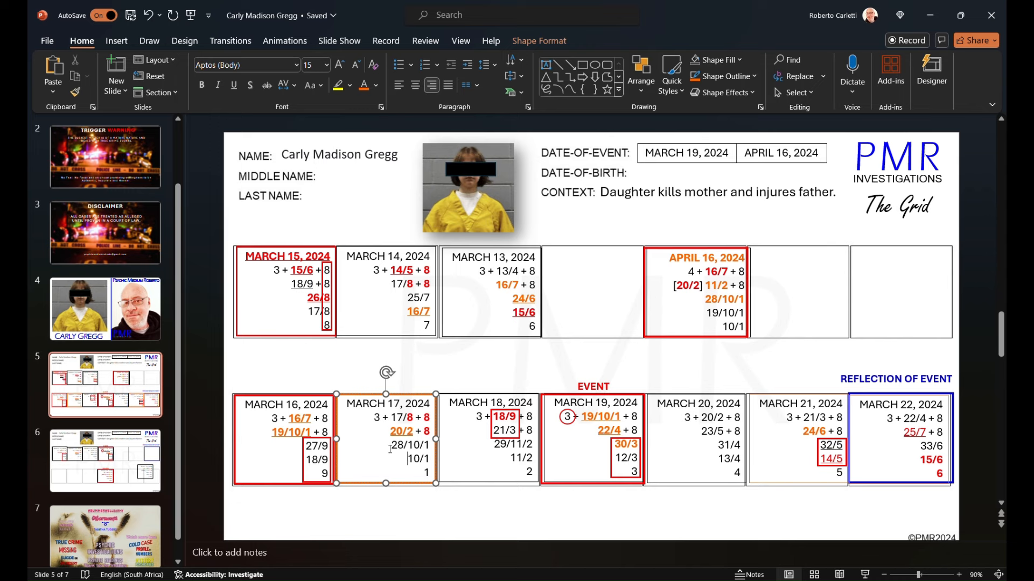
double_click(405, 445)
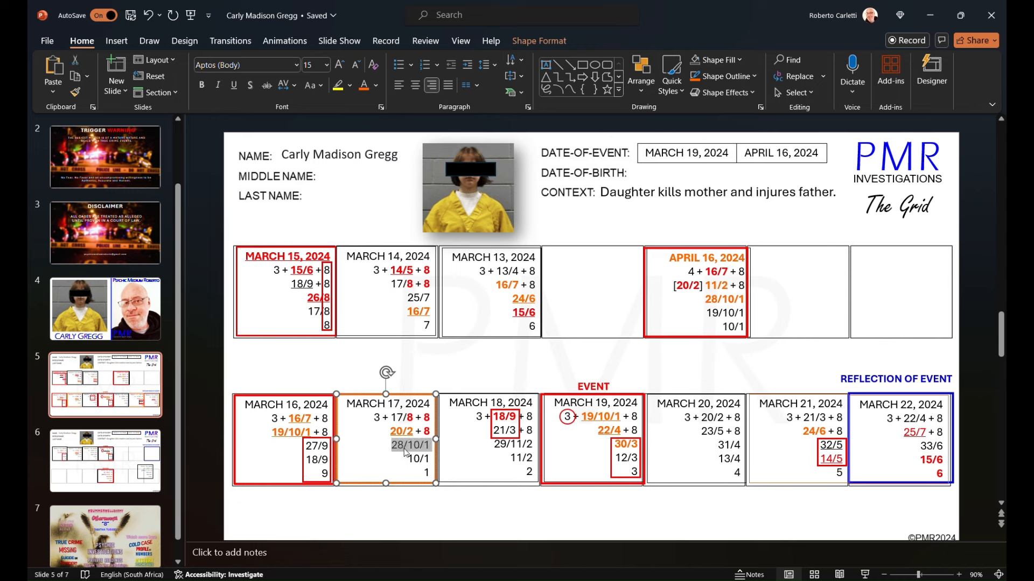
mouse_move(436, 507)
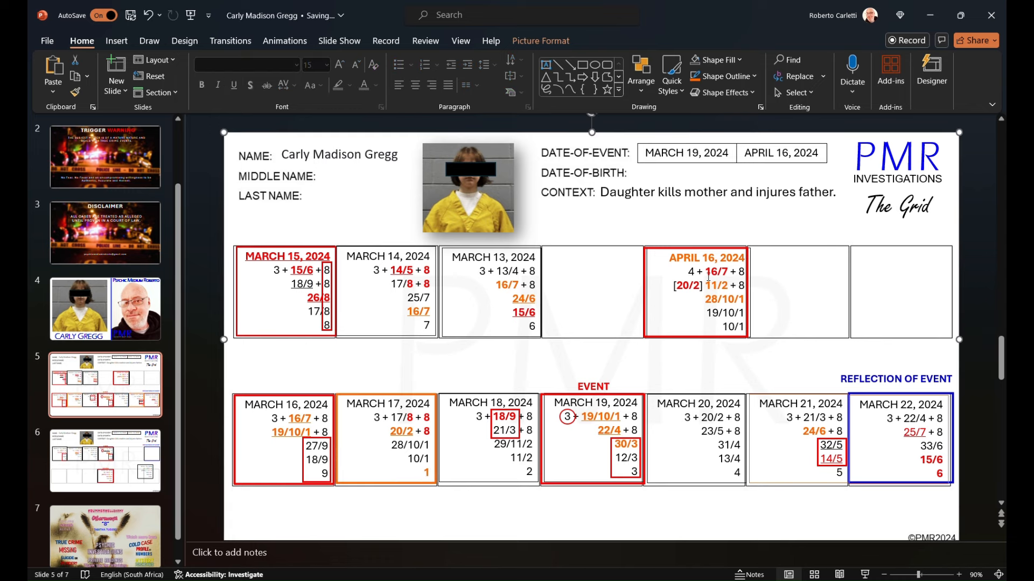
click(715, 272)
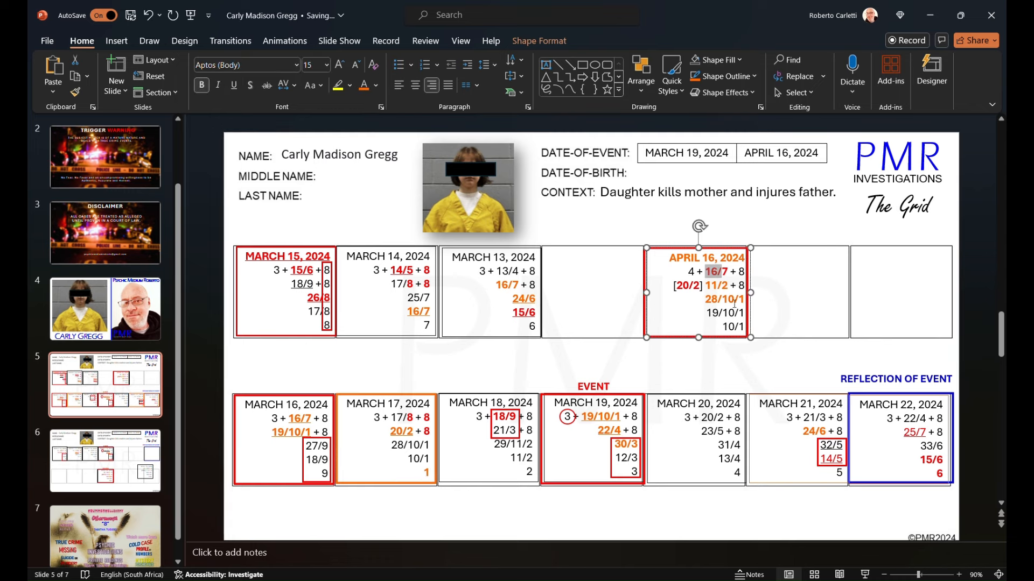
mouse_move(753, 338)
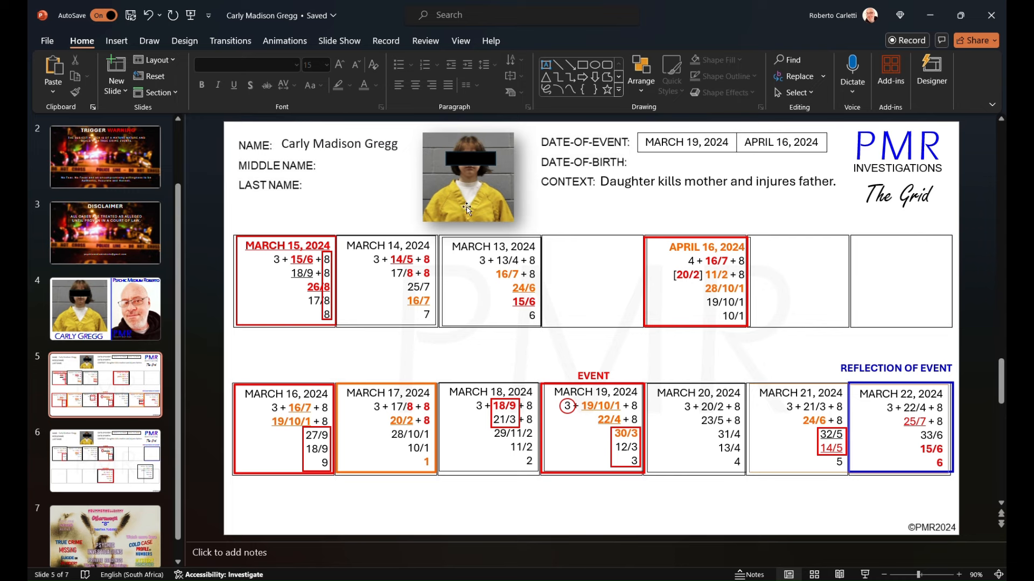
mouse_move(270, 366)
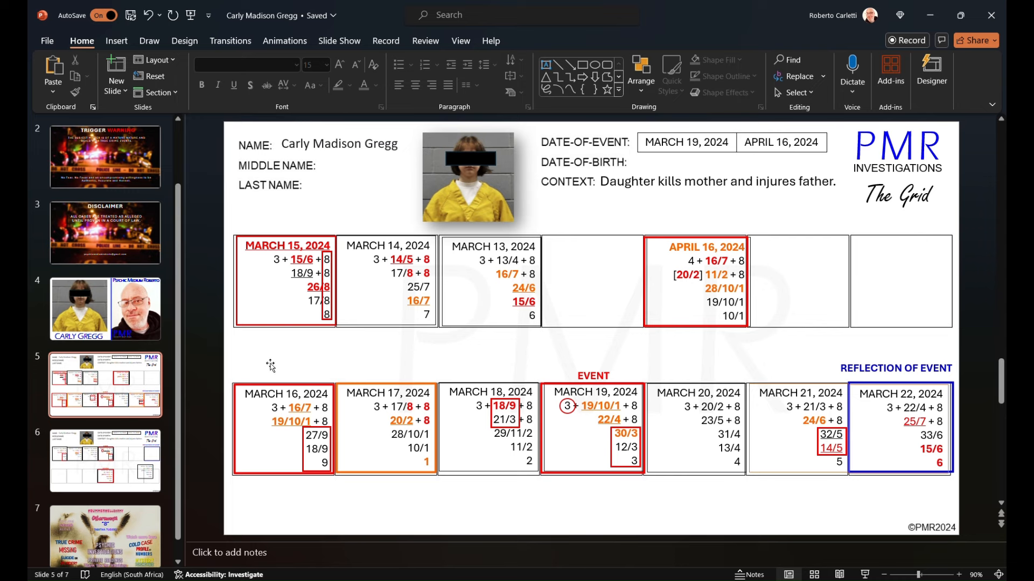
scroll(down, 3)
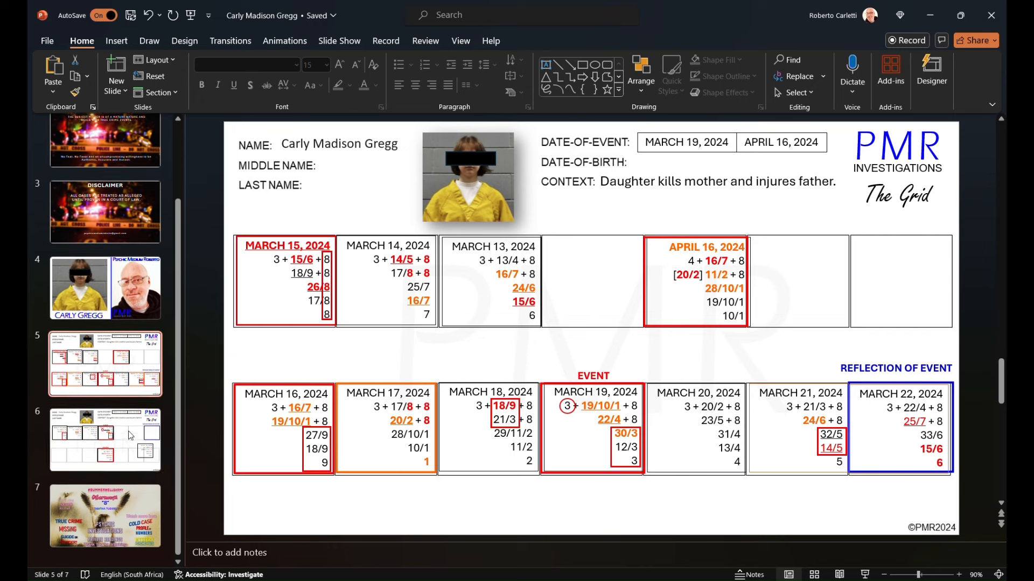